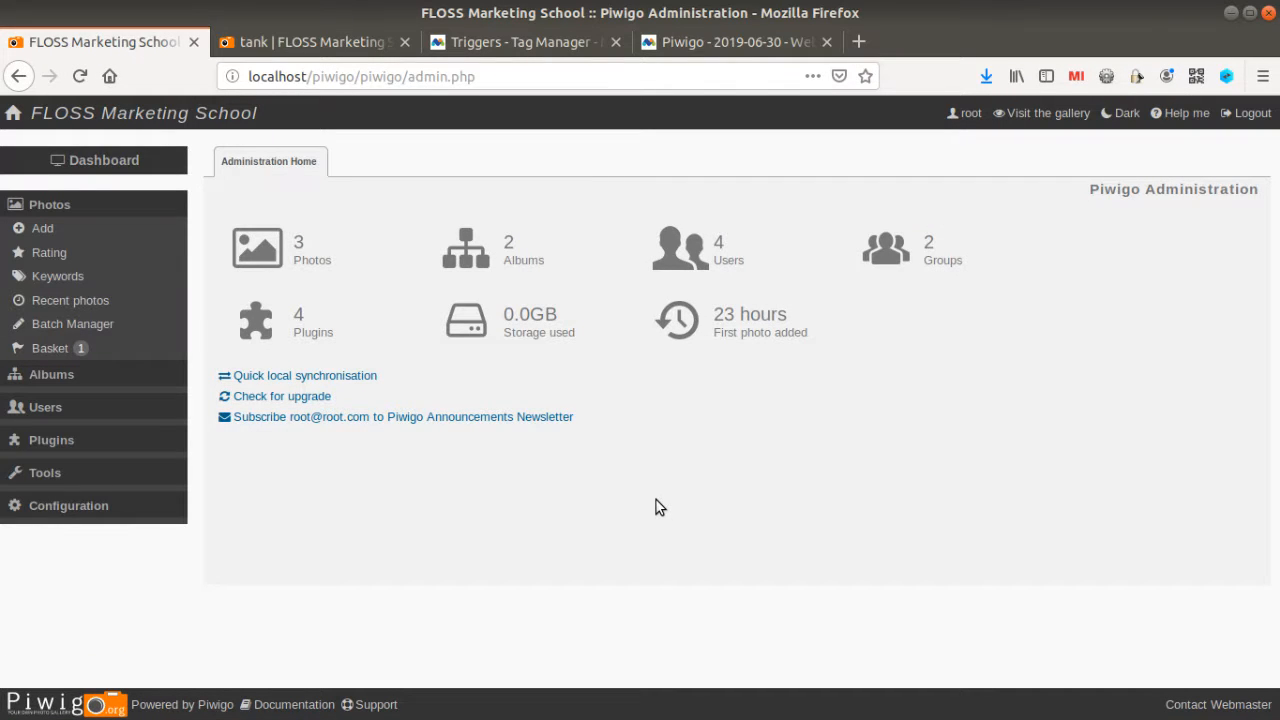
{"action": "mouse_move", "coordinate": [778, 400]}
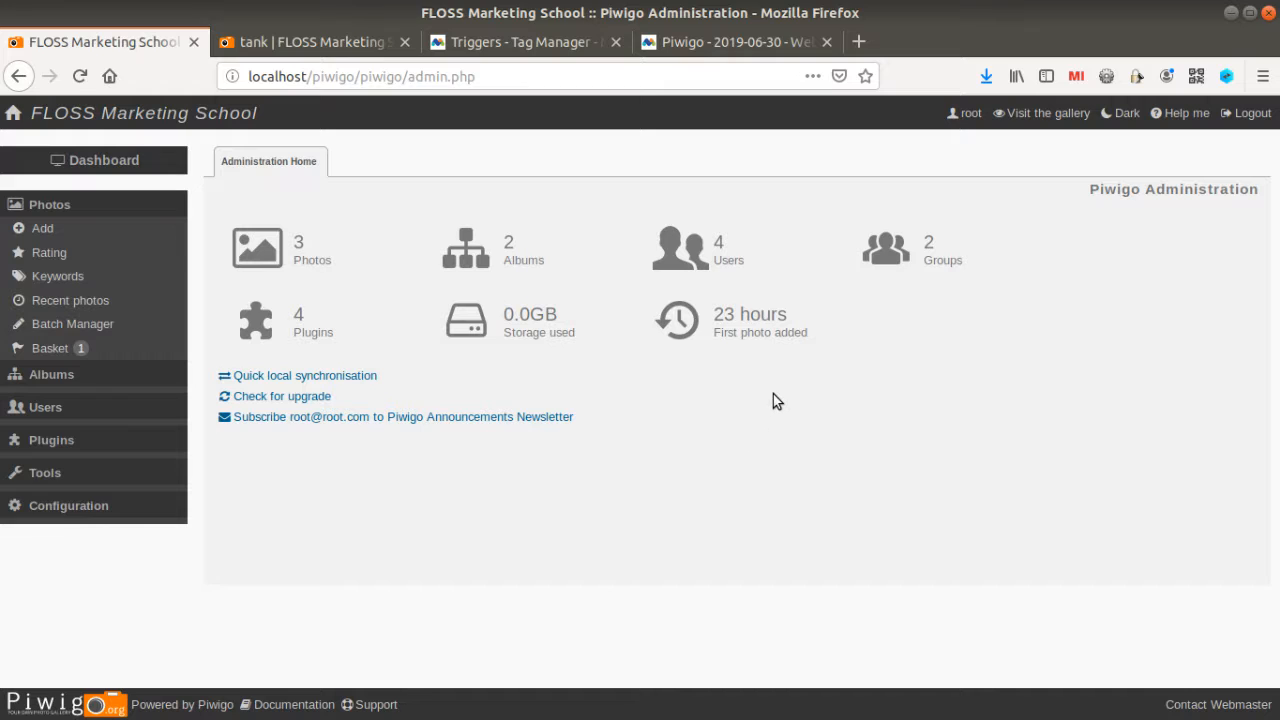
{"action": "mouse_move", "coordinate": [578, 452]}
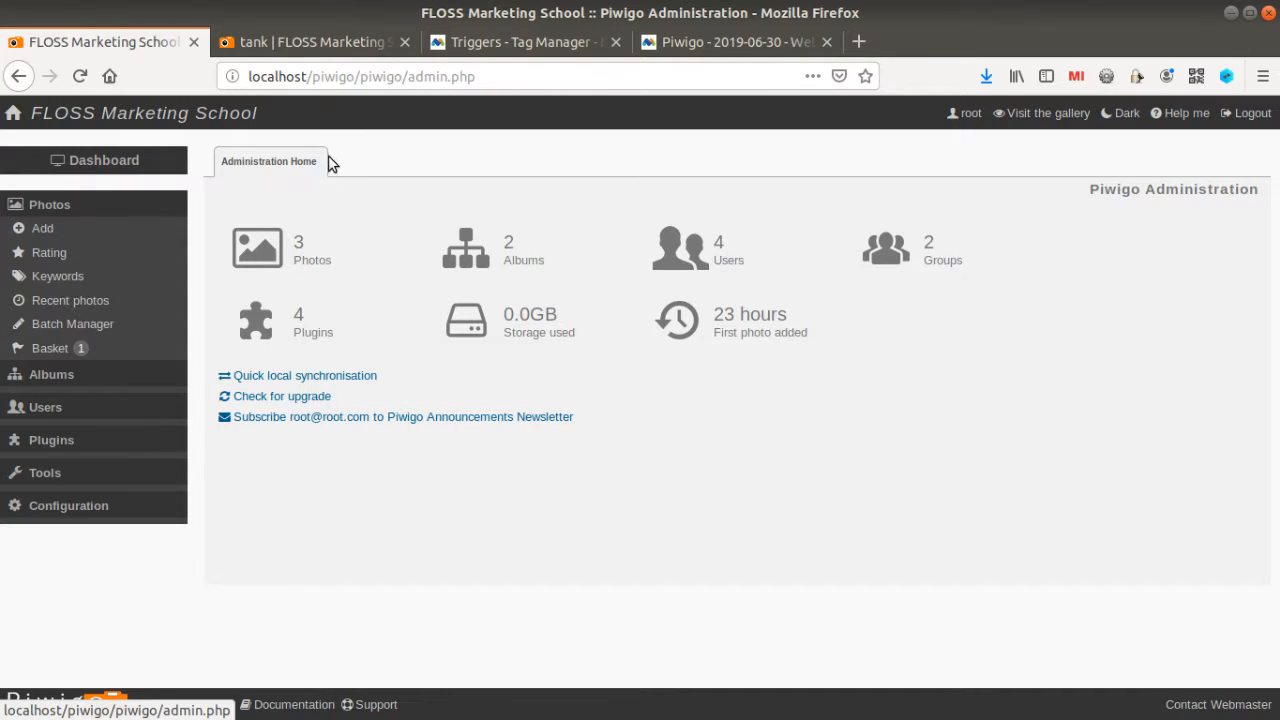
{"action": "mouse_move", "coordinate": [390, 178]}
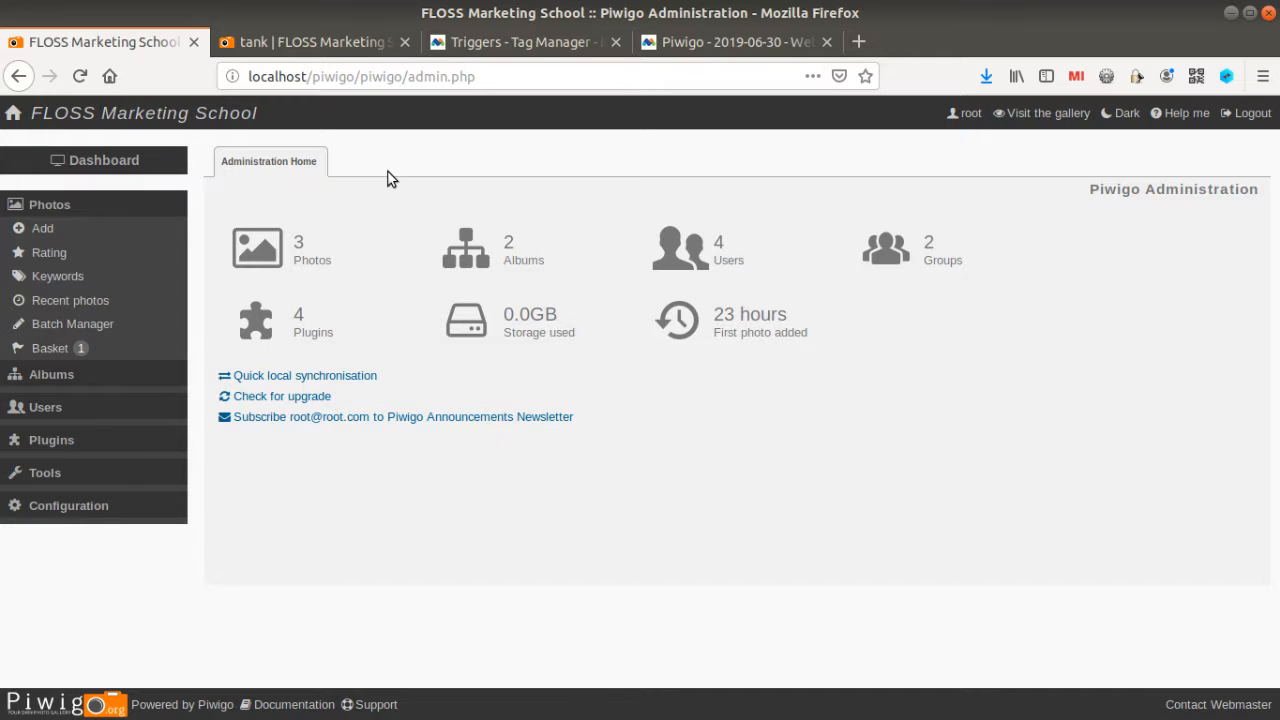
- Advance from the tank photo to the next picture, wilber-big, and view its details below
{"action": "left_click", "coordinate": [316, 42]}
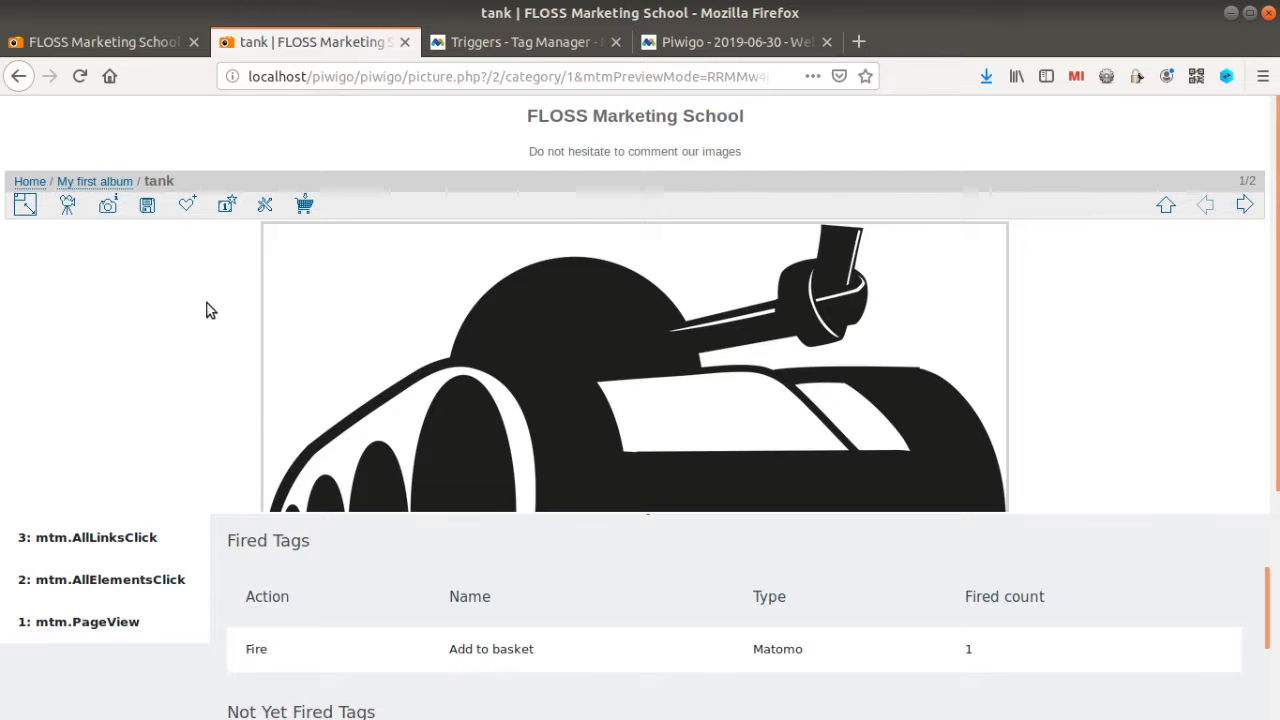
{"action": "mouse_move", "coordinate": [662, 236]}
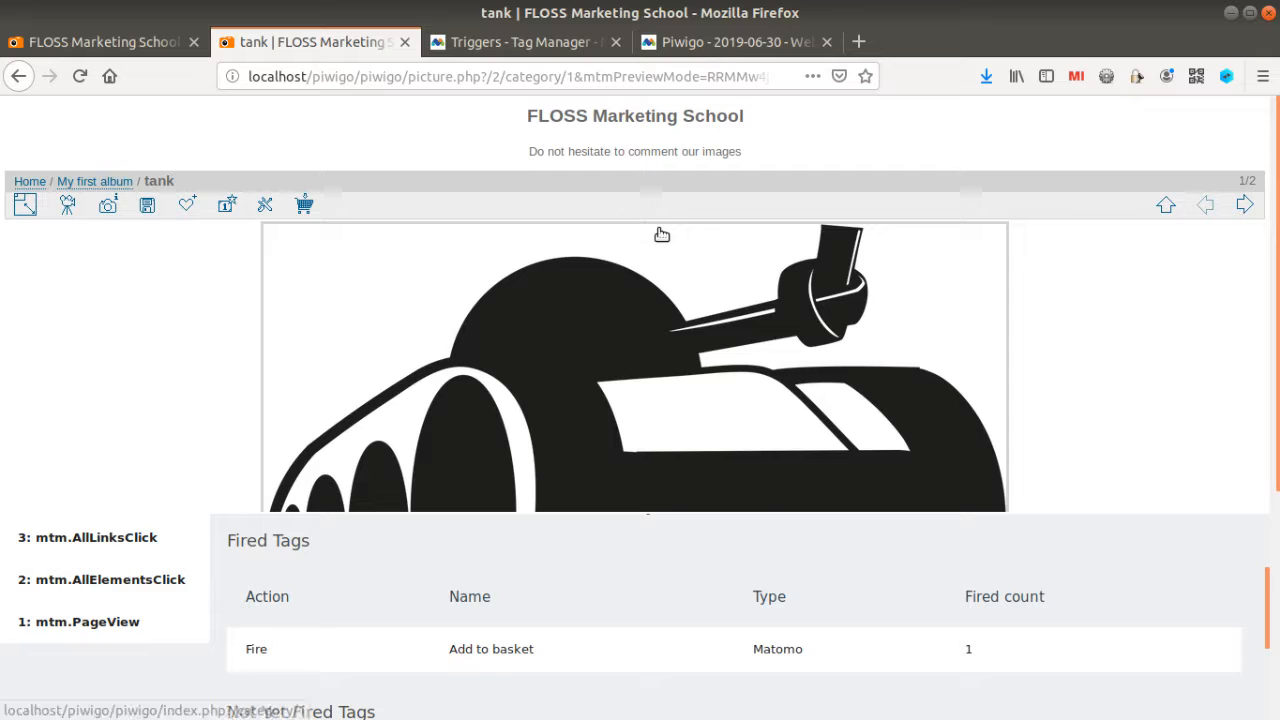
{"action": "mouse_move", "coordinate": [1244, 204]}
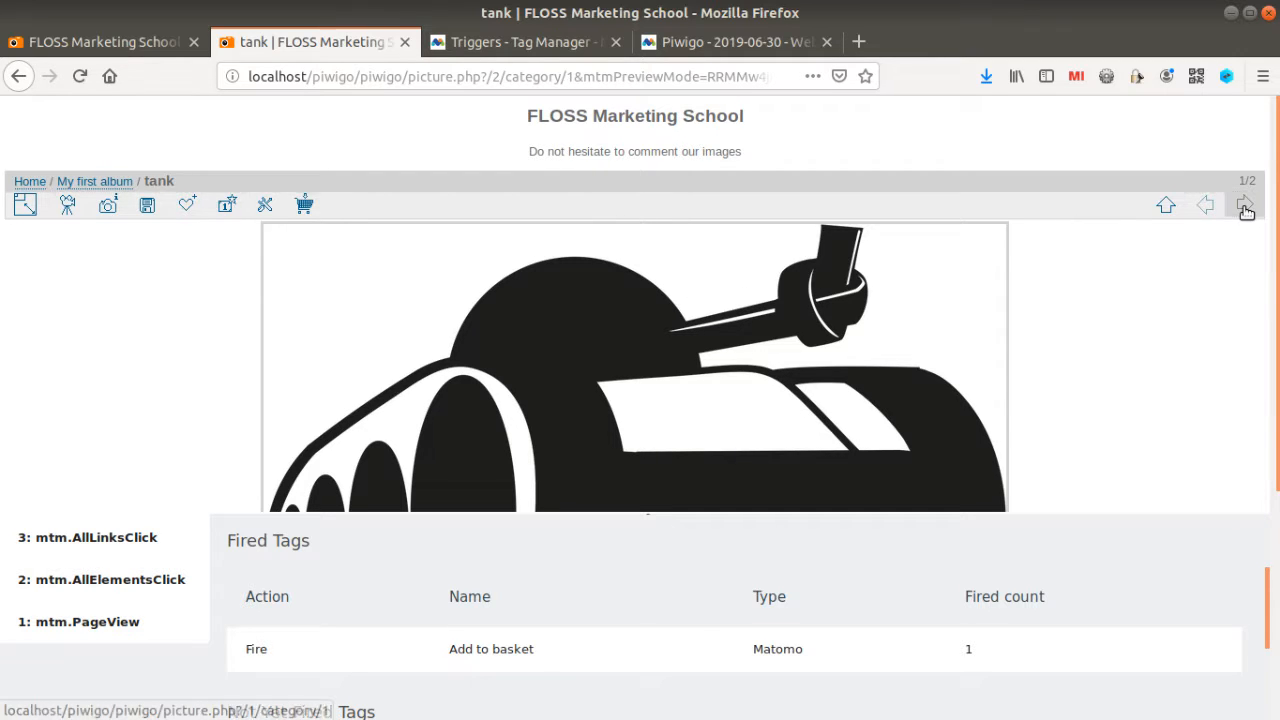
{"action": "left_click", "coordinate": [1244, 204]}
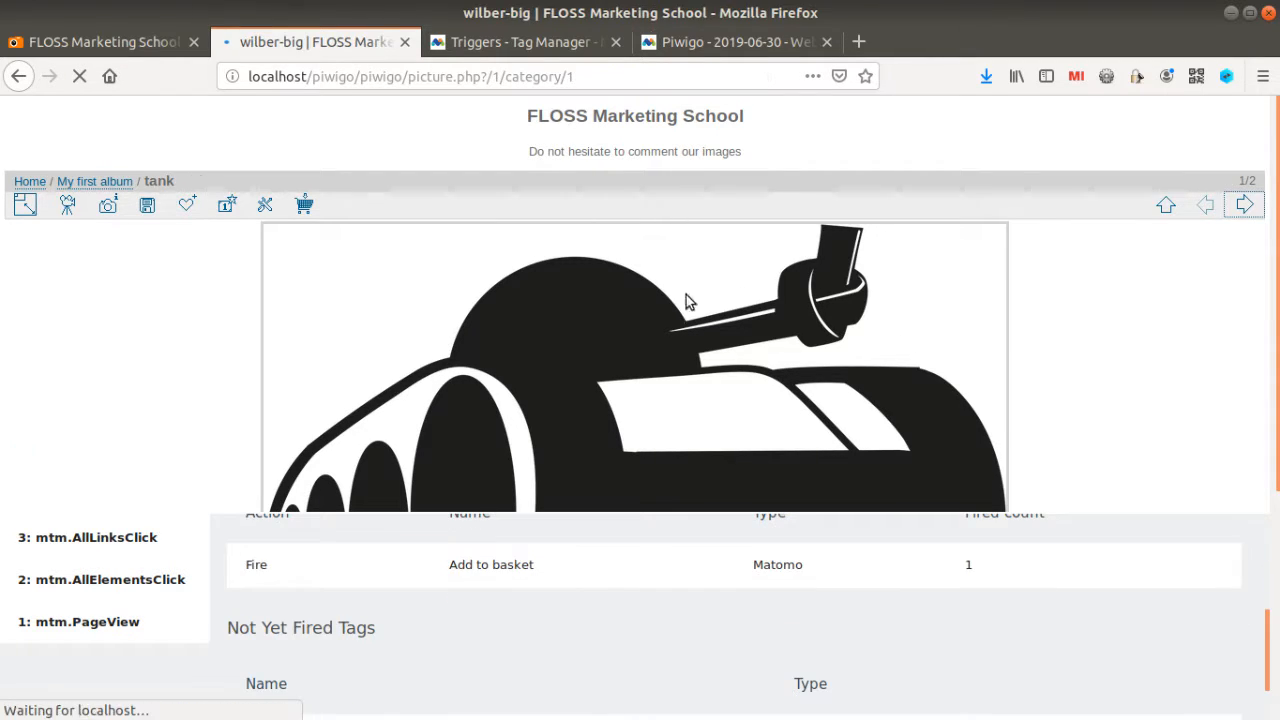
{"action": "left_click", "coordinate": [1244, 204]}
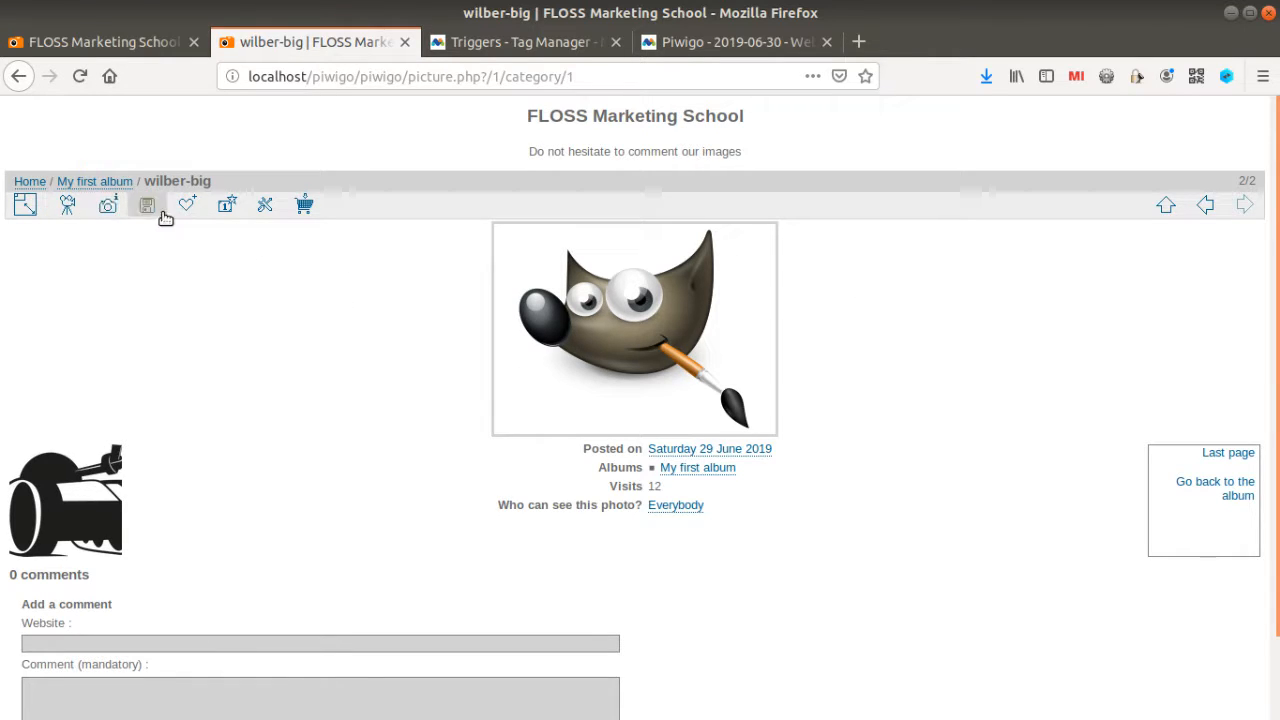
{"action": "scroll", "scroll_direction": "down", "scroll_amount": 3}
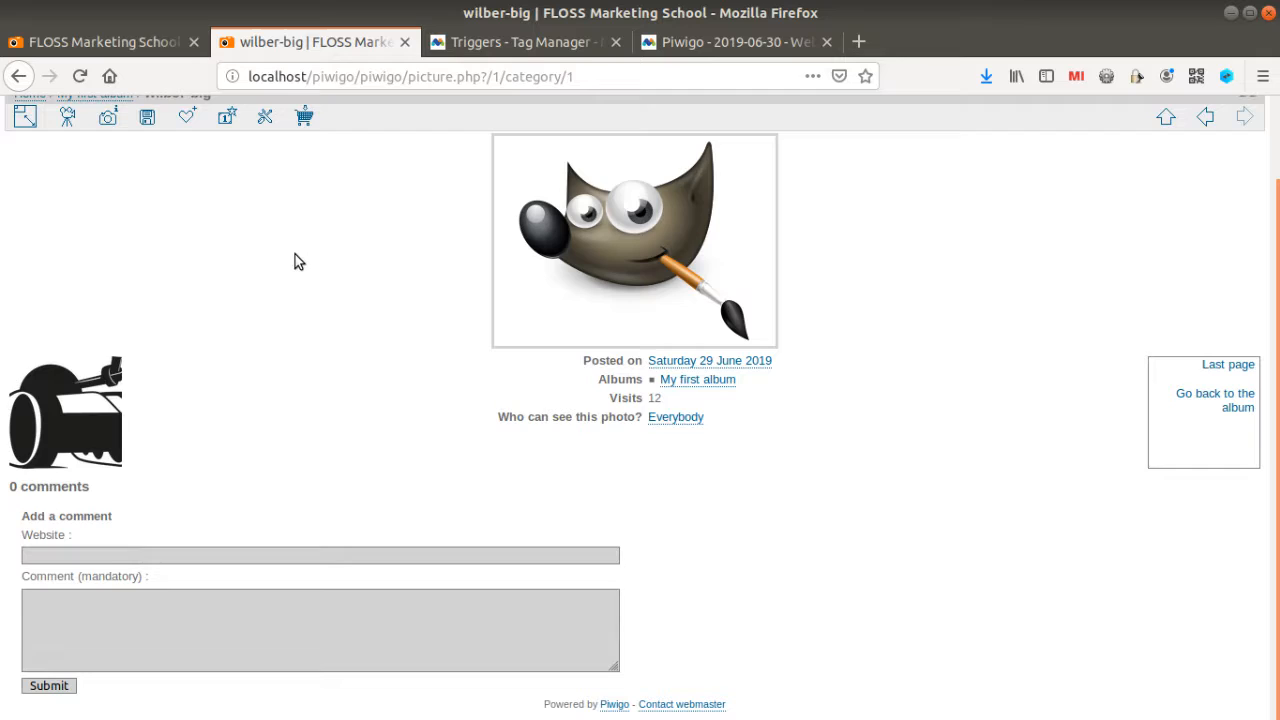
- Show the admin plugins list and point out the Statistics plugin among the active ones
{"action": "left_click", "coordinate": [100, 42]}
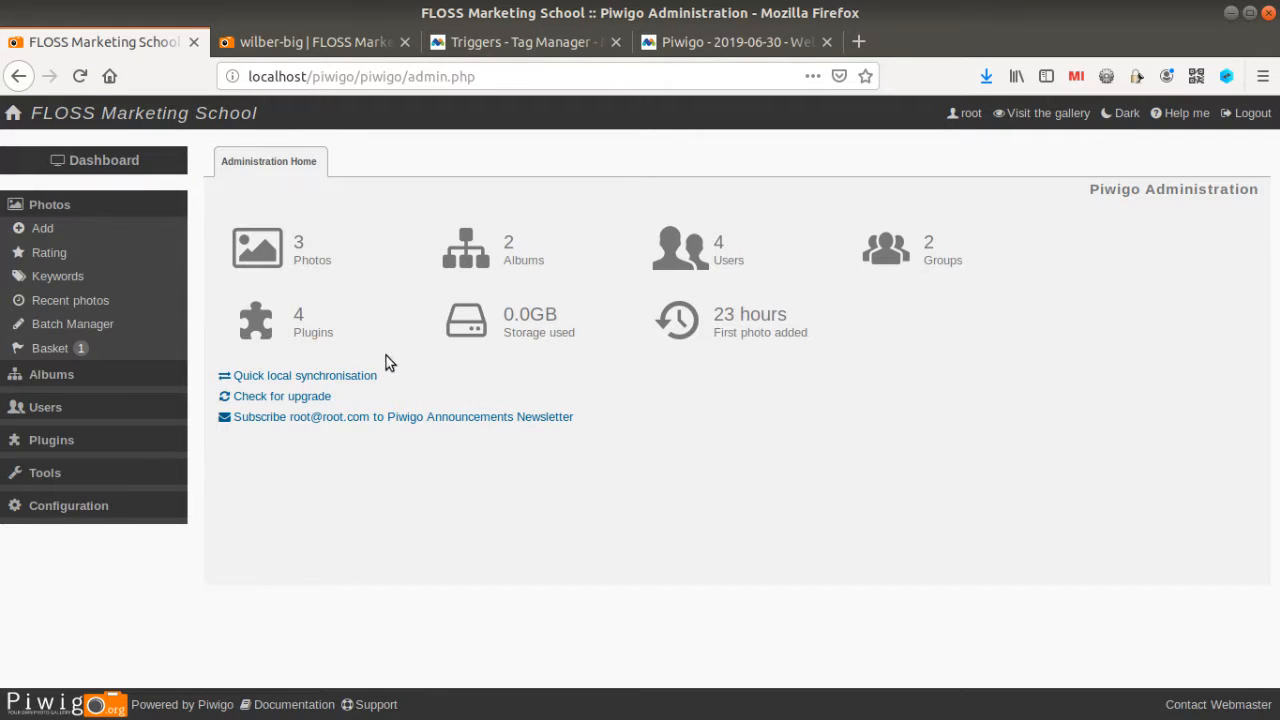
{"action": "mouse_move", "coordinate": [256, 320]}
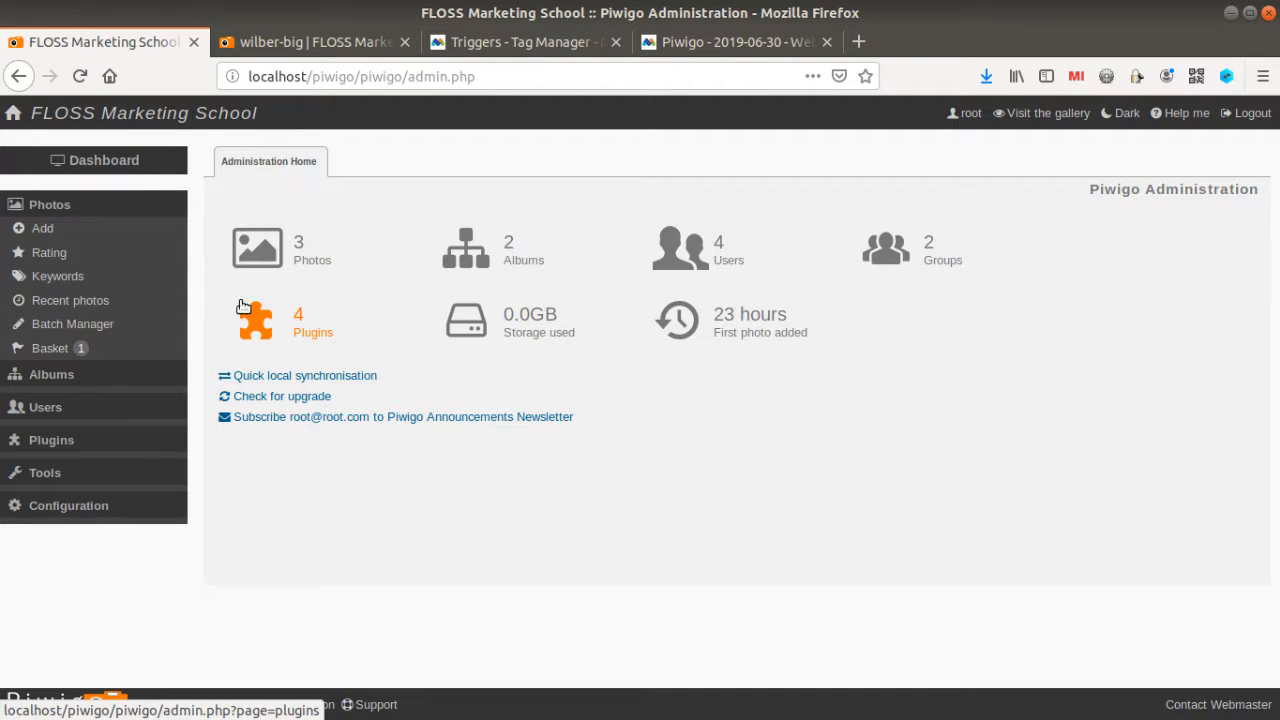
{"action": "mouse_move", "coordinate": [176, 364]}
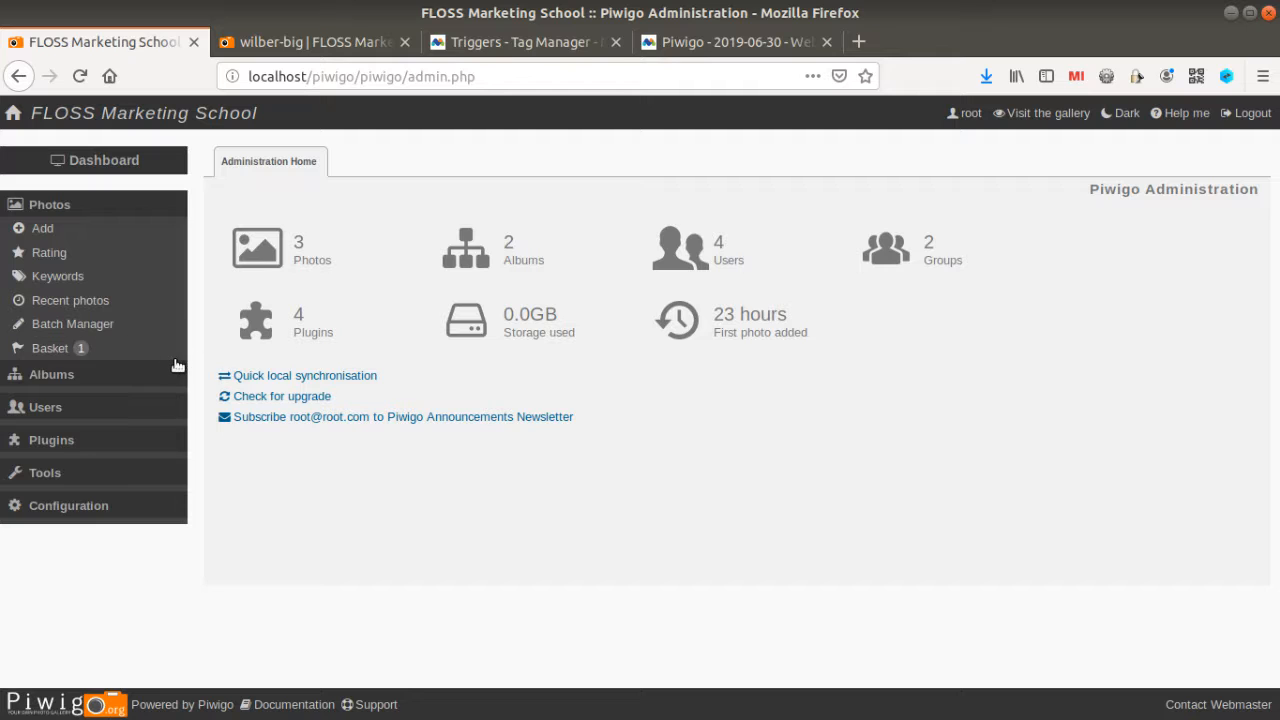
{"action": "mouse_move", "coordinate": [212, 298]}
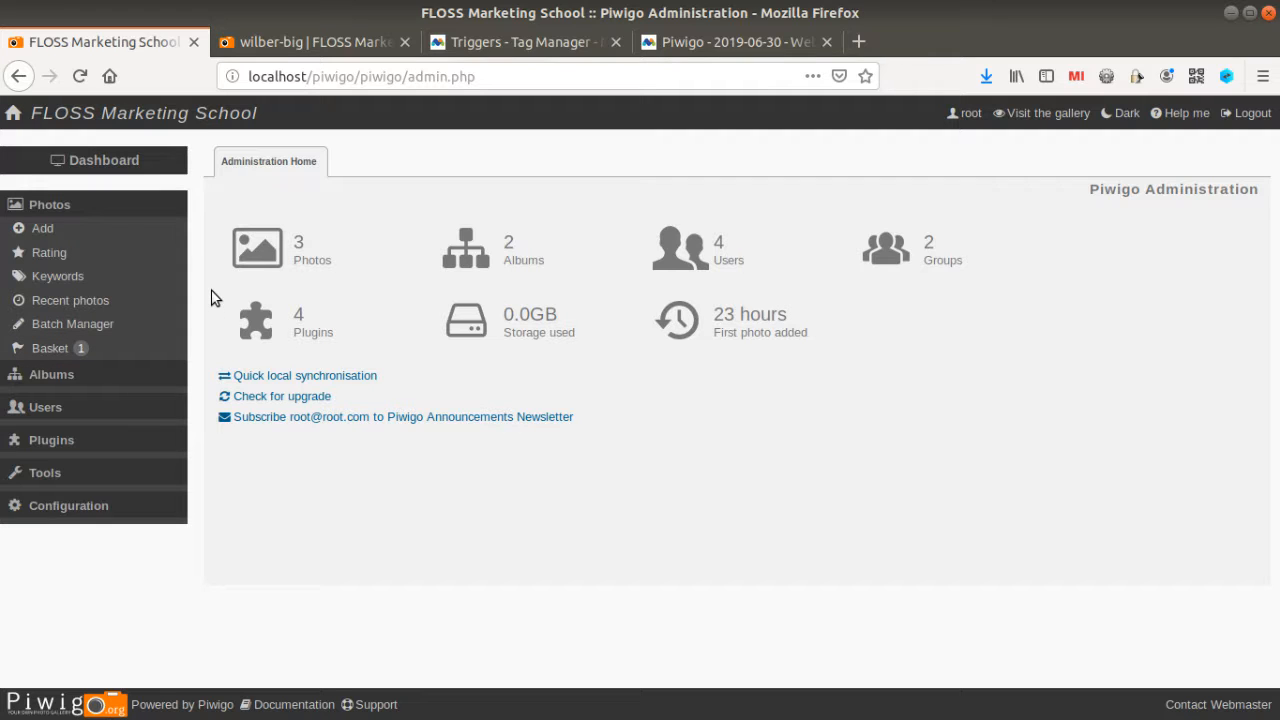
{"action": "mouse_move", "coordinate": [194, 336]}
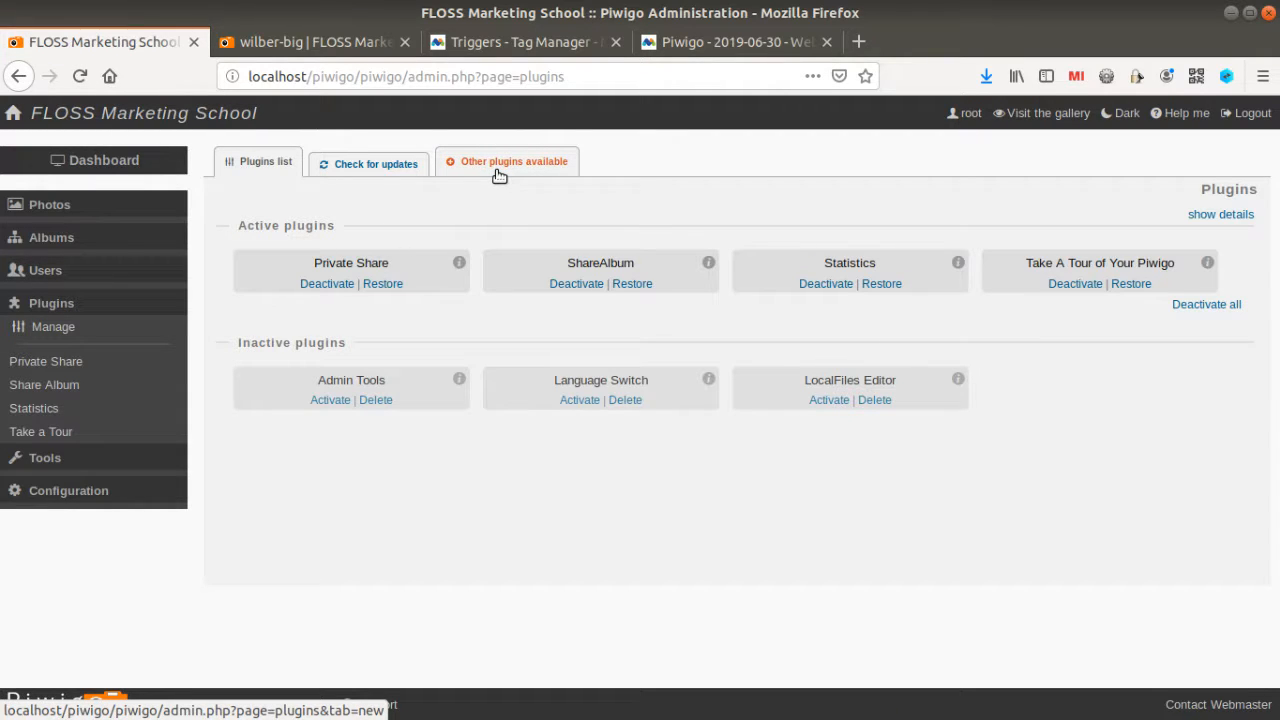
{"action": "double_click", "coordinate": [848, 264]}
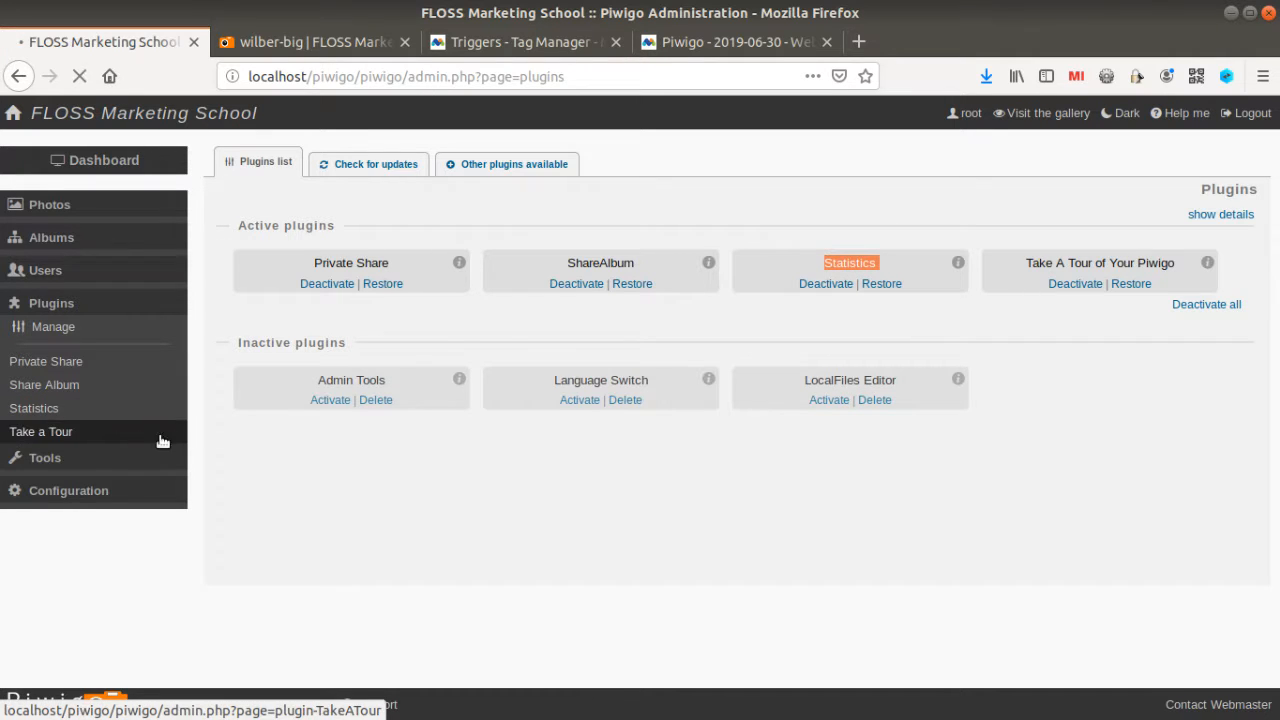
- Review the Statistics plugin's Matomo Tag Manager header code, then bring back the wilber-big photo page
{"action": "left_click", "coordinate": [34, 408]}
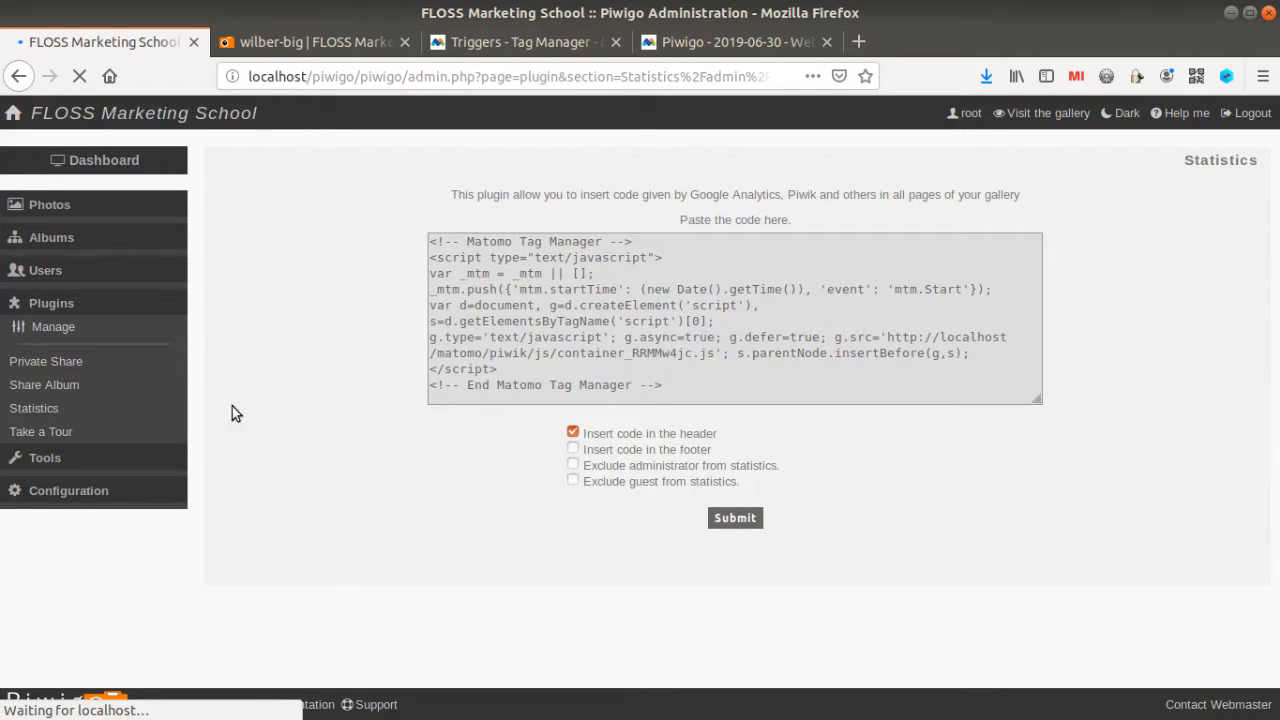
{"action": "mouse_move", "coordinate": [368, 394]}
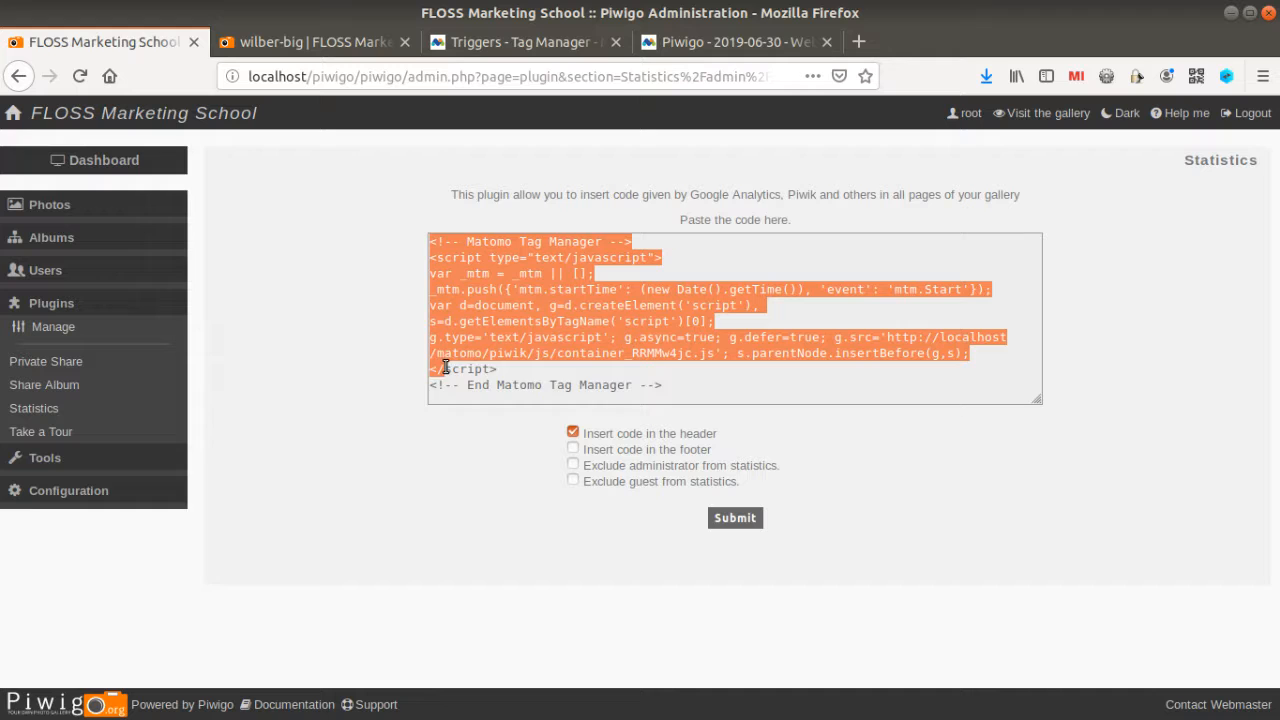
{"action": "left_click", "coordinate": [332, 358]}
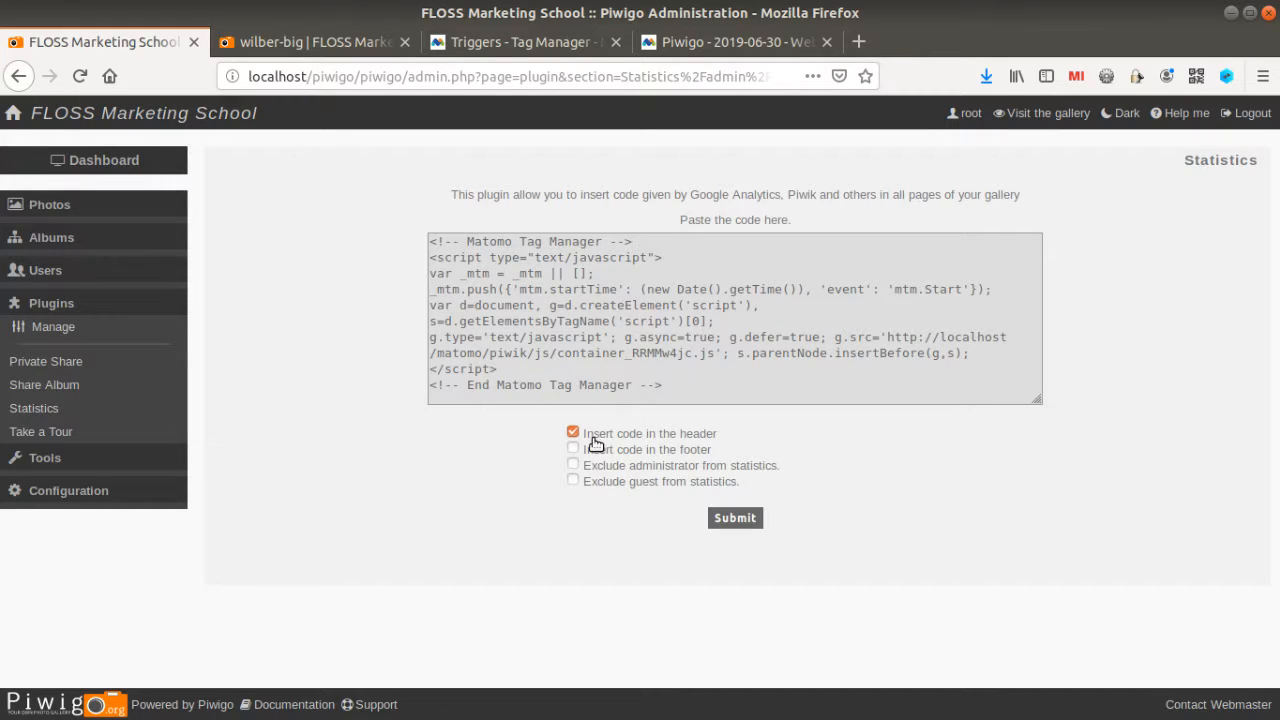
{"action": "mouse_move", "coordinate": [696, 444]}
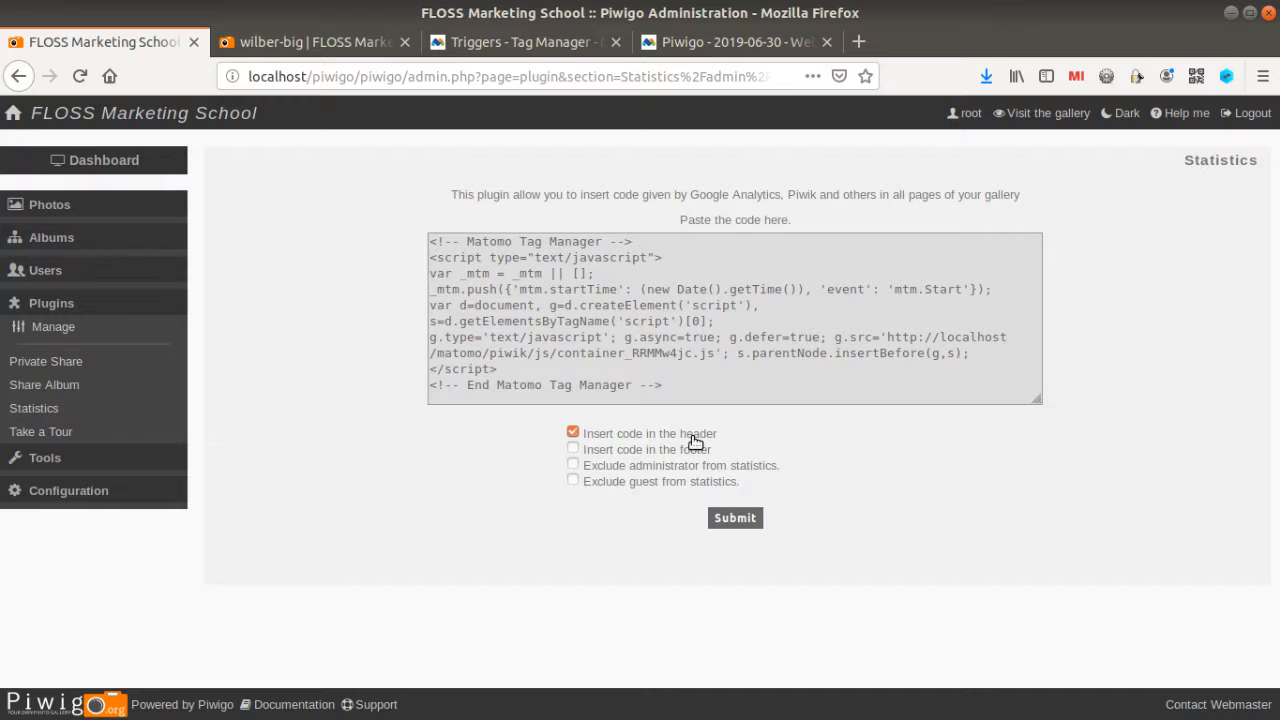
{"action": "mouse_move", "coordinate": [638, 482]}
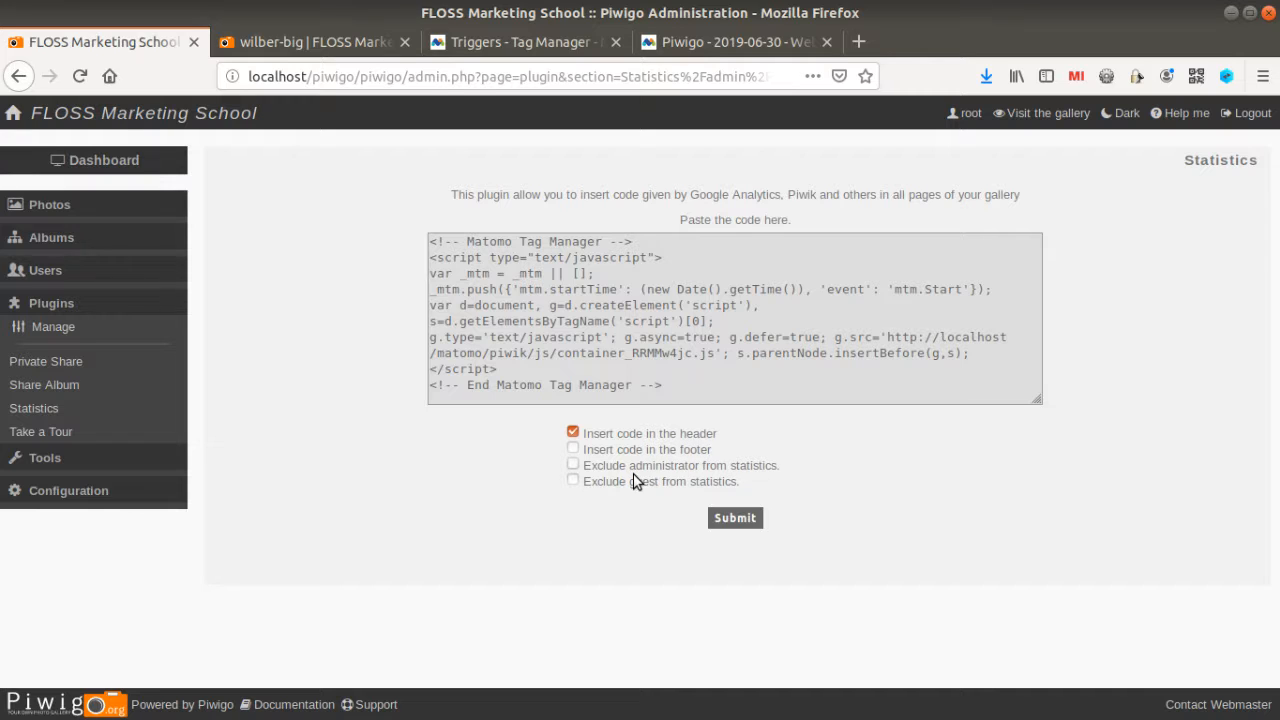
{"action": "mouse_move", "coordinate": [670, 476]}
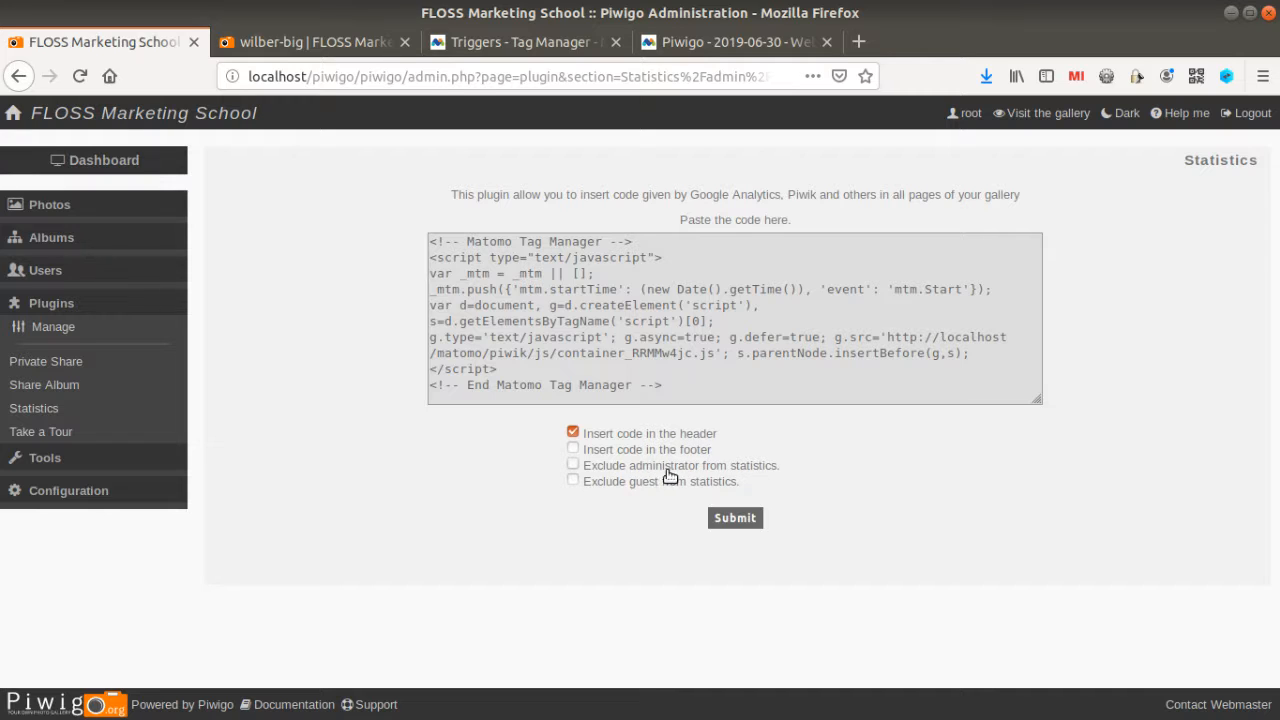
{"action": "mouse_move", "coordinate": [680, 500]}
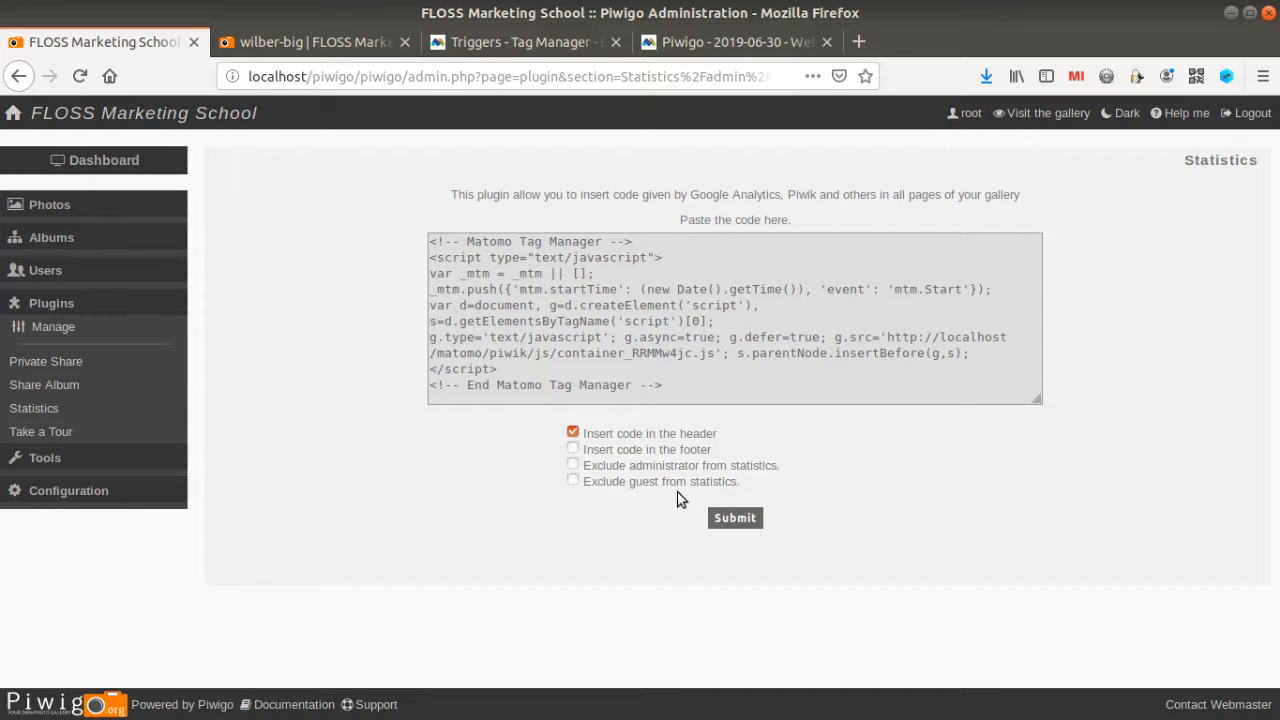
{"action": "mouse_move", "coordinate": [384, 330]}
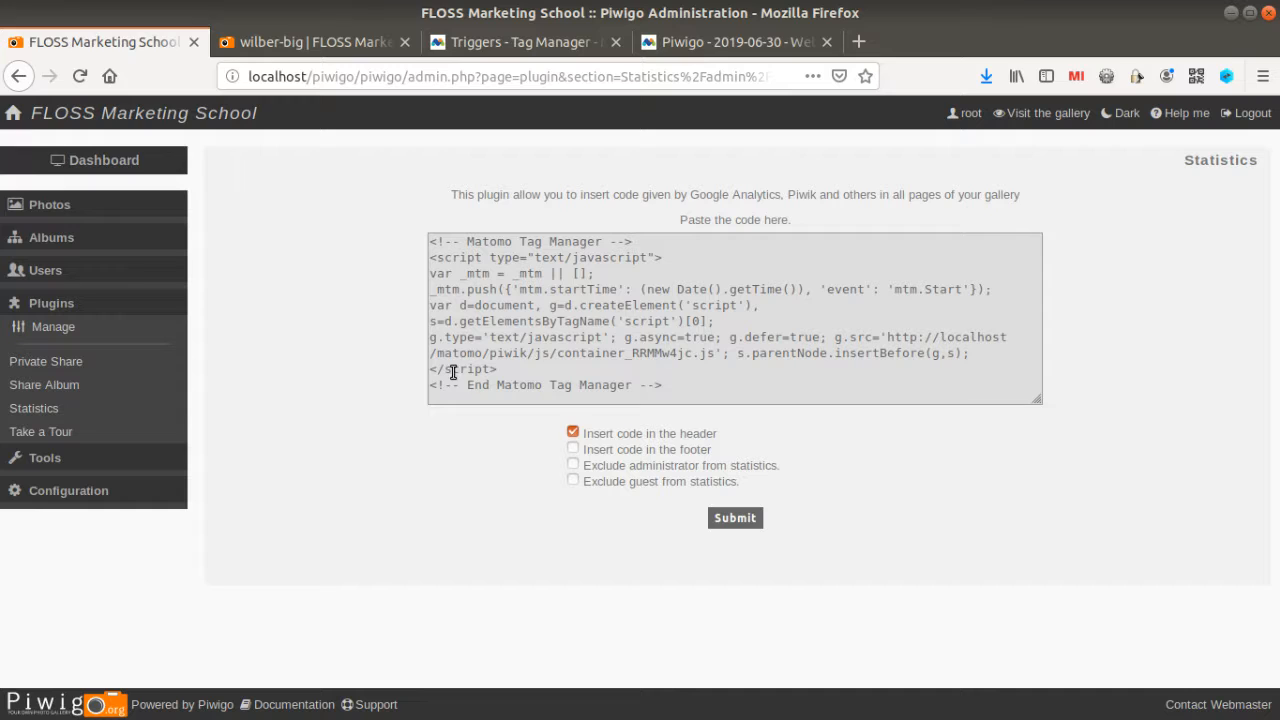
{"action": "mouse_move", "coordinate": [488, 256]}
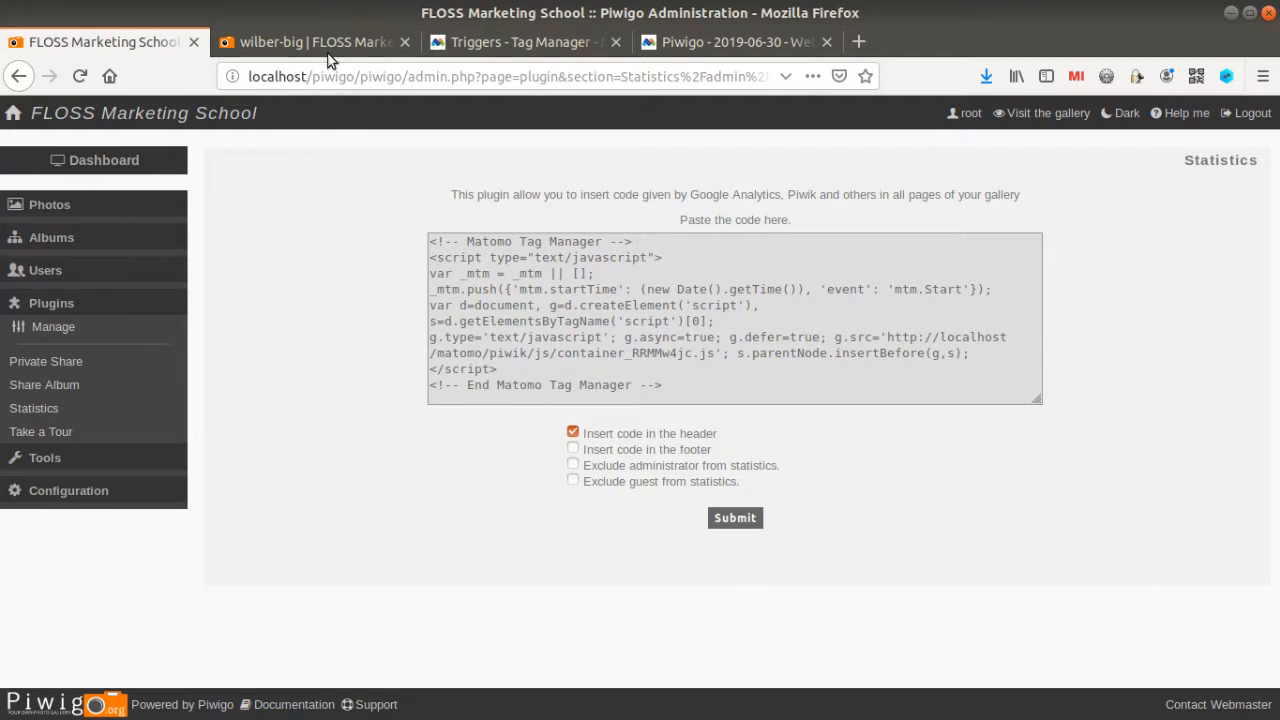
{"action": "left_click", "coordinate": [310, 40]}
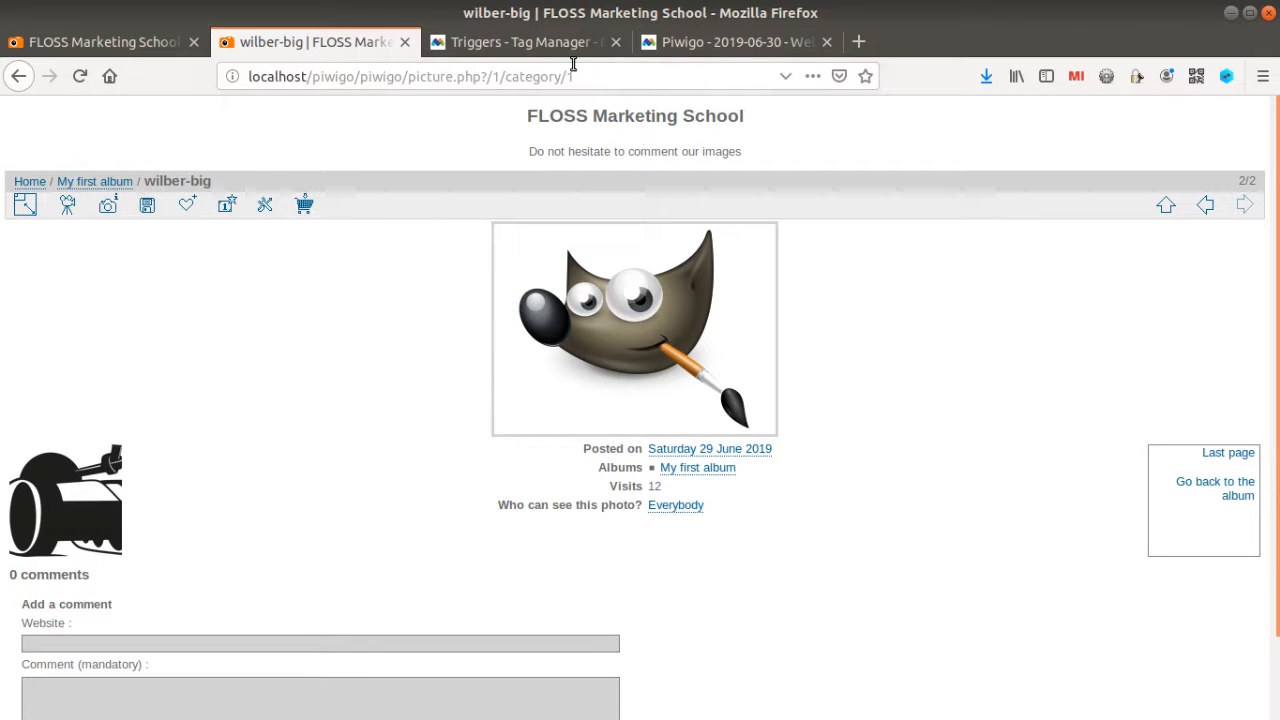
- Reload the Visits Log to find the add to basket click event on the tank visit
{"action": "left_click", "coordinate": [736, 42]}
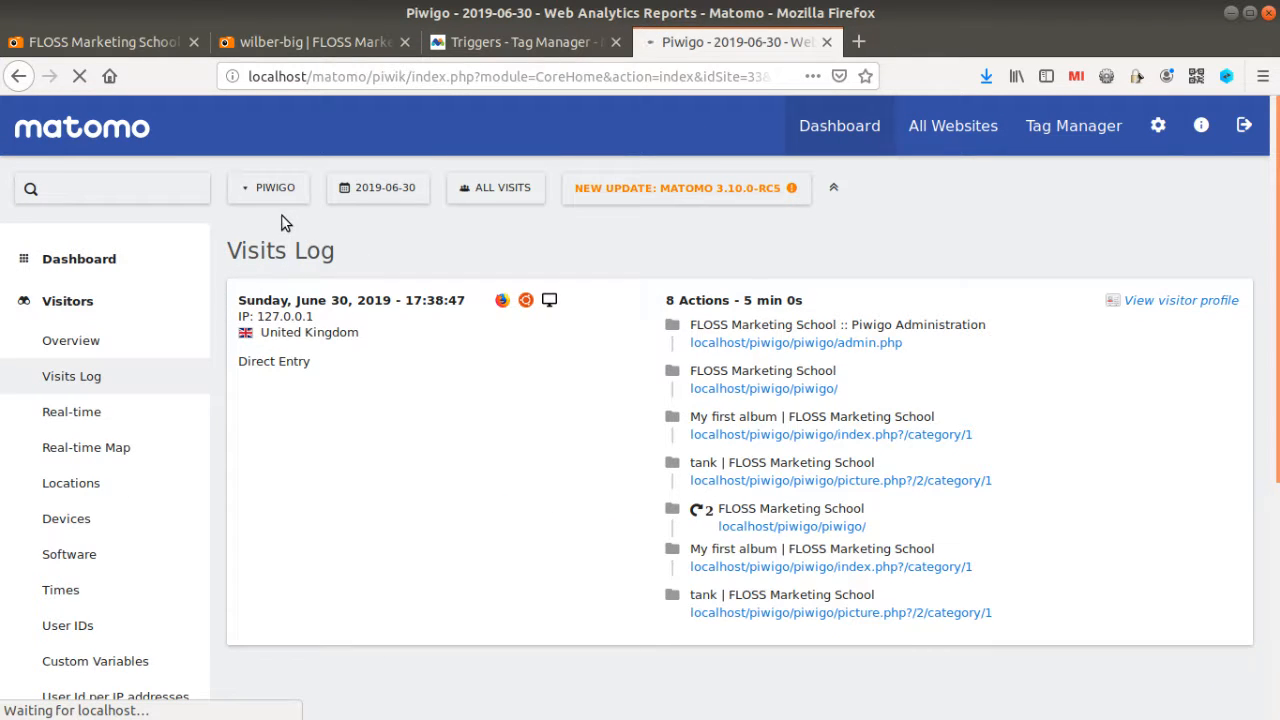
{"action": "mouse_move", "coordinate": [640, 278]}
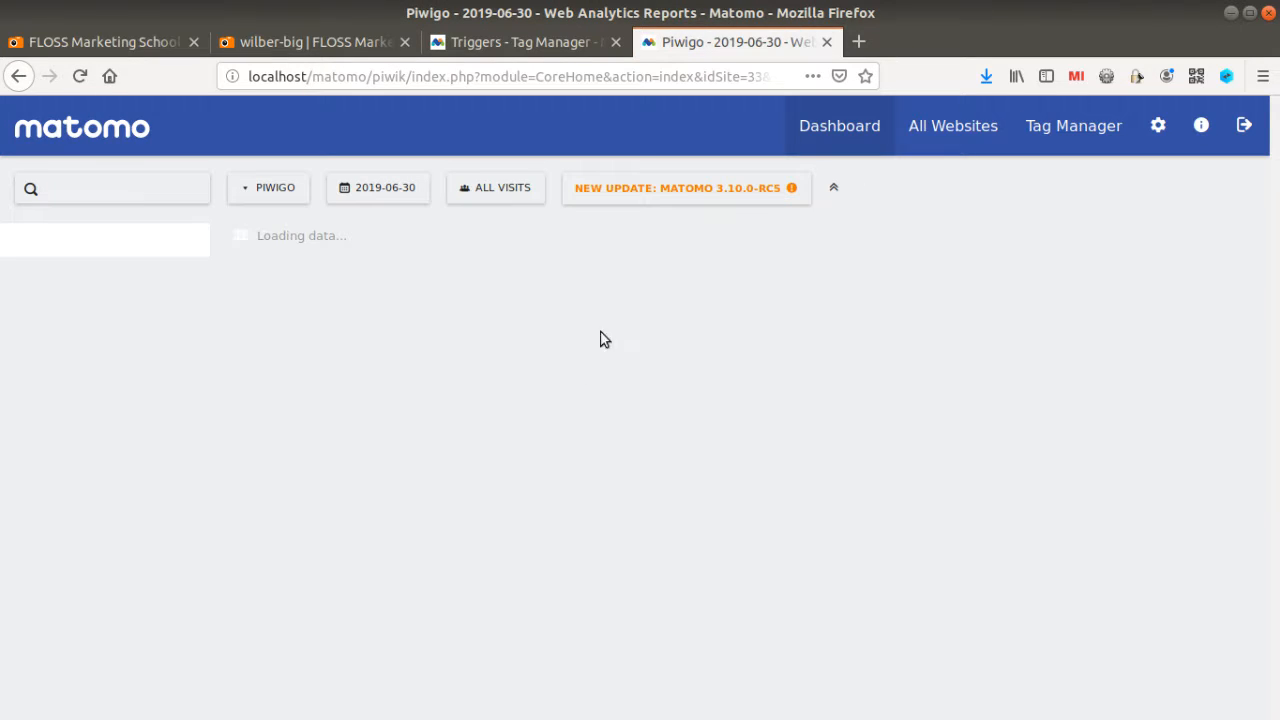
{"action": "left_click", "coordinate": [72, 376]}
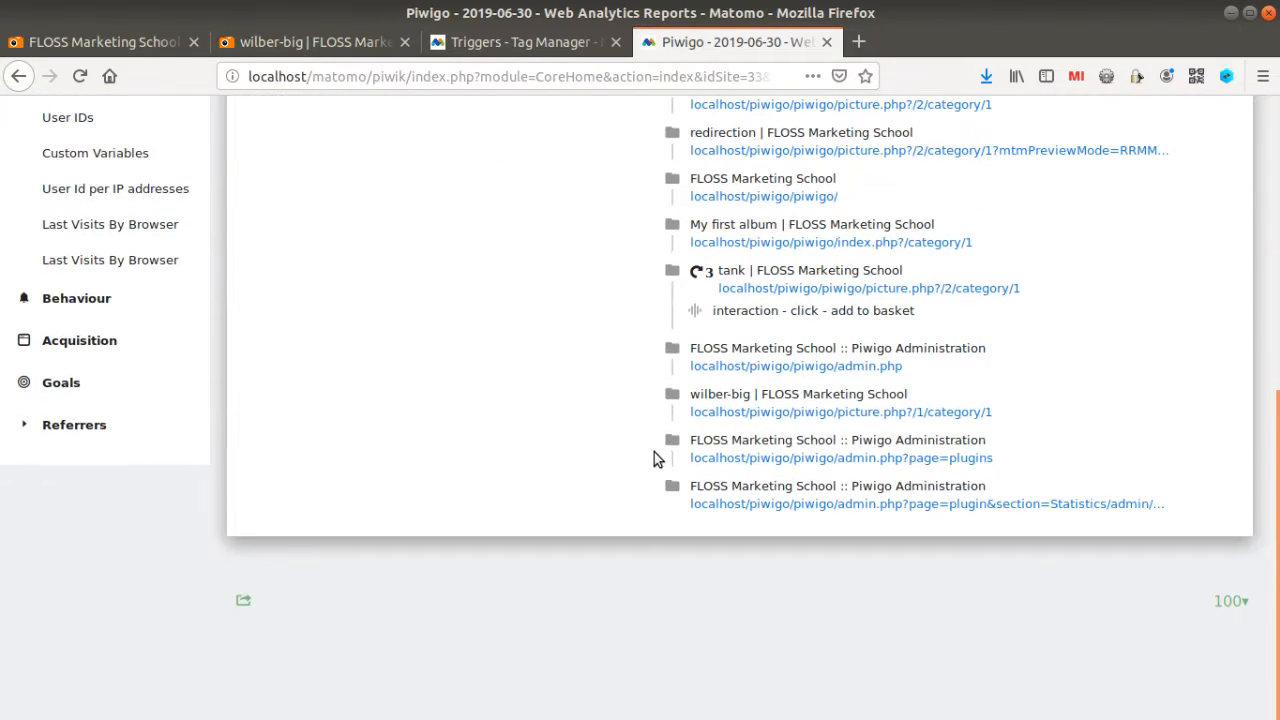
{"action": "mouse_move", "coordinate": [780, 476]}
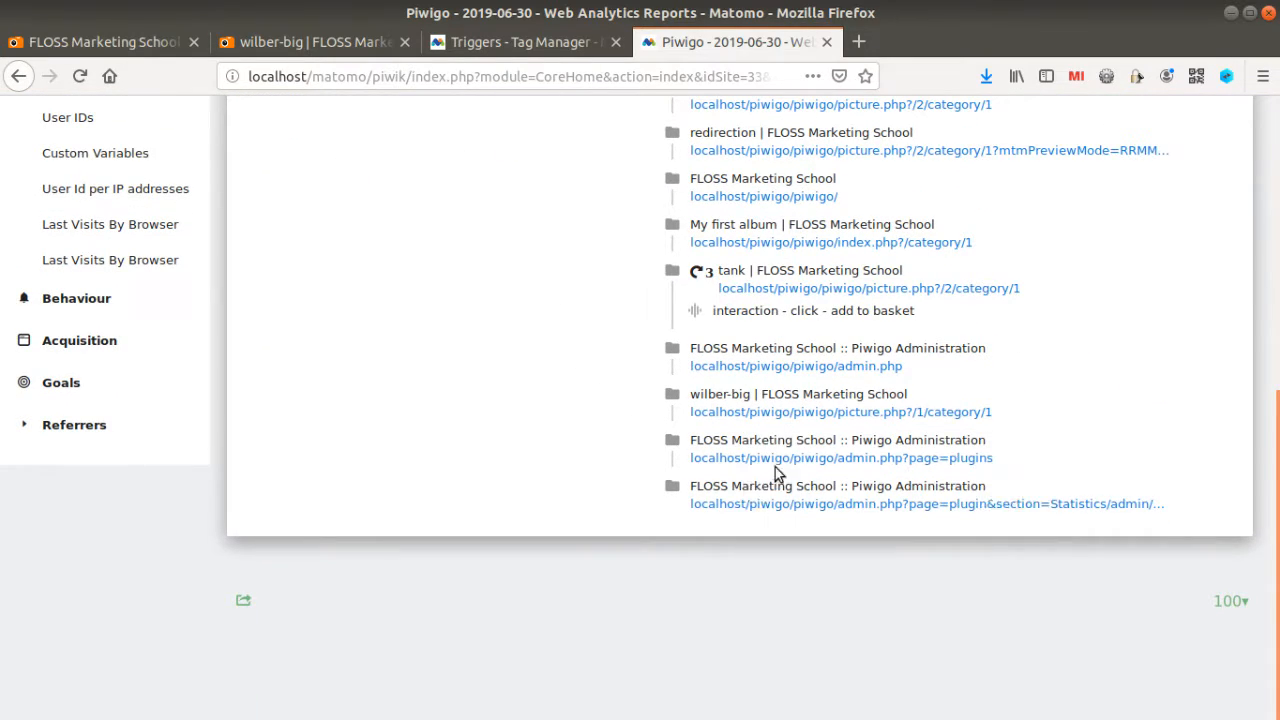
{"action": "mouse_move", "coordinate": [924, 504]}
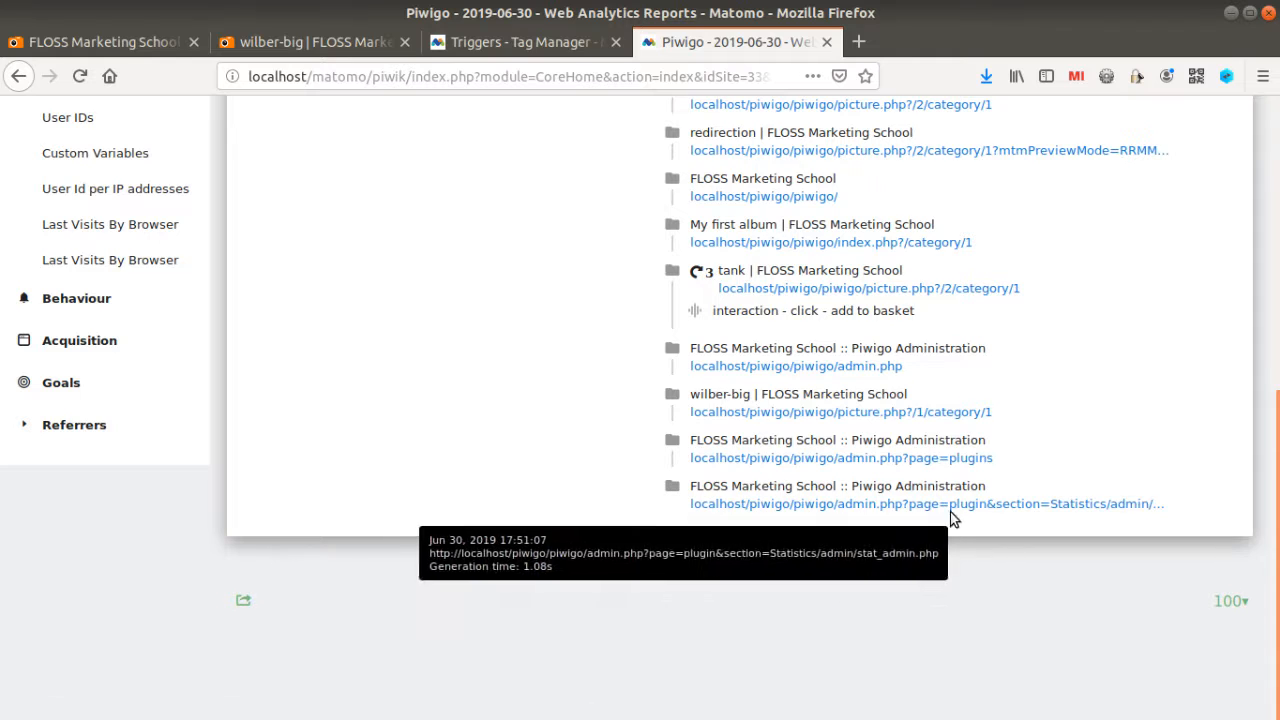
{"action": "mouse_move", "coordinate": [750, 404]}
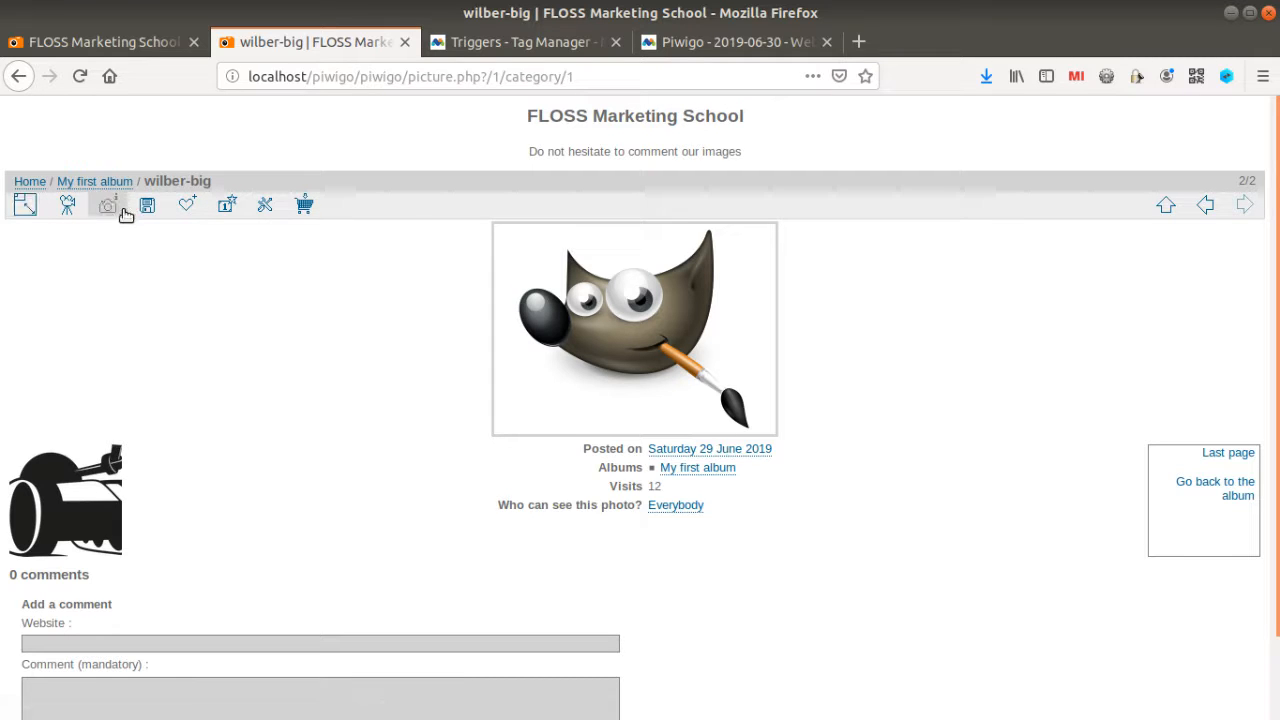
- Show the Default Container's tag list with Add to basket tied to the pwg-button trigger
{"action": "left_click", "coordinate": [524, 42]}
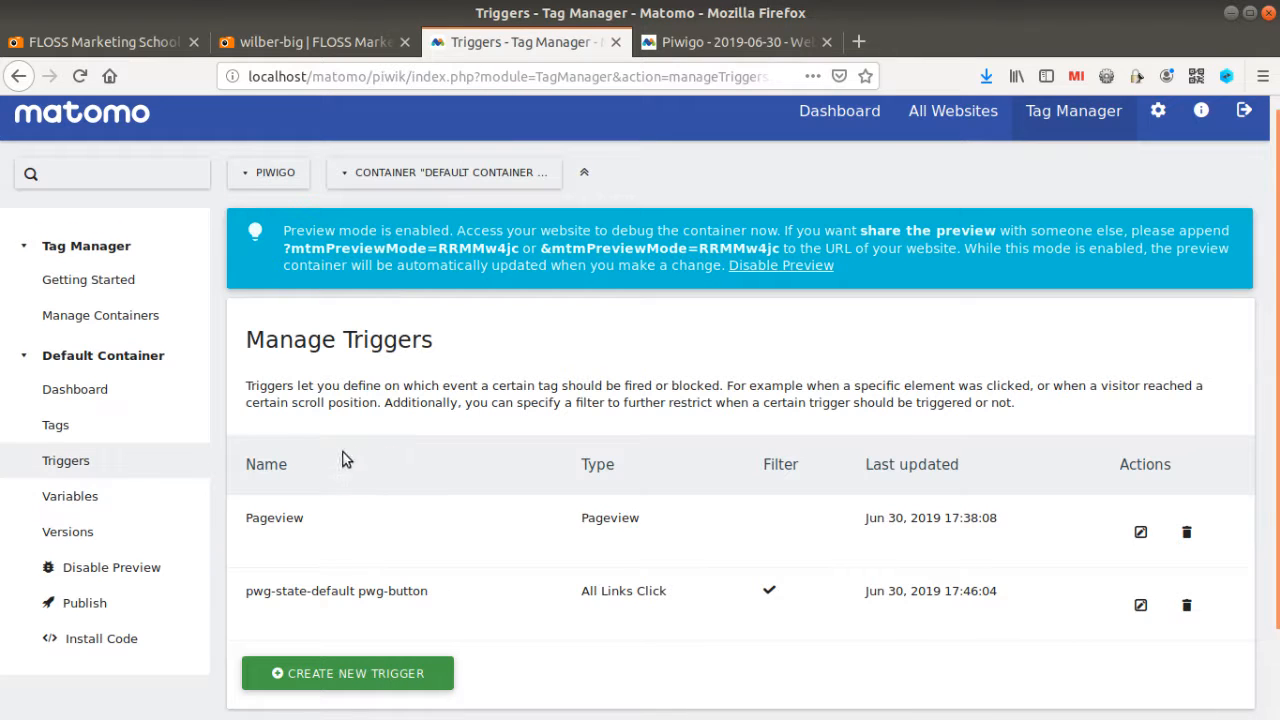
{"action": "left_click", "coordinate": [56, 424]}
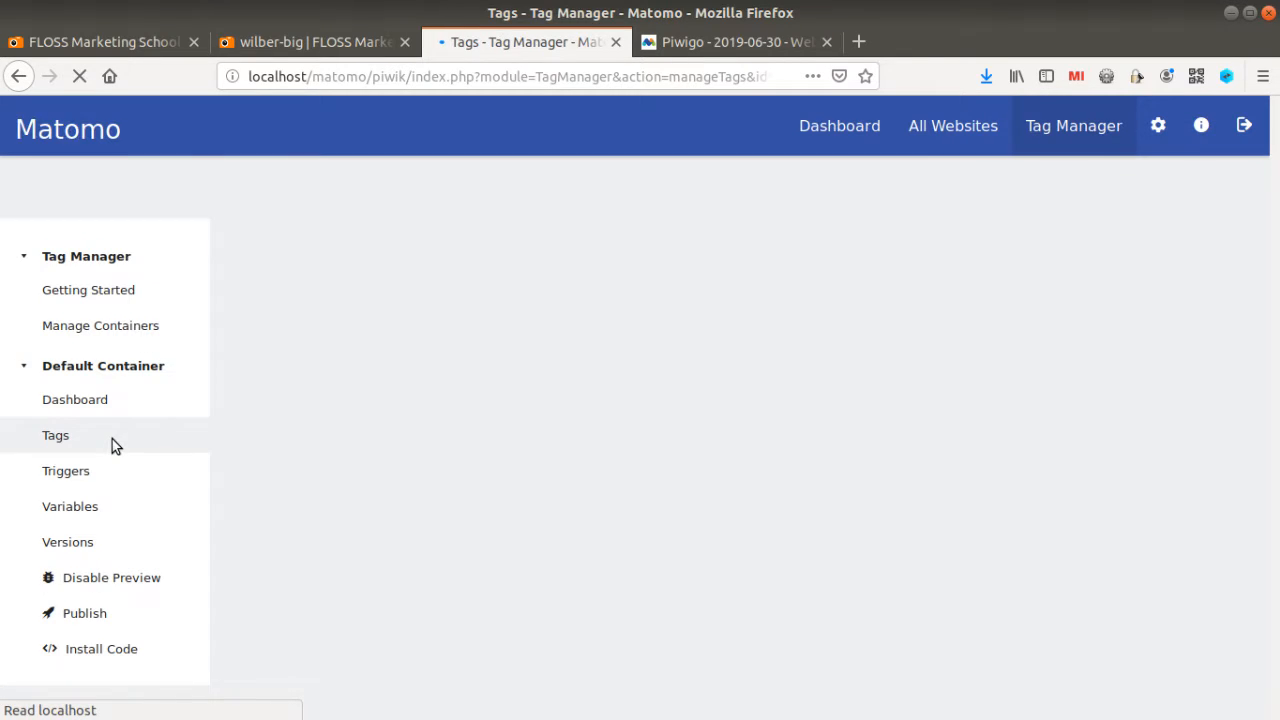
{"action": "left_click", "coordinate": [56, 434]}
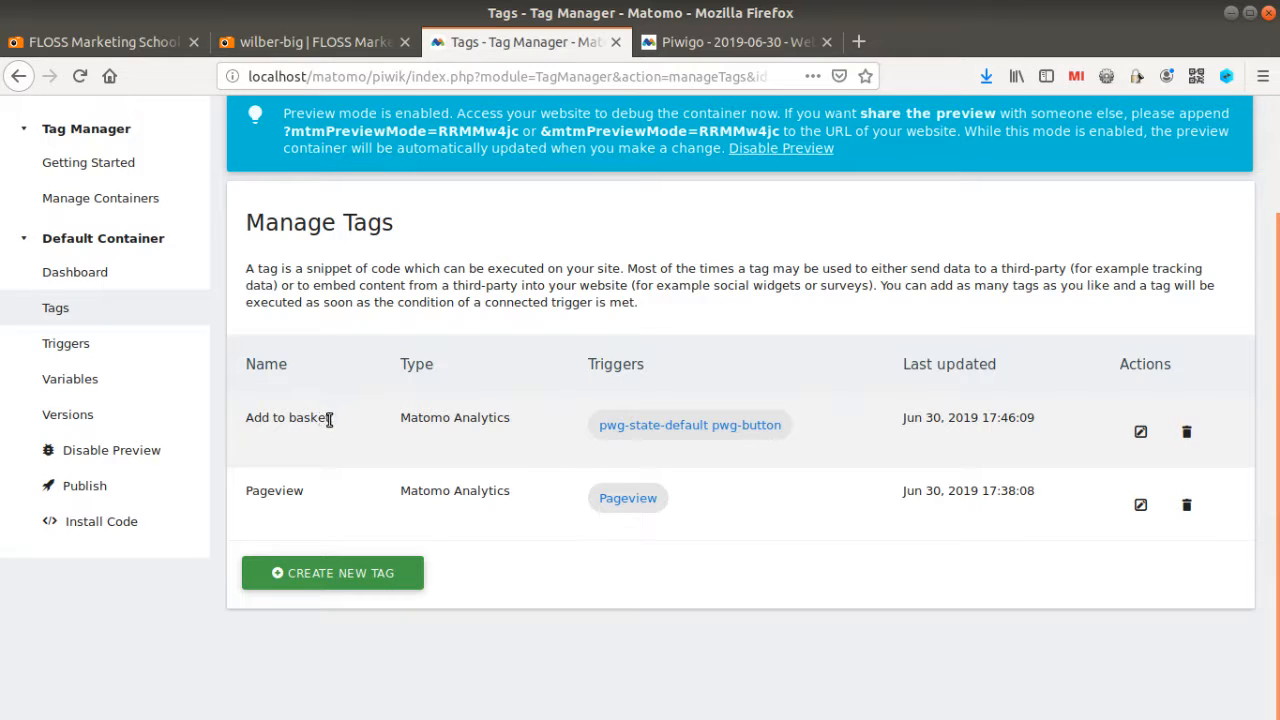
{"action": "left_click", "coordinate": [310, 42]}
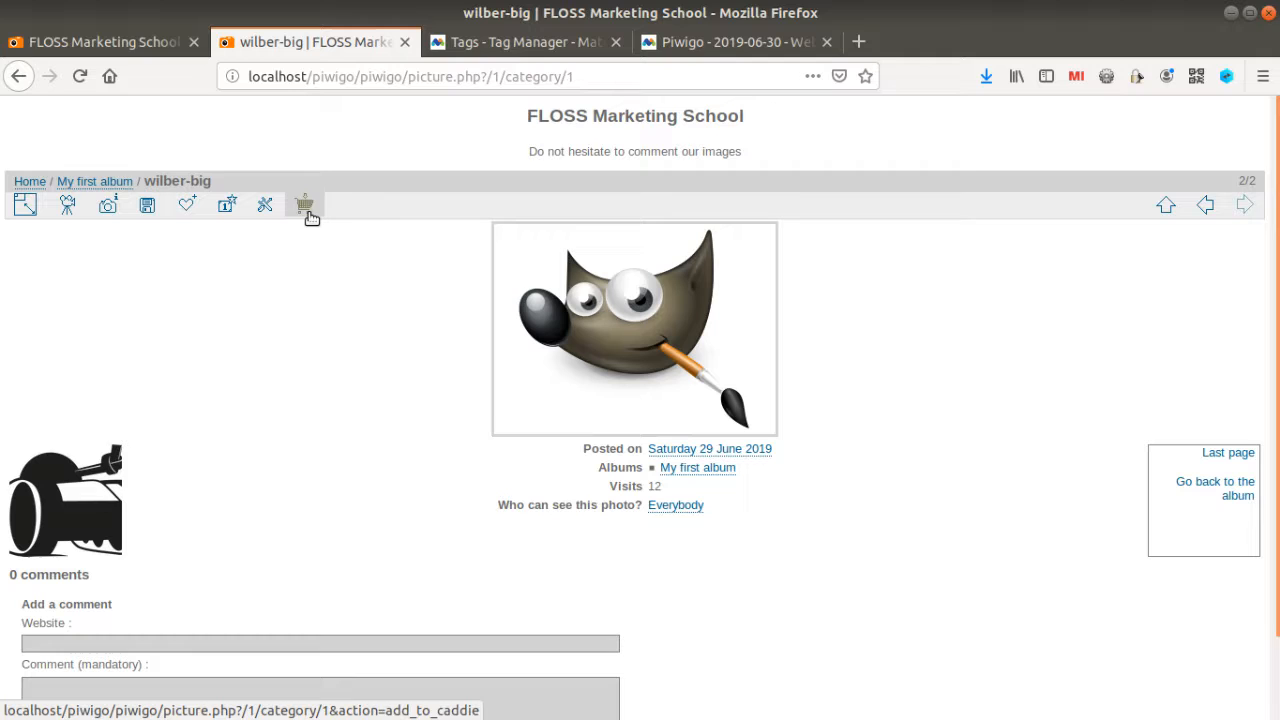
{"action": "left_click", "coordinate": [520, 42]}
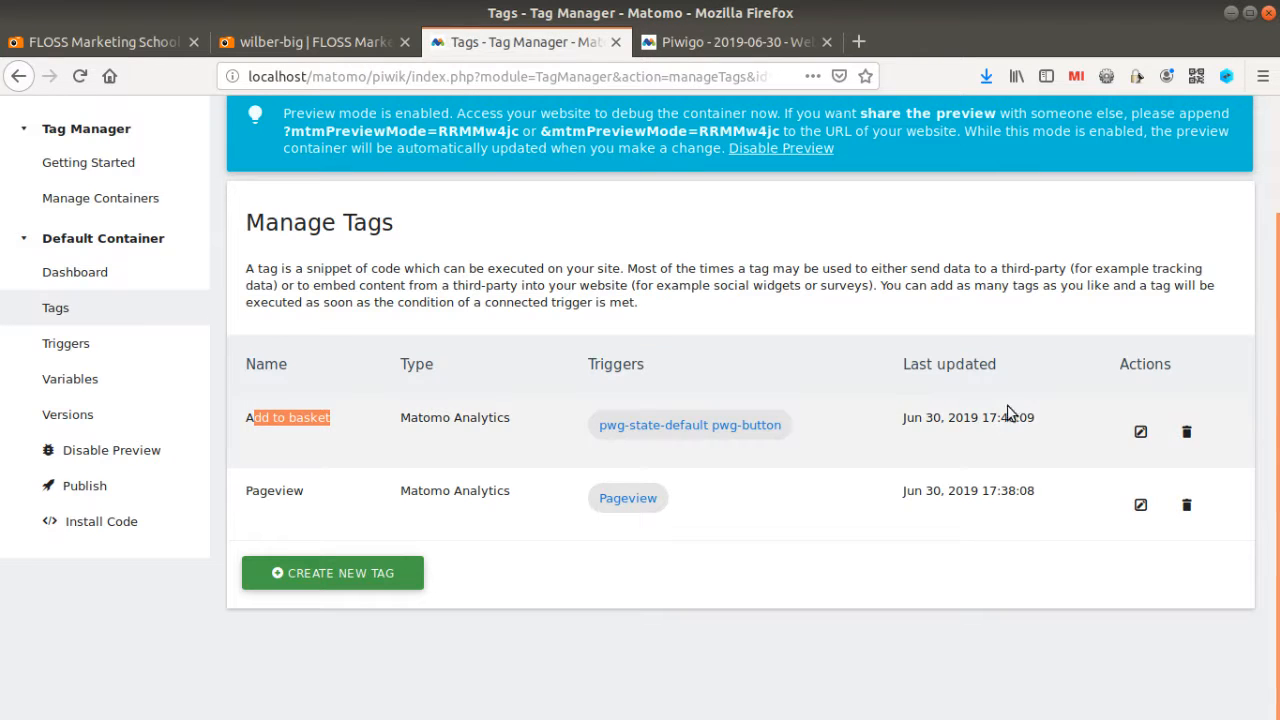
- Review the Add to basket tag's event settings and edit its pwg-state-default pwg-button trigger
{"action": "left_click", "coordinate": [1140, 432]}
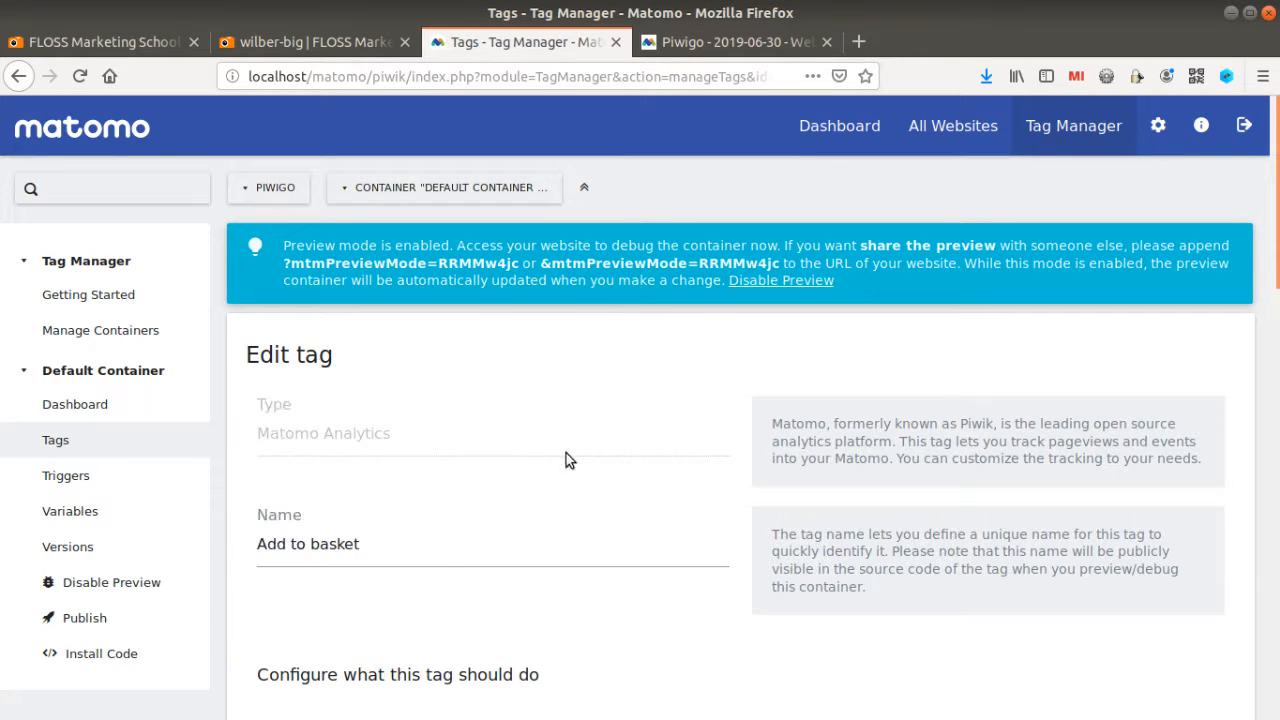
{"action": "scroll", "scroll_direction": "down", "scroll_amount": 3}
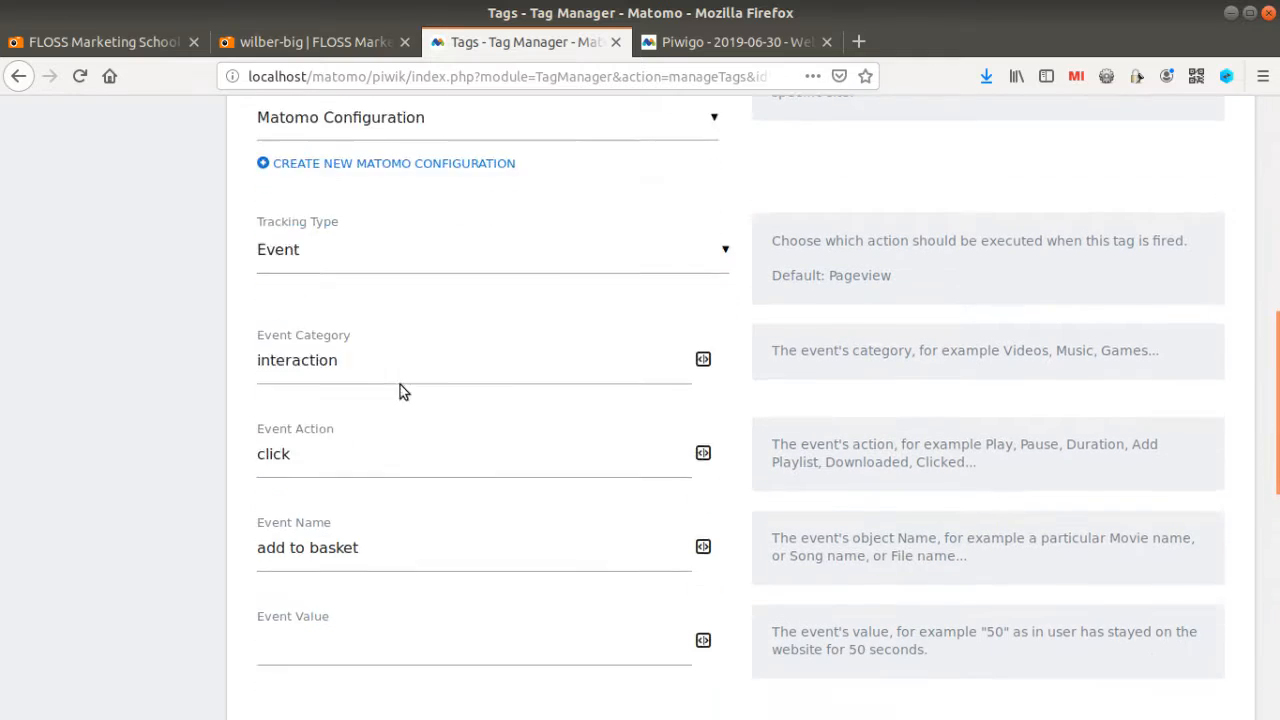
{"action": "scroll", "scroll_direction": "down", "scroll_amount": 3}
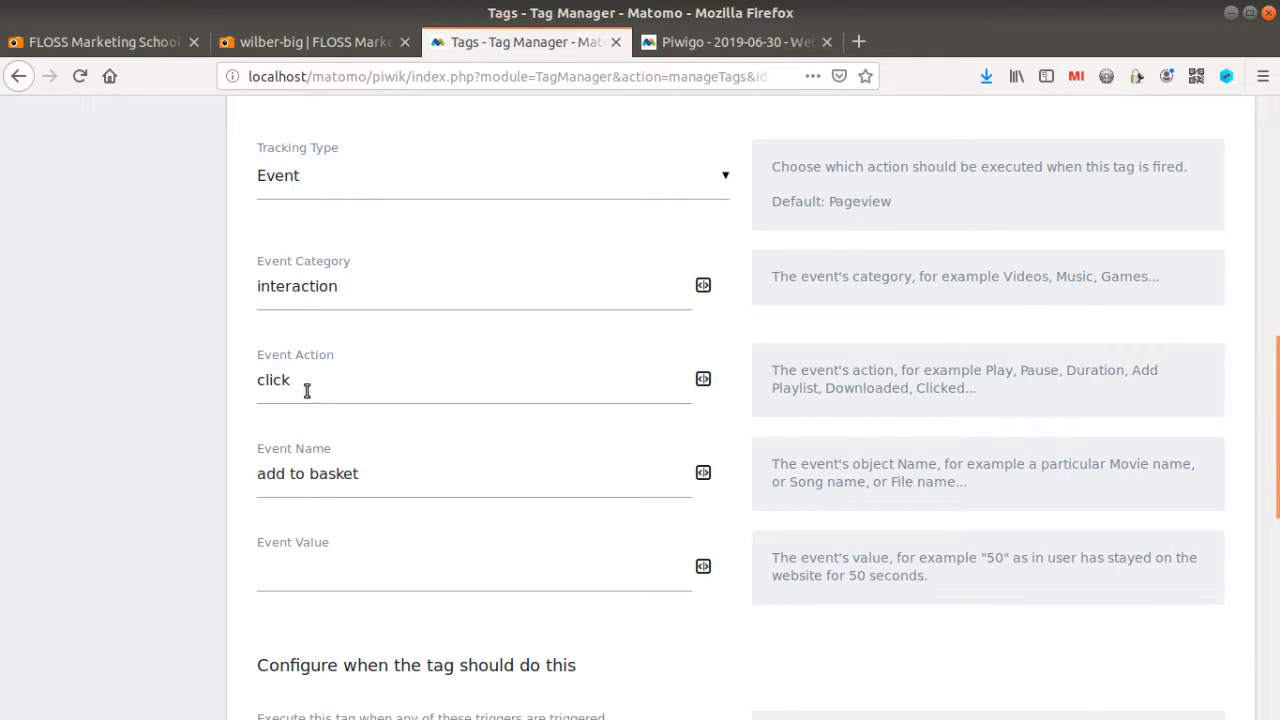
{"action": "scroll", "scroll_direction": "down", "scroll_amount": 3}
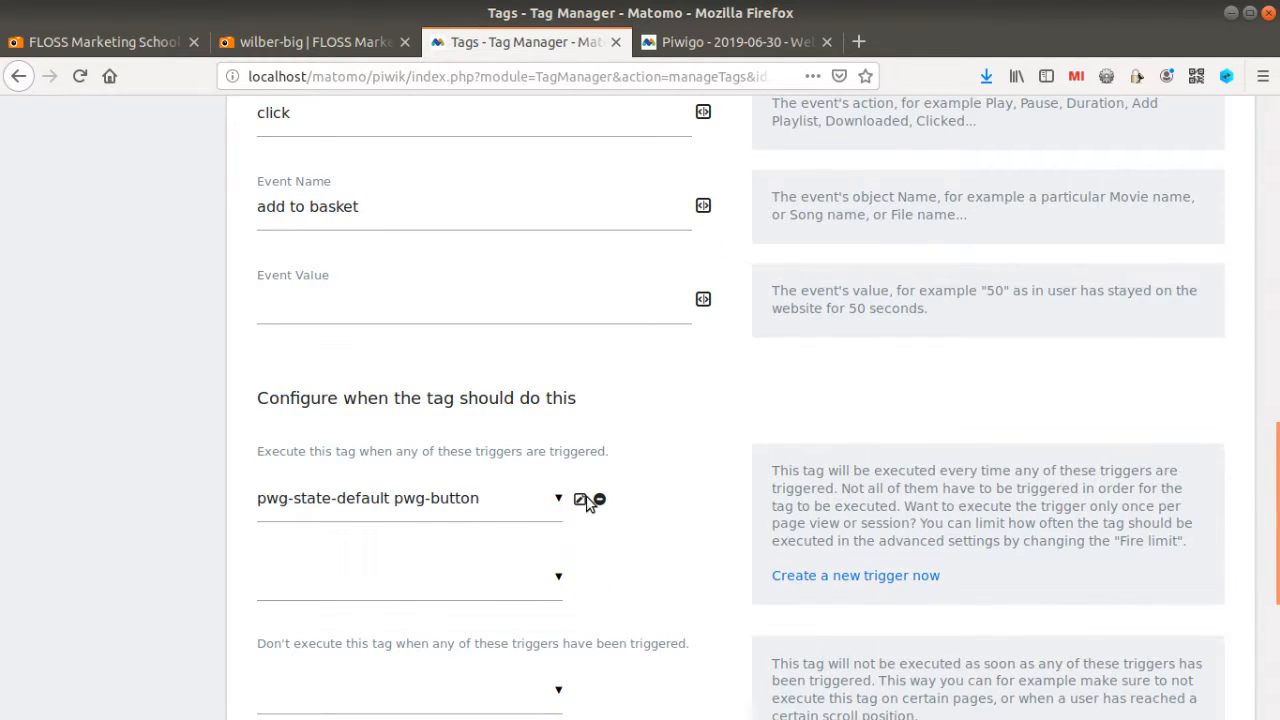
{"action": "left_click", "coordinate": [580, 500]}
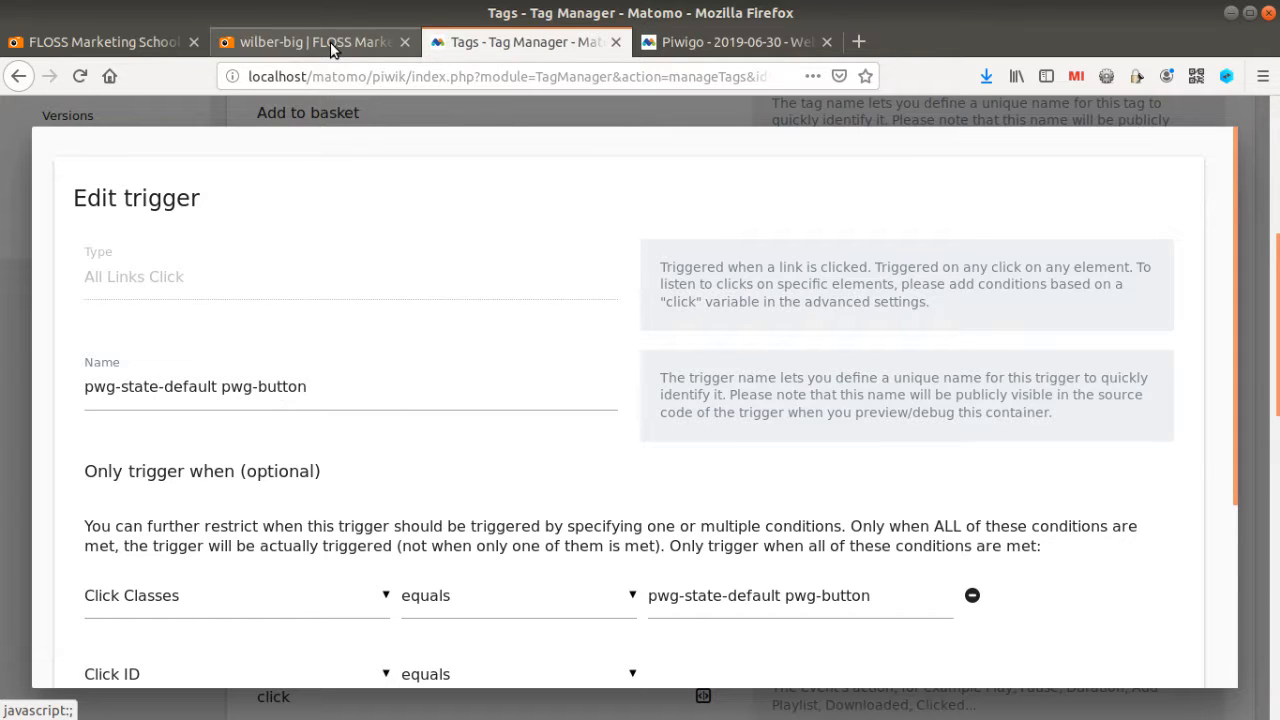
- Add the wilber-big photo to the basket and inspect the button's class against the trigger condition
{"action": "left_click", "coordinate": [312, 42]}
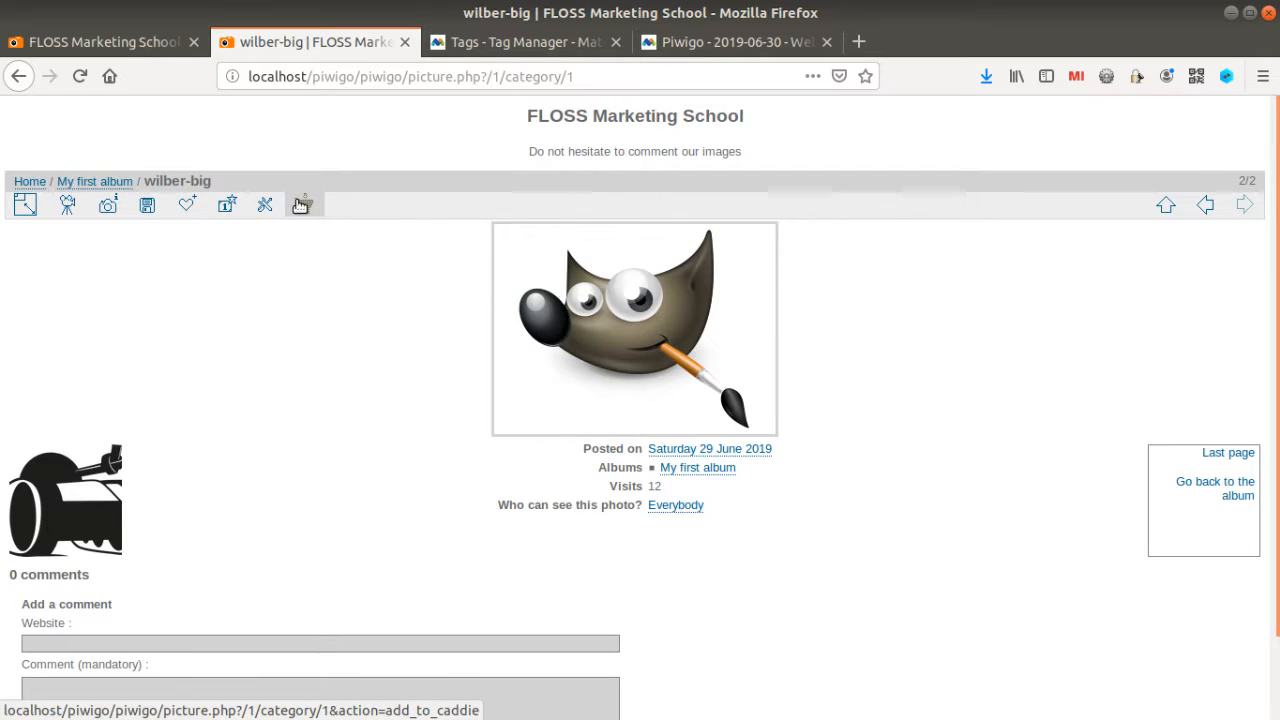
{"action": "left_click", "coordinate": [304, 204]}
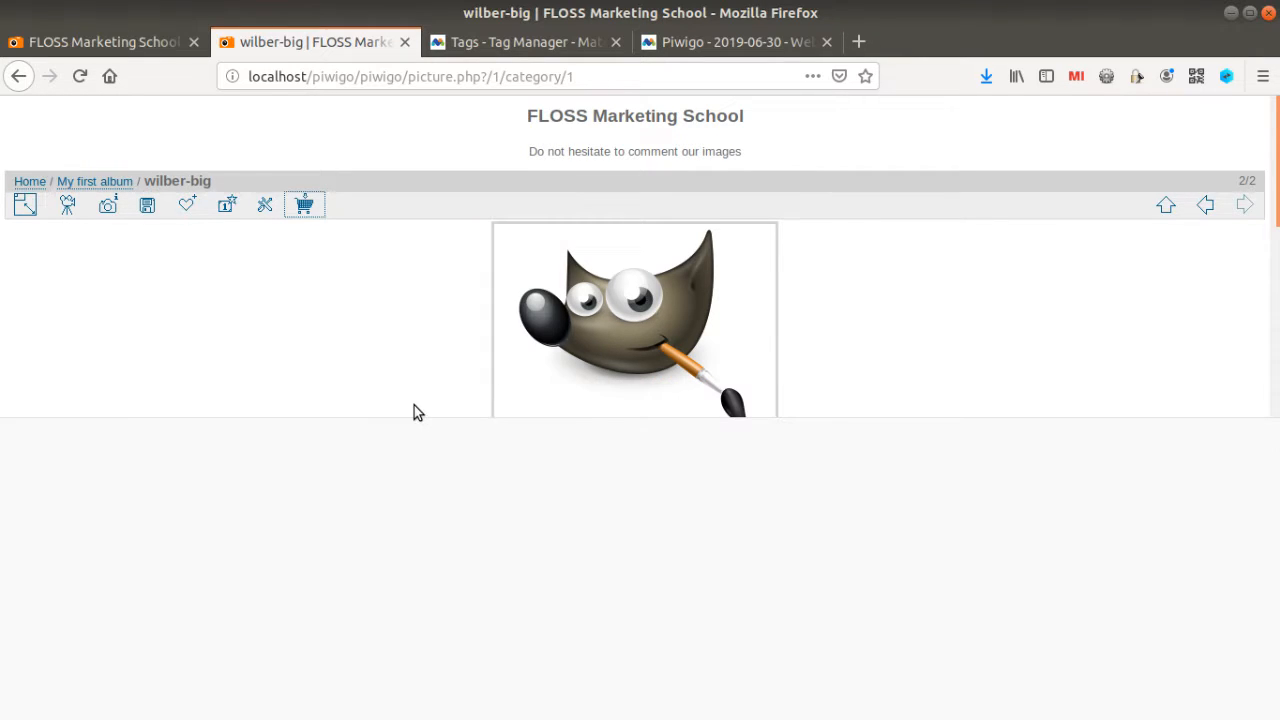
{"action": "key", "text": "F12"}
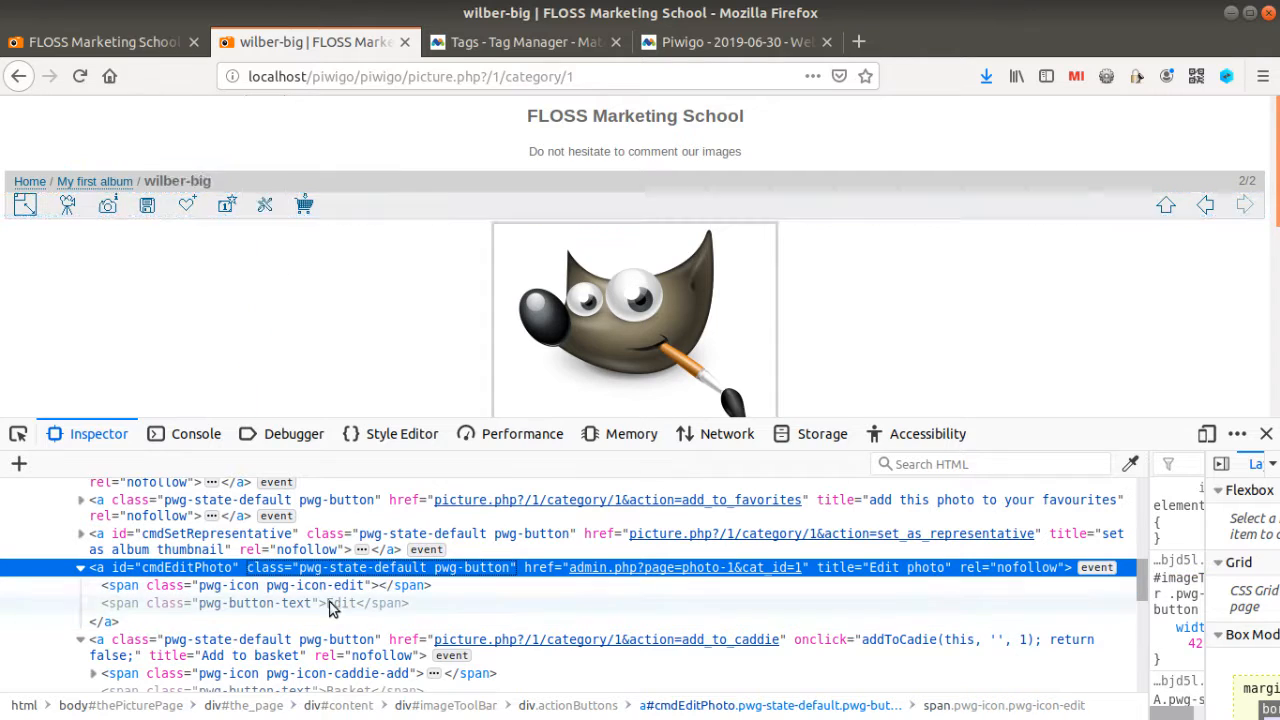
{"action": "mouse_move", "coordinate": [480, 576]}
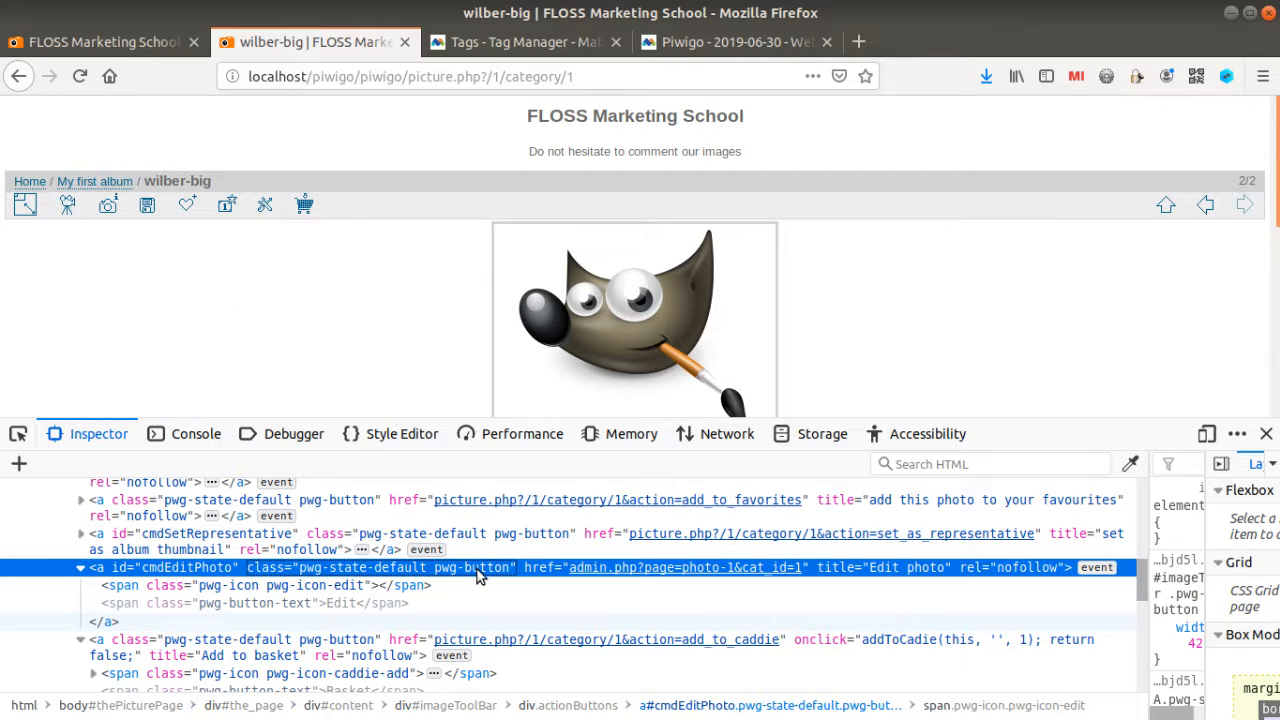
{"action": "mouse_move", "coordinate": [400, 138]}
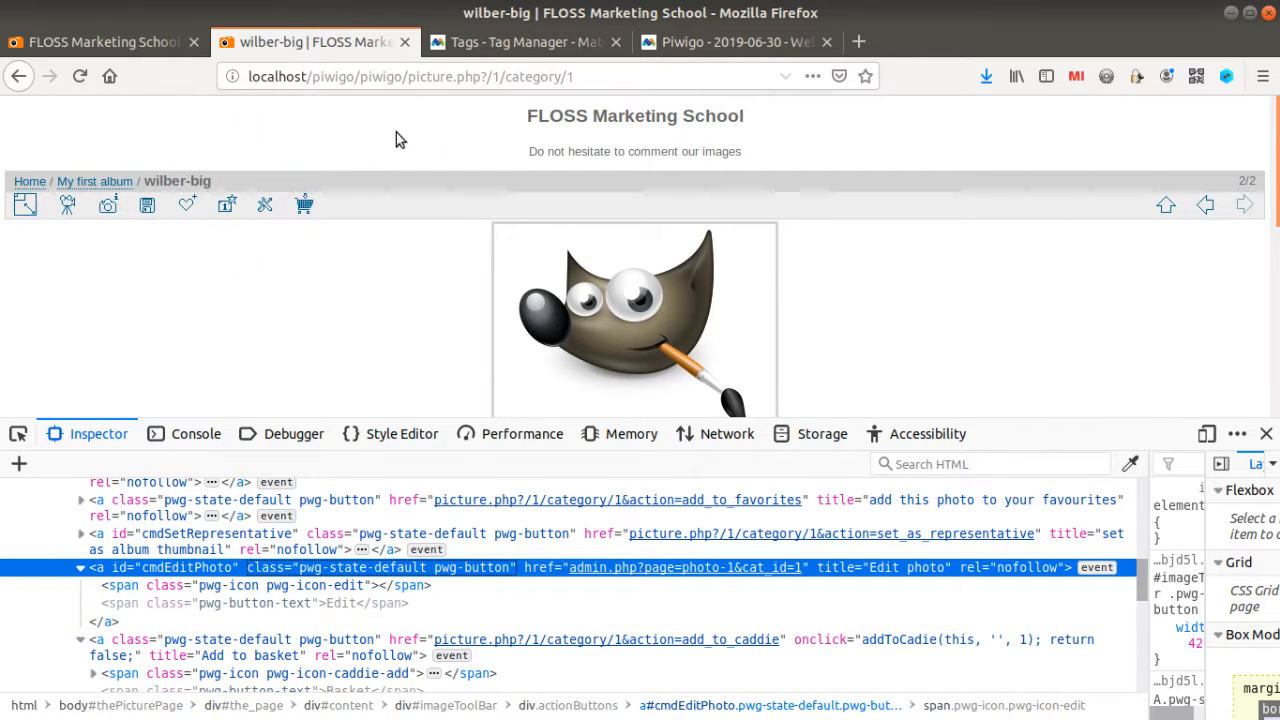
{"action": "left_click", "coordinate": [524, 42]}
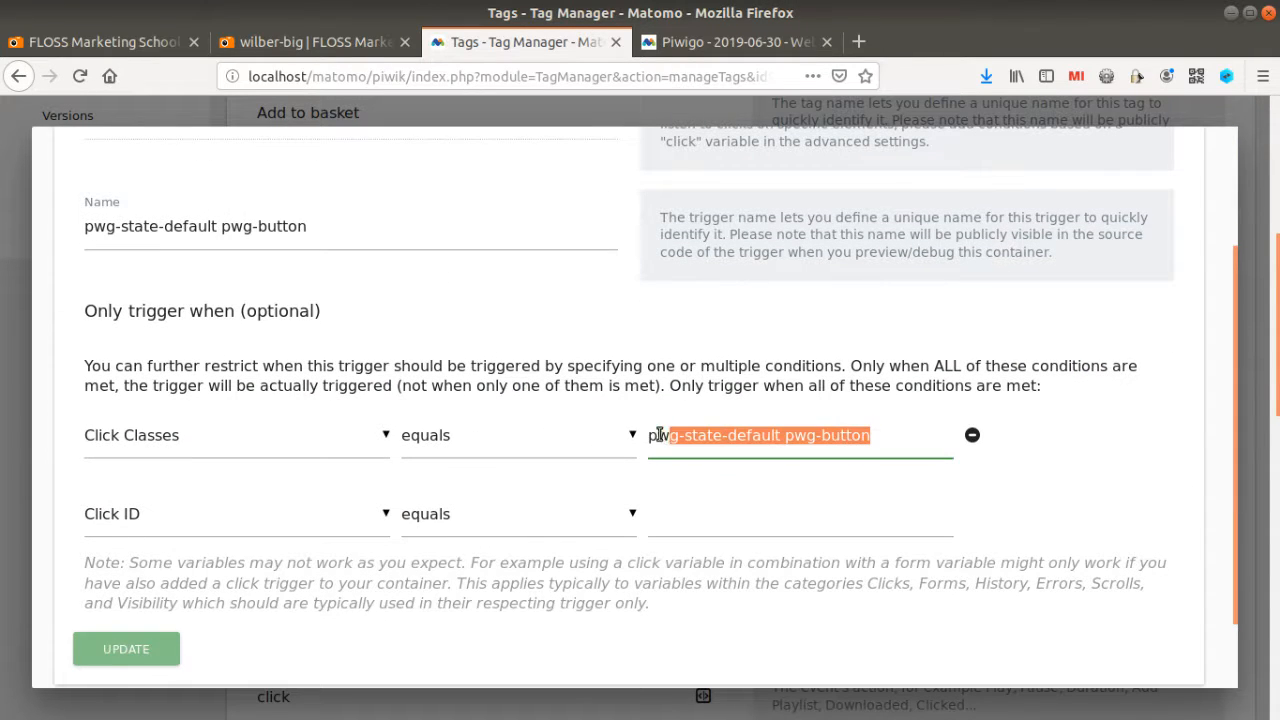
- Compare the inspected button with the trigger editor, then check the Matomo Visits Log
{"action": "left_click", "coordinate": [316, 42]}
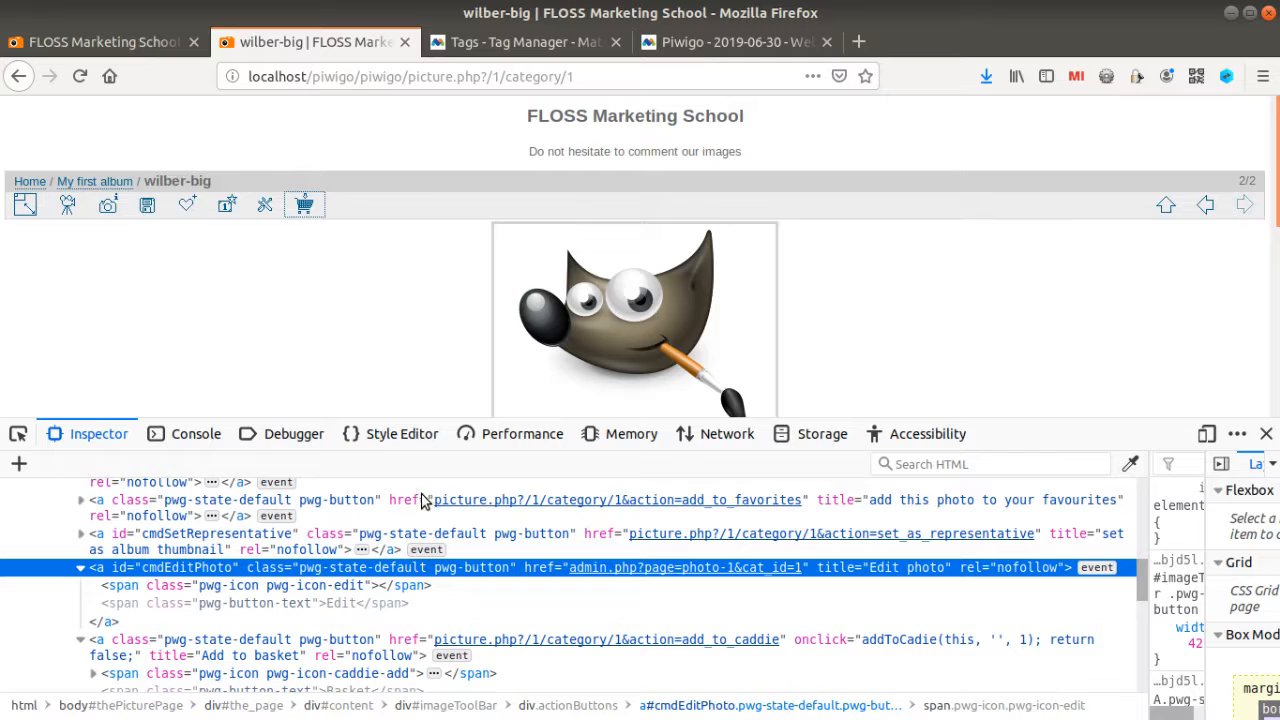
{"action": "mouse_move", "coordinate": [228, 204]}
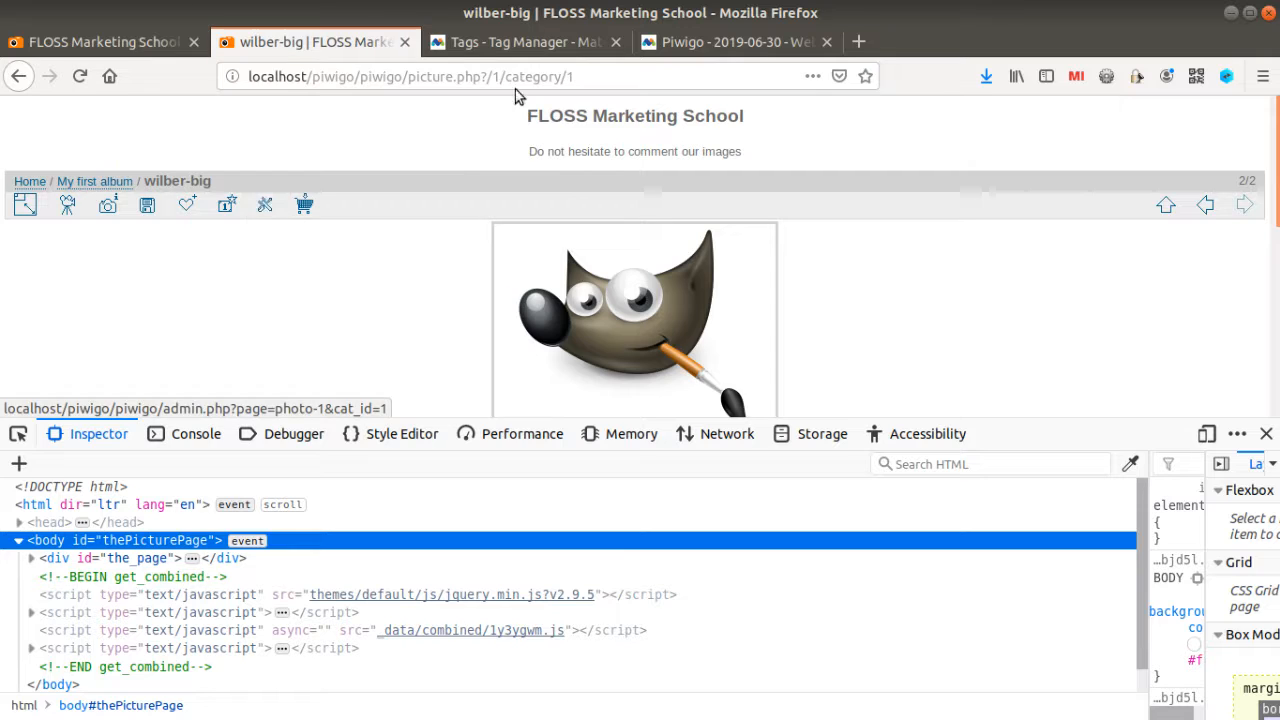
{"action": "left_click", "coordinate": [524, 42]}
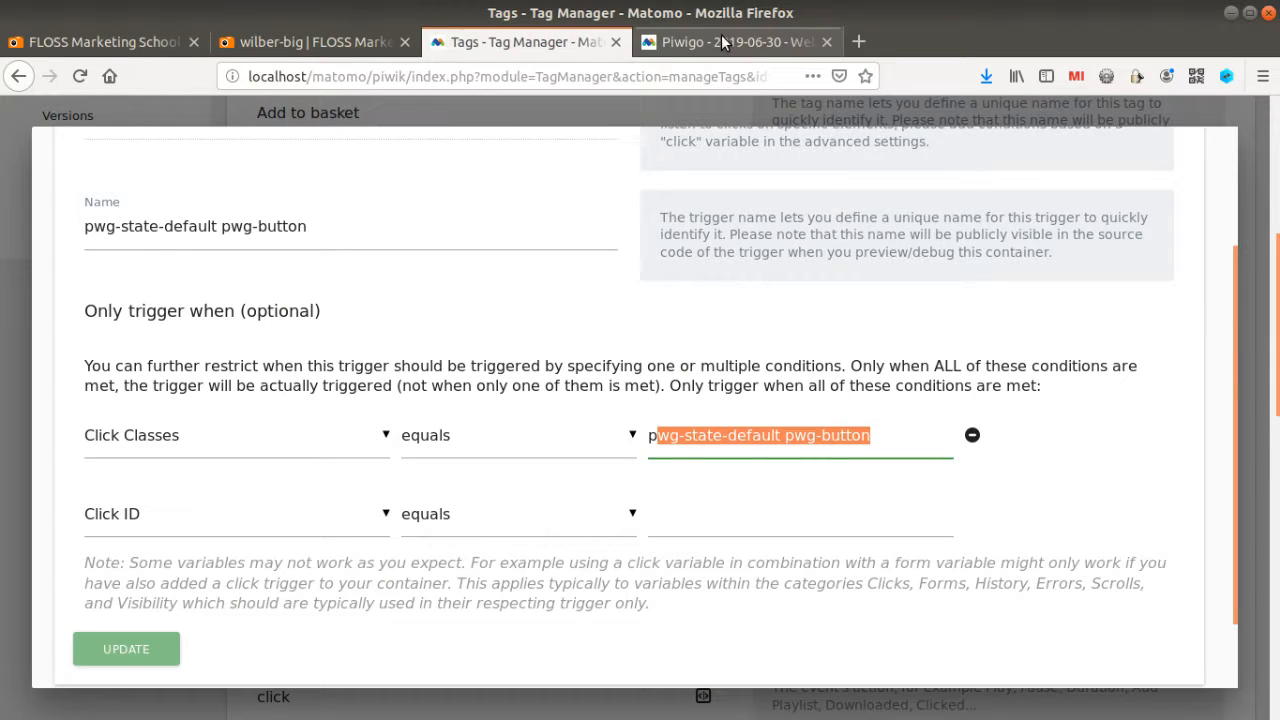
{"action": "left_click", "coordinate": [736, 40]}
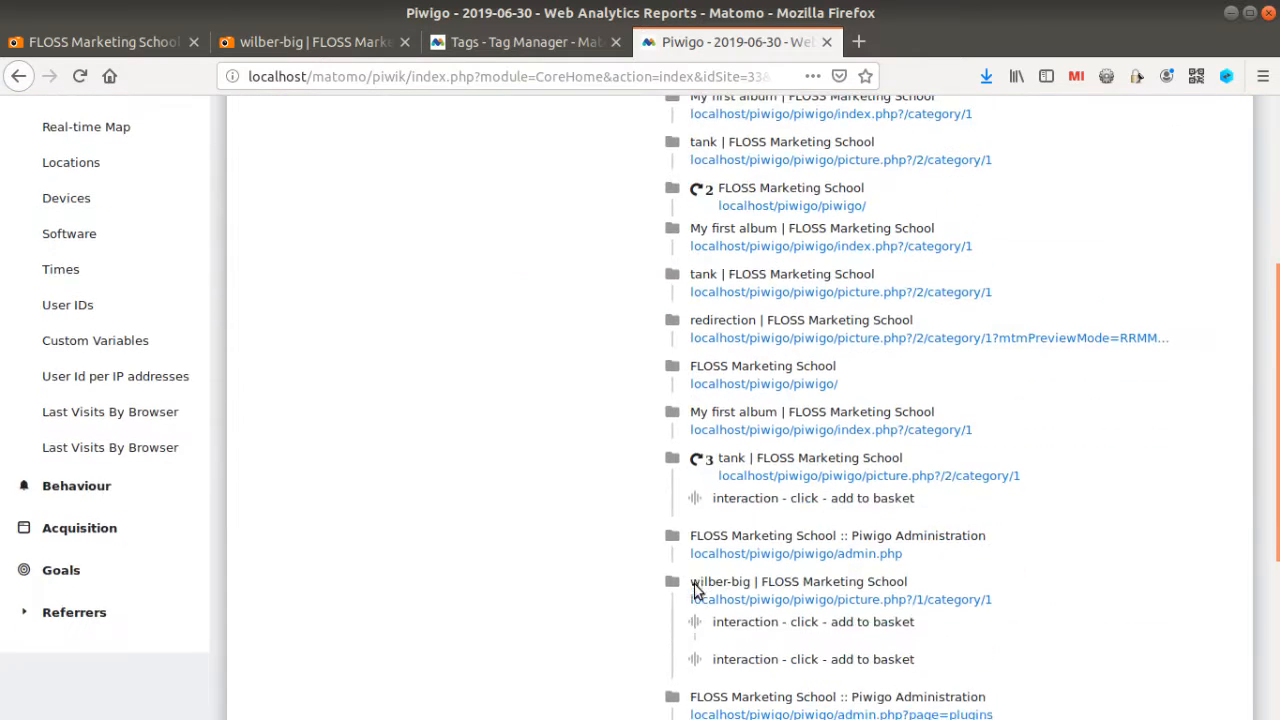
{"action": "scroll", "scroll_direction": "down", "scroll_amount": 3}
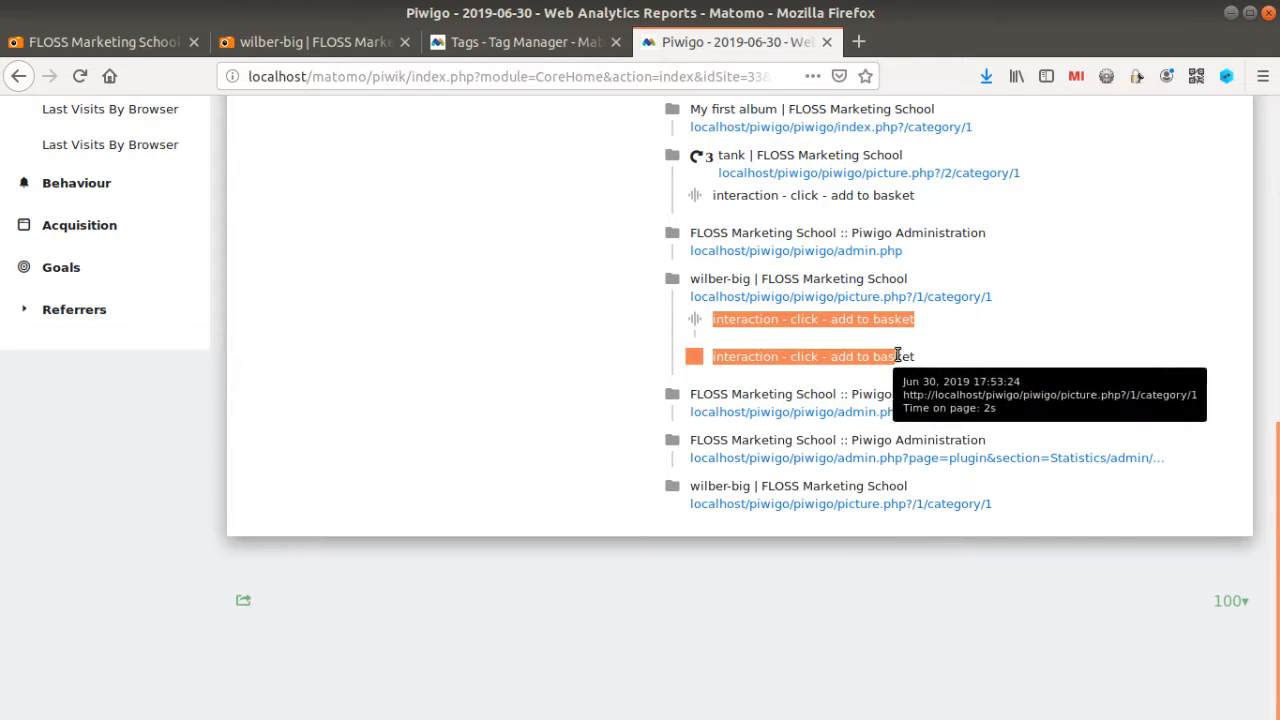
{"action": "mouse_move", "coordinate": [752, 356]}
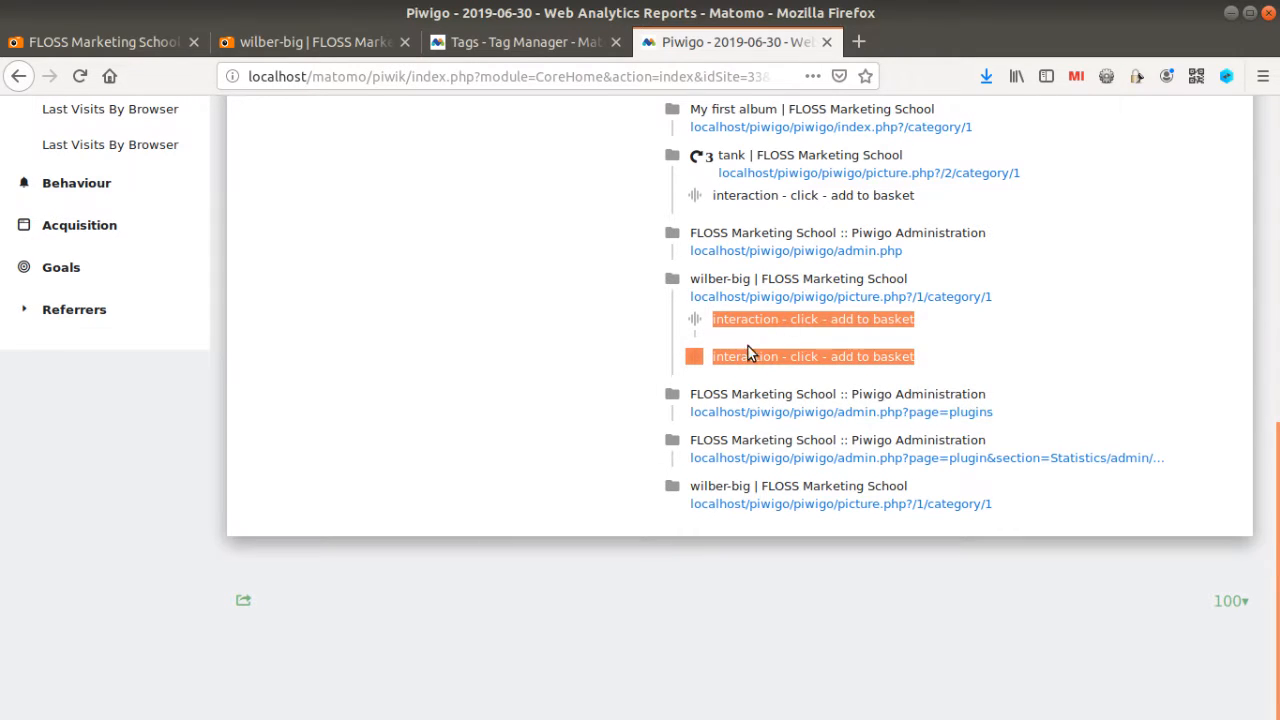
{"action": "mouse_move", "coordinate": [776, 356]}
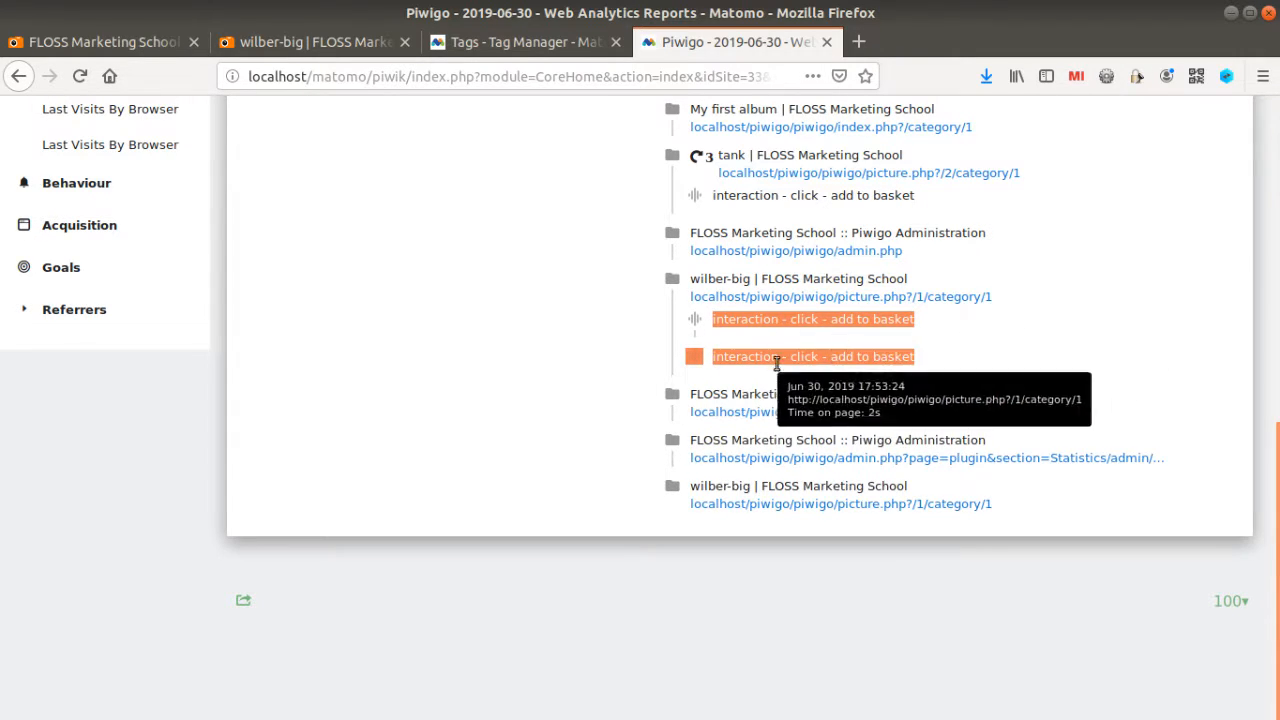
{"action": "mouse_move", "coordinate": [820, 318]}
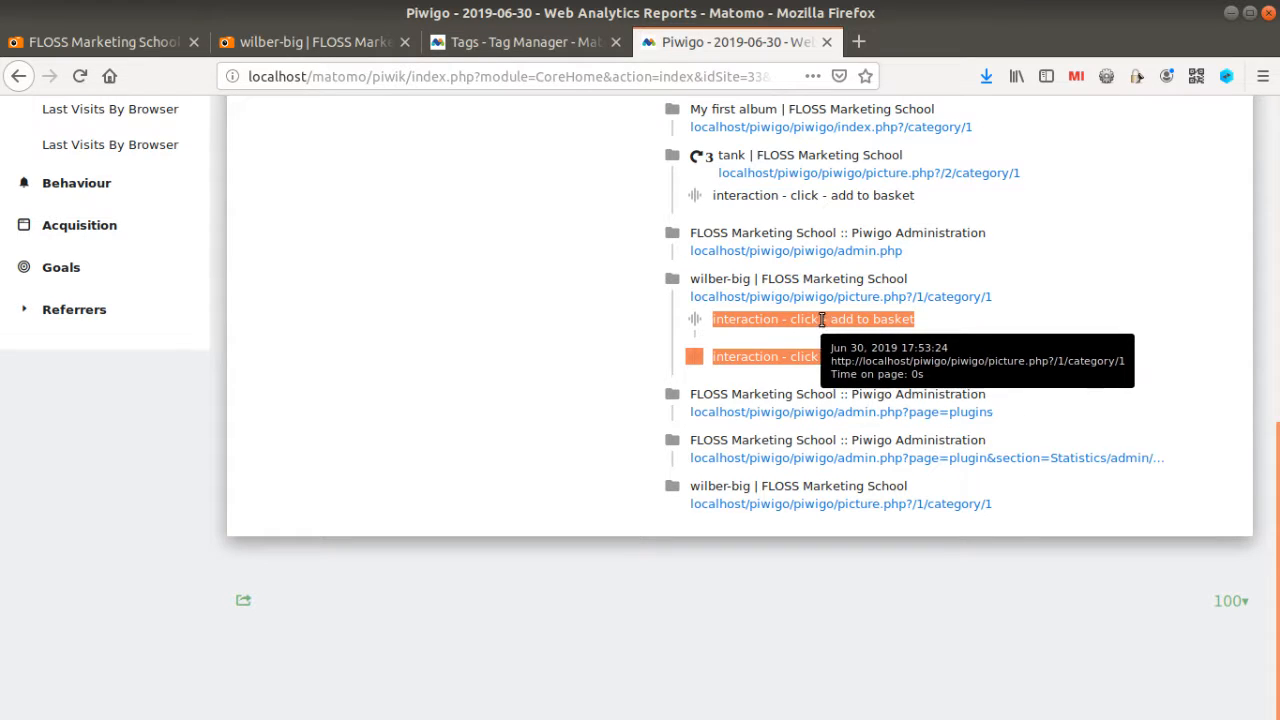
{"action": "mouse_move", "coordinate": [800, 504]}
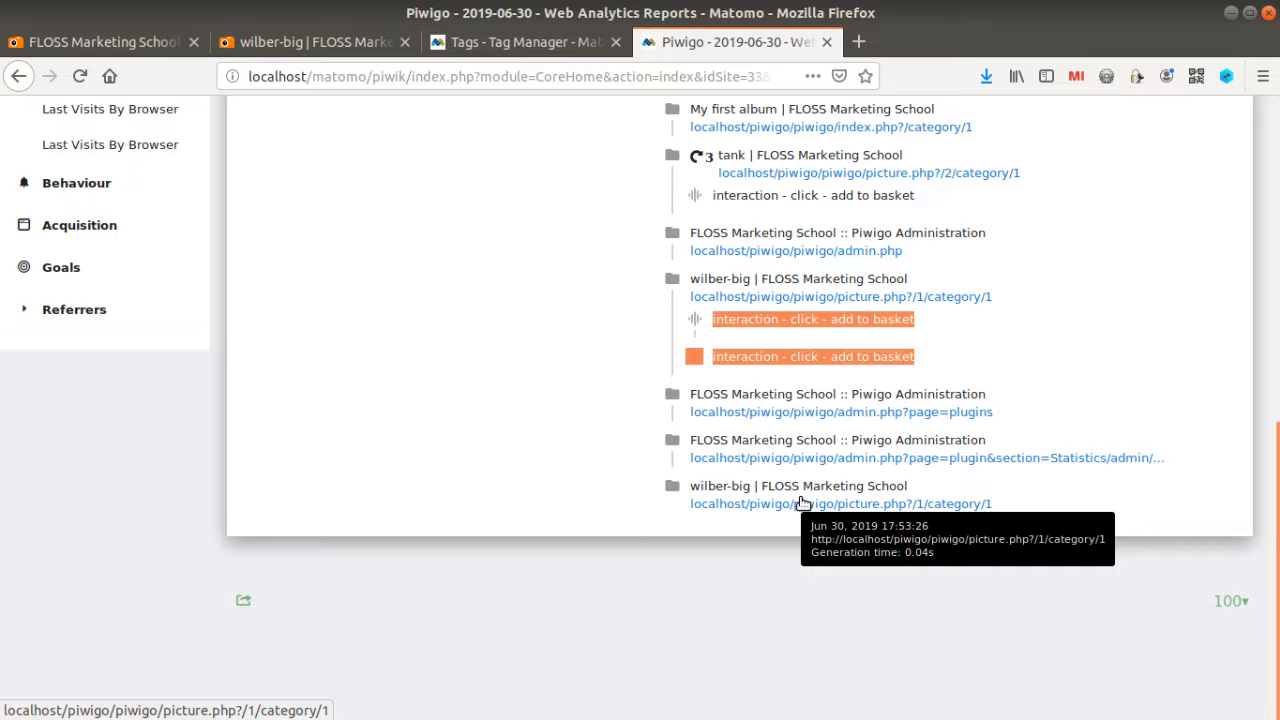
{"action": "mouse_move", "coordinate": [810, 356]}
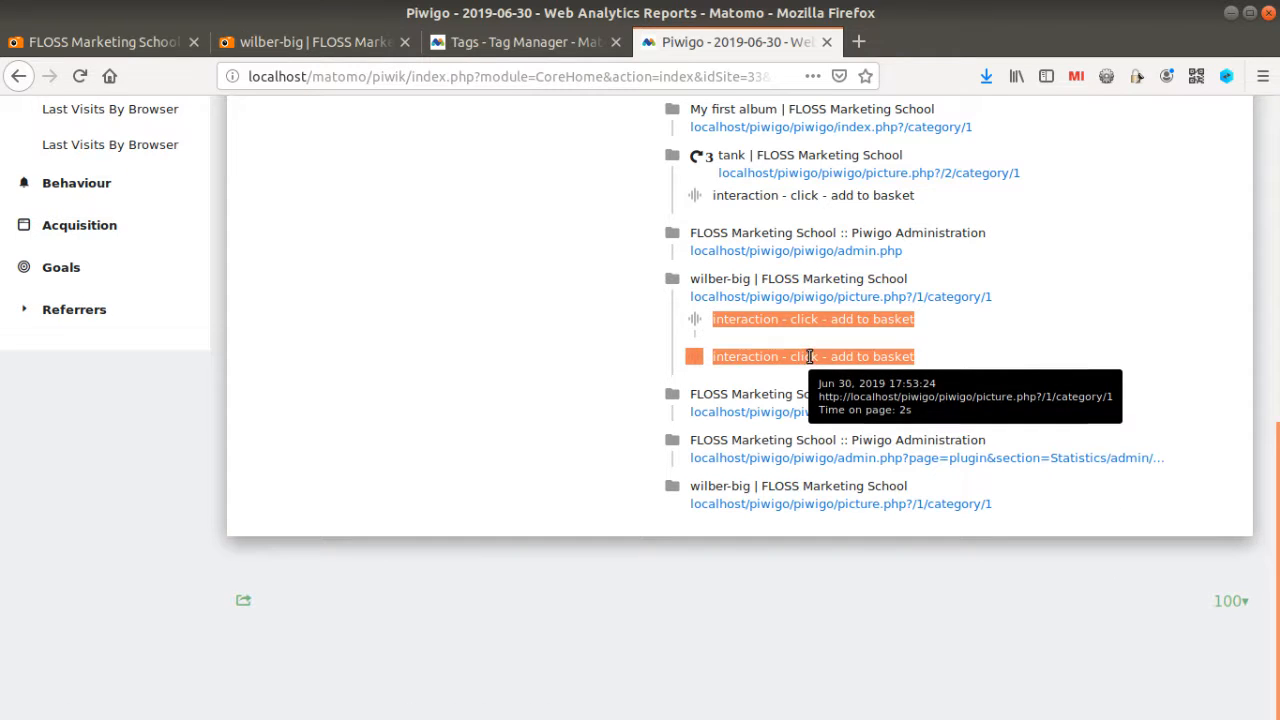
- Pick out the '&mtmPreviewMode=RRMMw4jc' parameter from the Edit tag preview banner for the photo page
{"action": "left_click", "coordinate": [524, 40]}
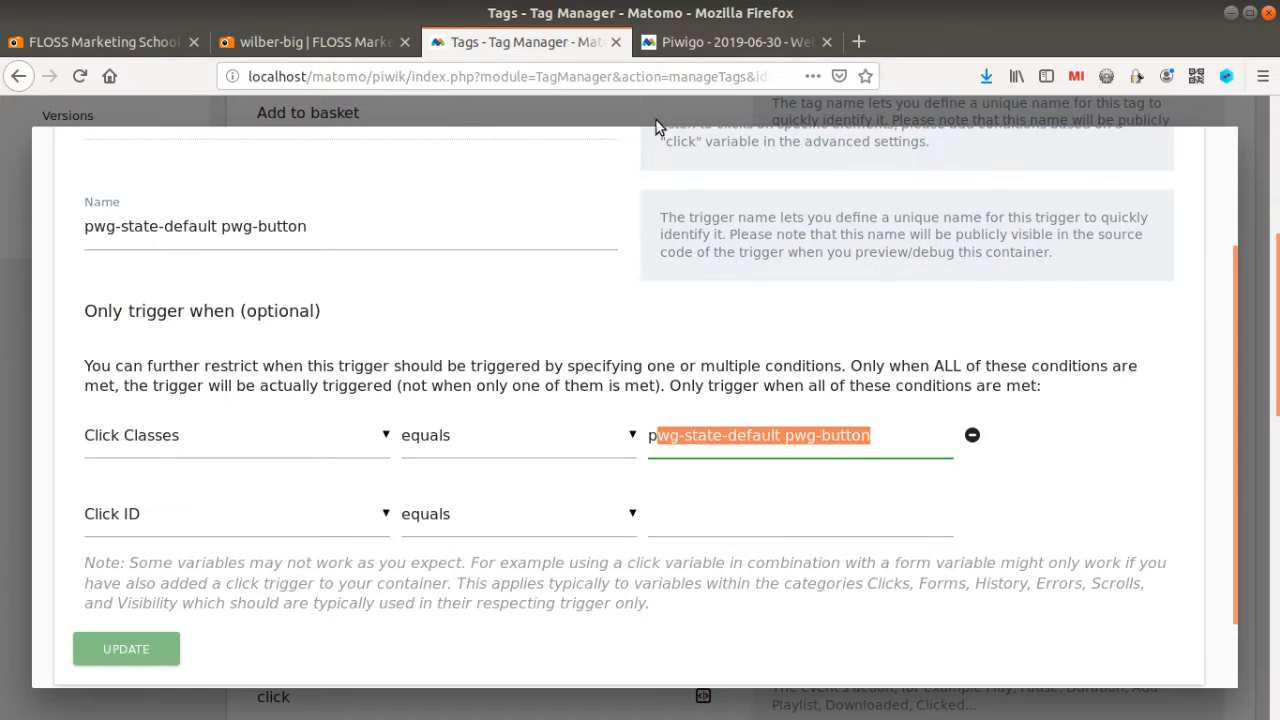
{"action": "left_click", "coordinate": [310, 42]}
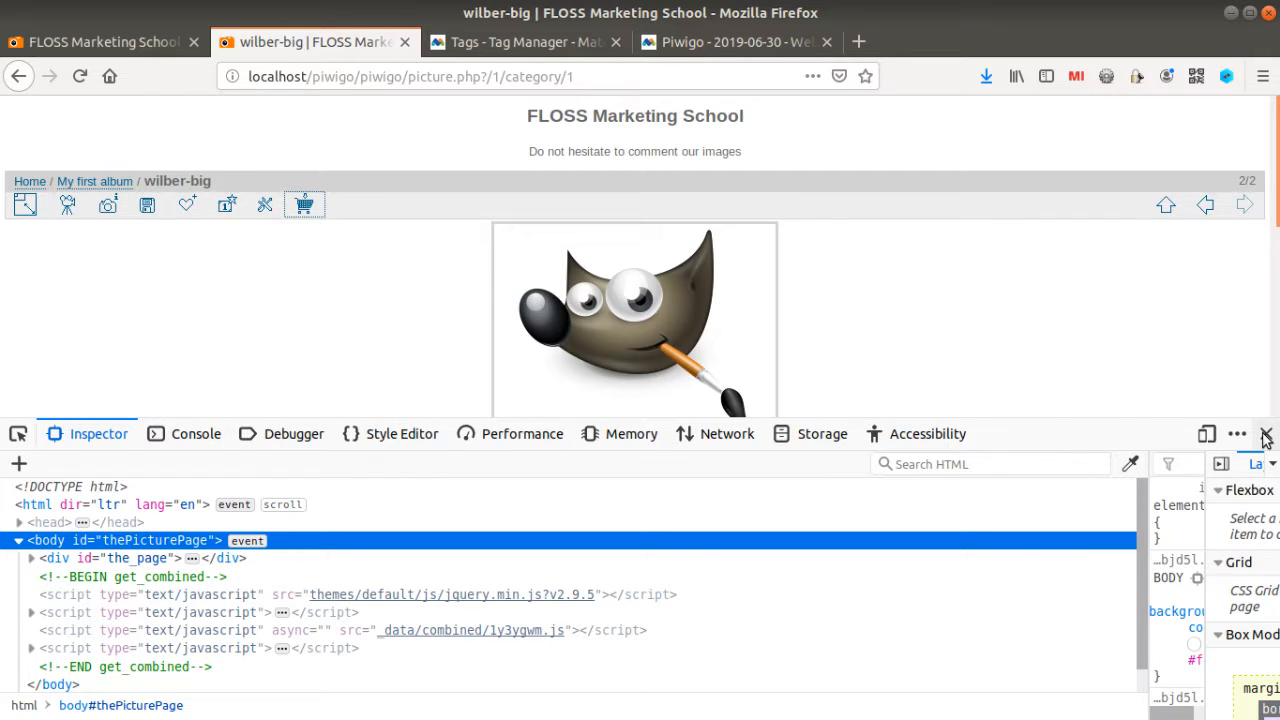
{"action": "left_click", "coordinate": [520, 42]}
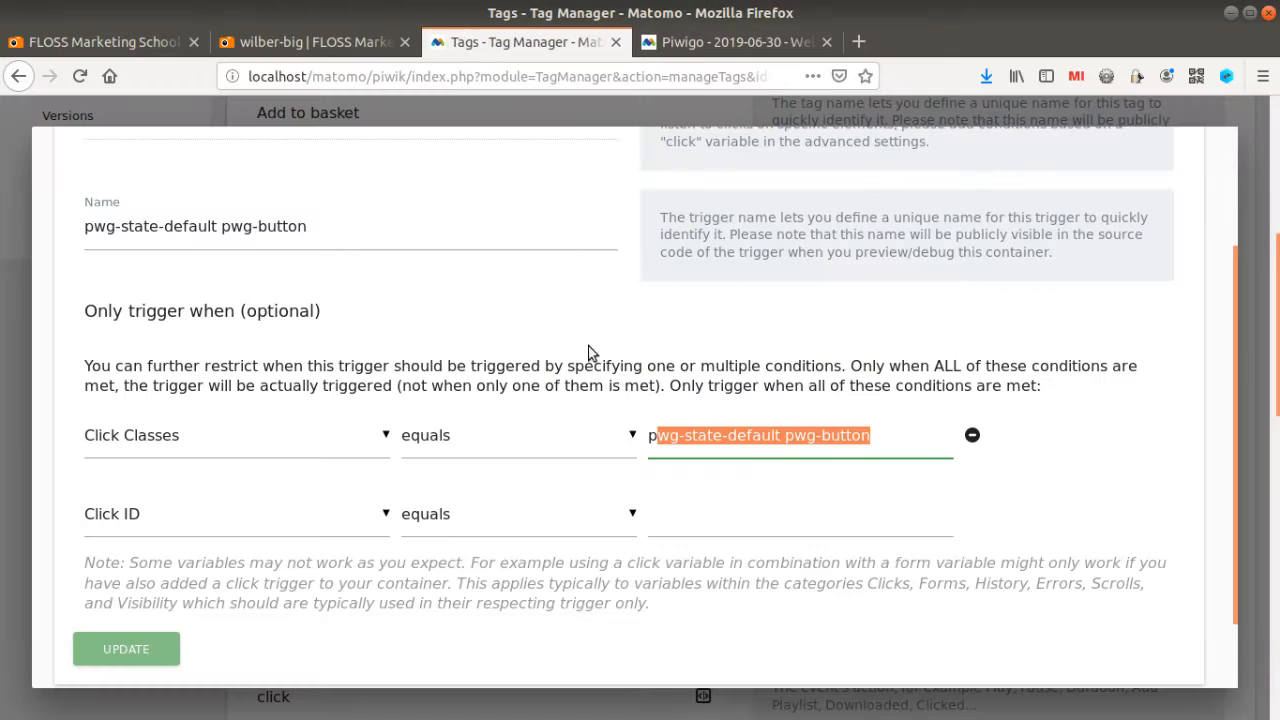
{"action": "scroll", "scroll_direction": "up", "scroll_amount": 3}
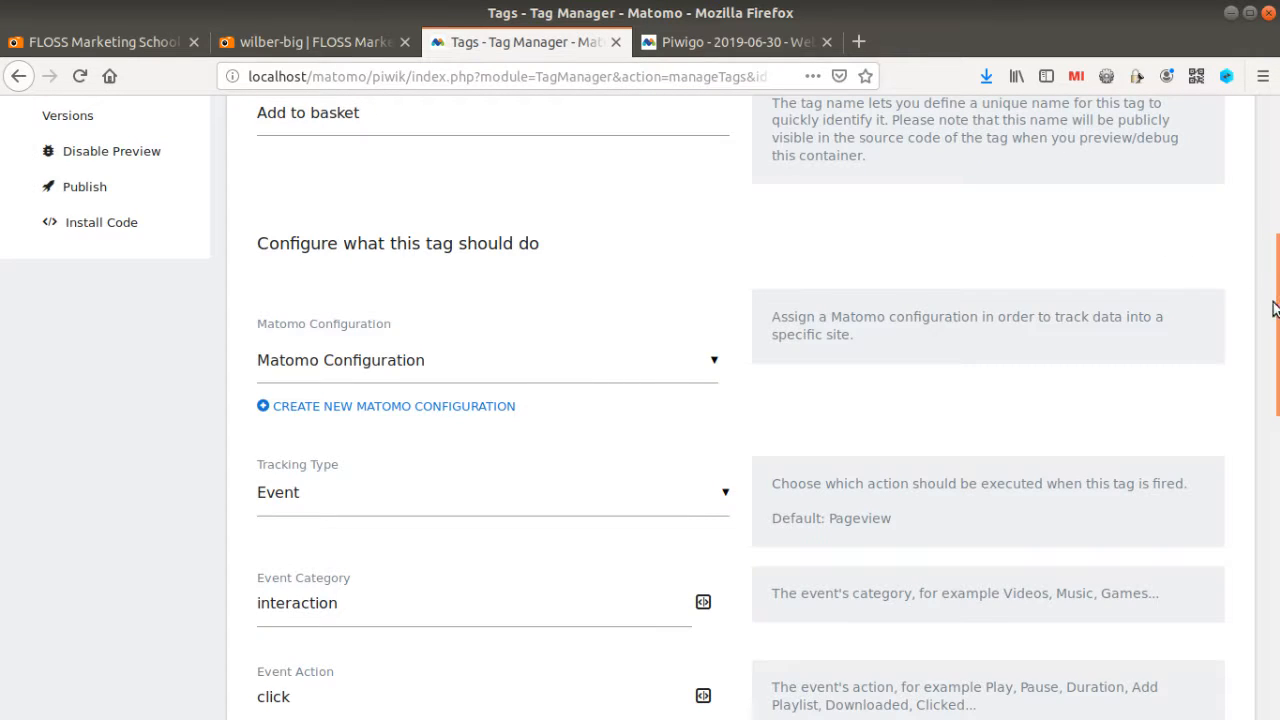
{"action": "scroll", "scroll_direction": "up", "scroll_amount": 3}
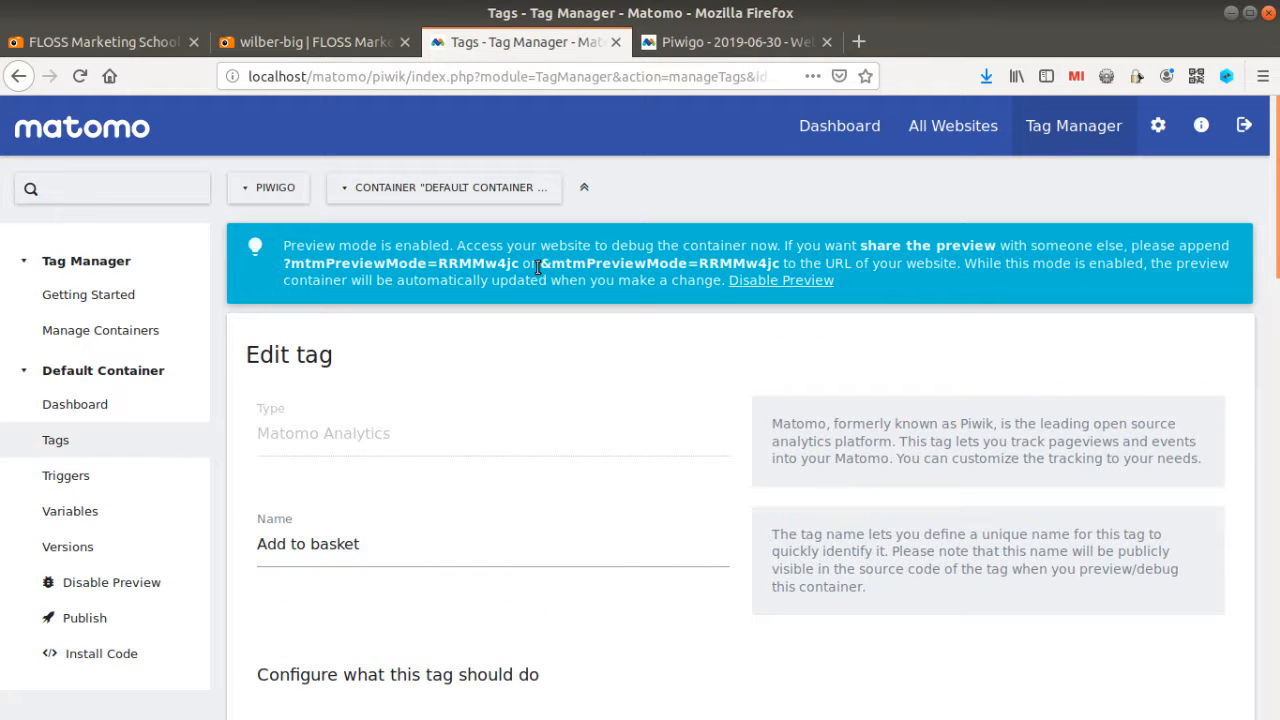
{"action": "double_click", "coordinate": [644, 264]}
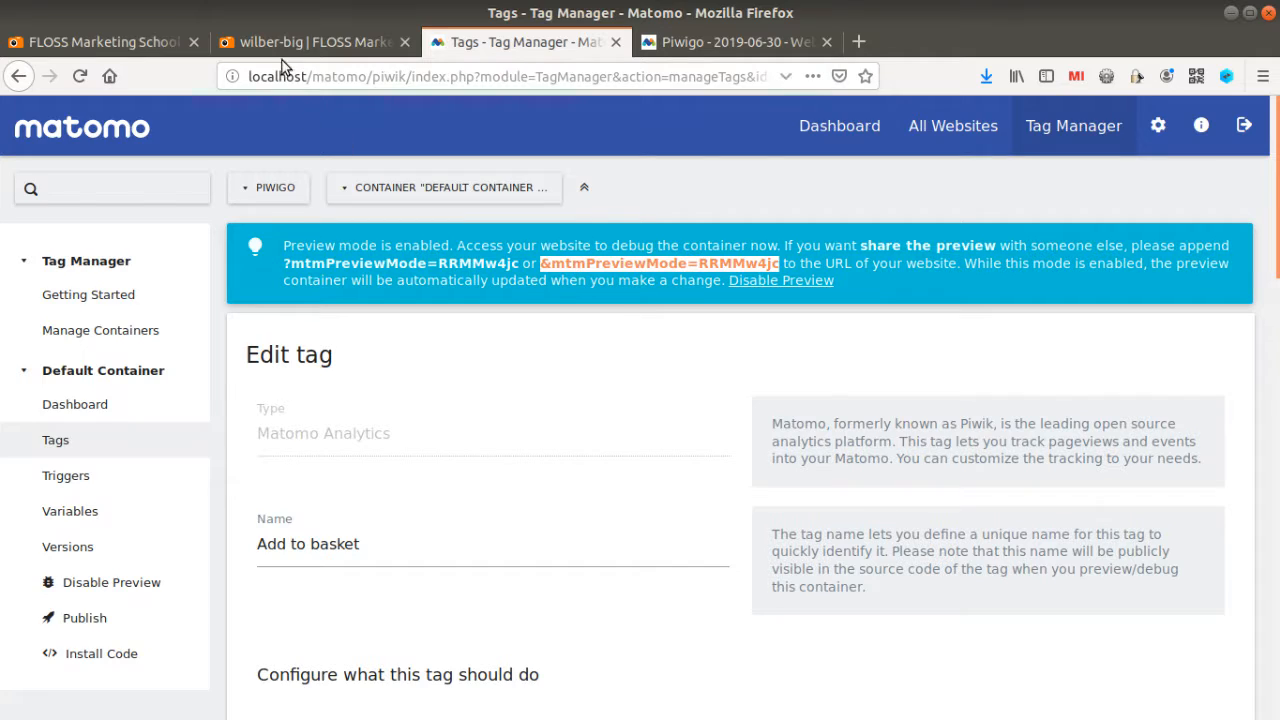
{"action": "left_click", "coordinate": [310, 42]}
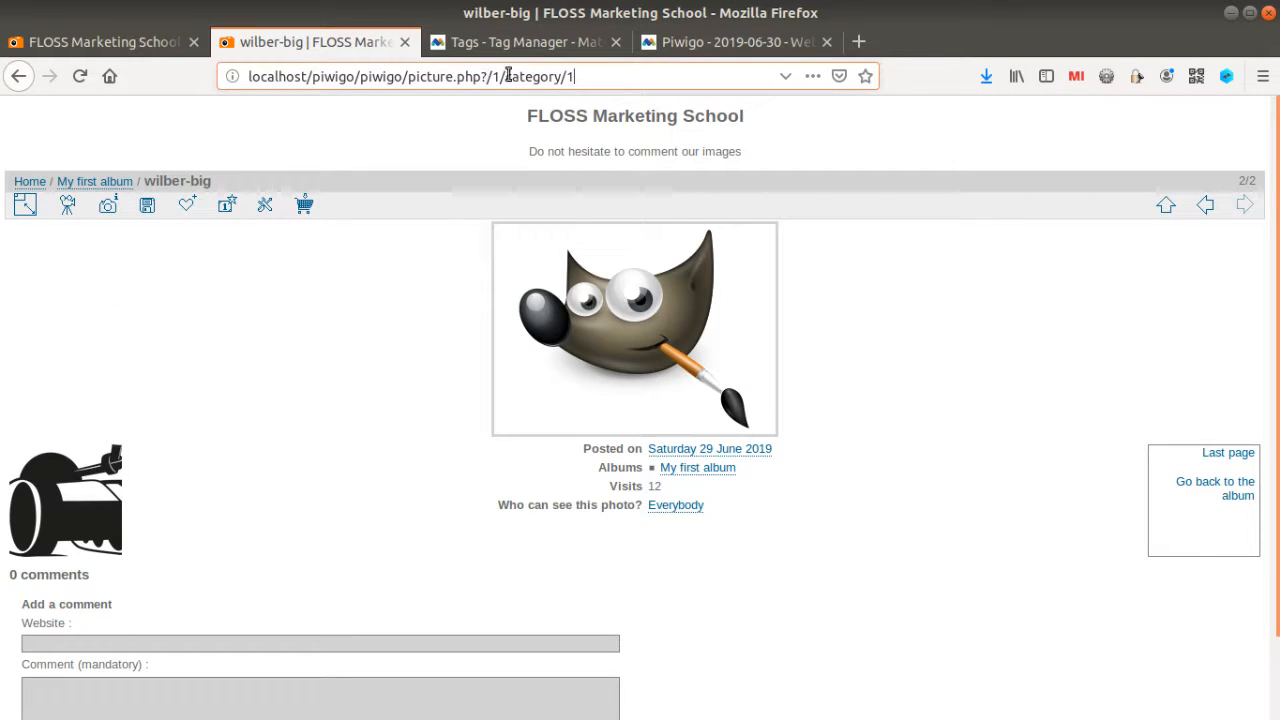
{"action": "mouse_move", "coordinate": [604, 140]}
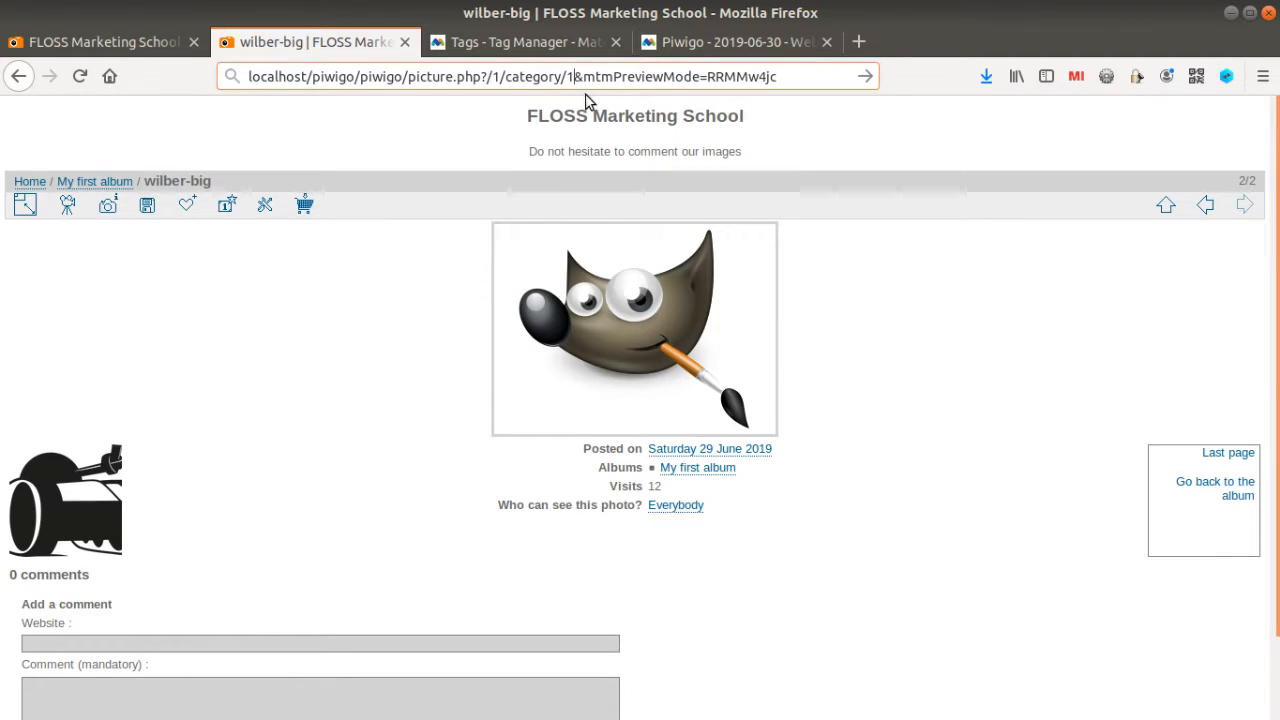
- Load the wilber-big photo page with the preview parameter and continue past the redirect notice
{"action": "left_click", "coordinate": [304, 204]}
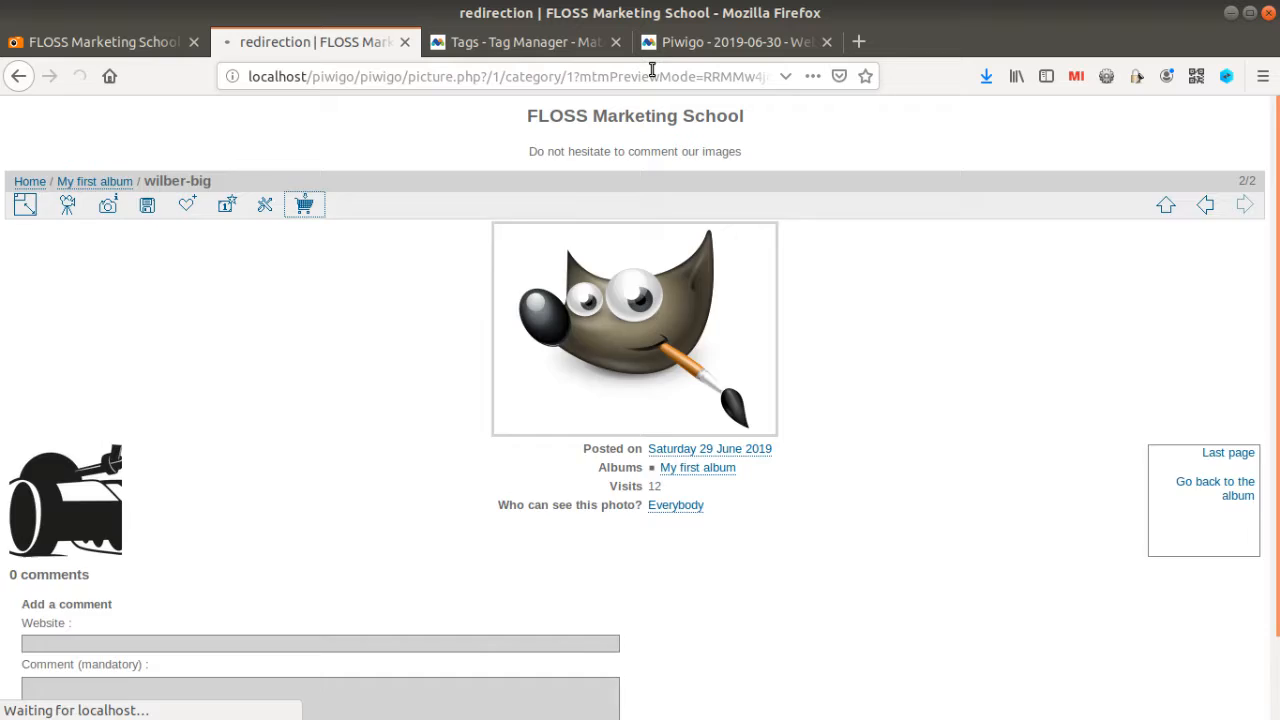
{"action": "left_click", "coordinate": [524, 42]}
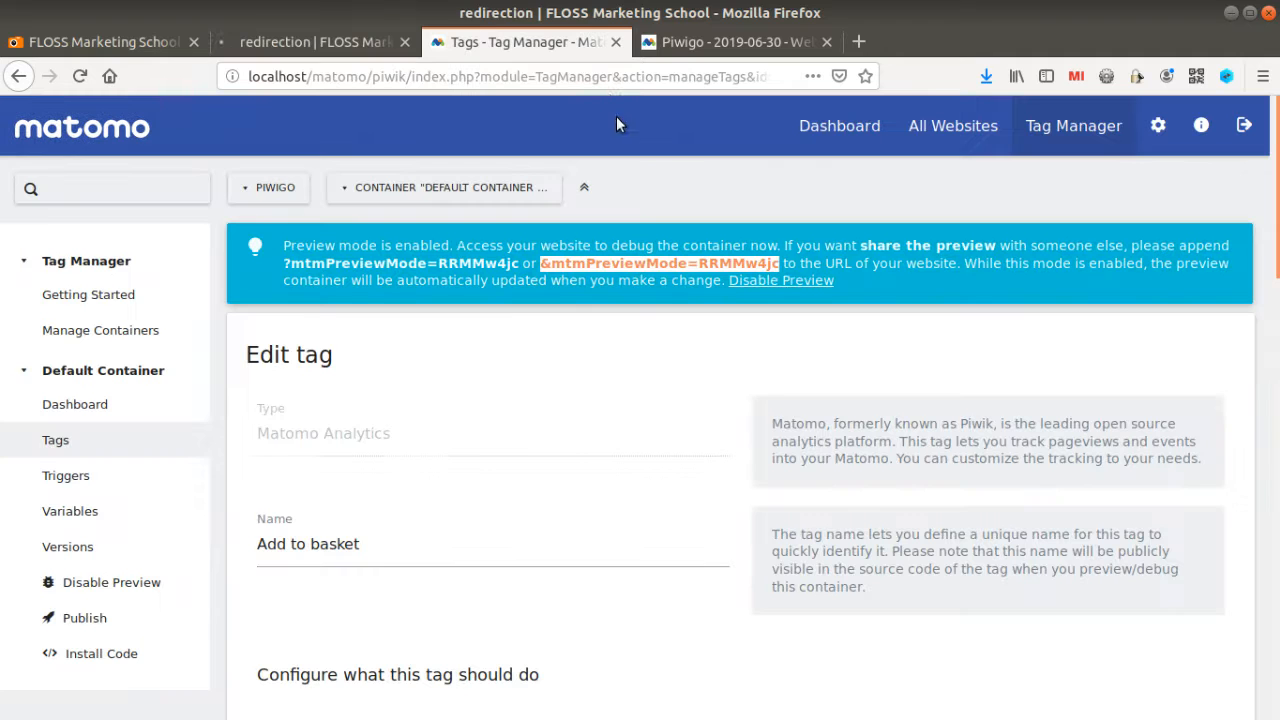
{"action": "left_click", "coordinate": [316, 42]}
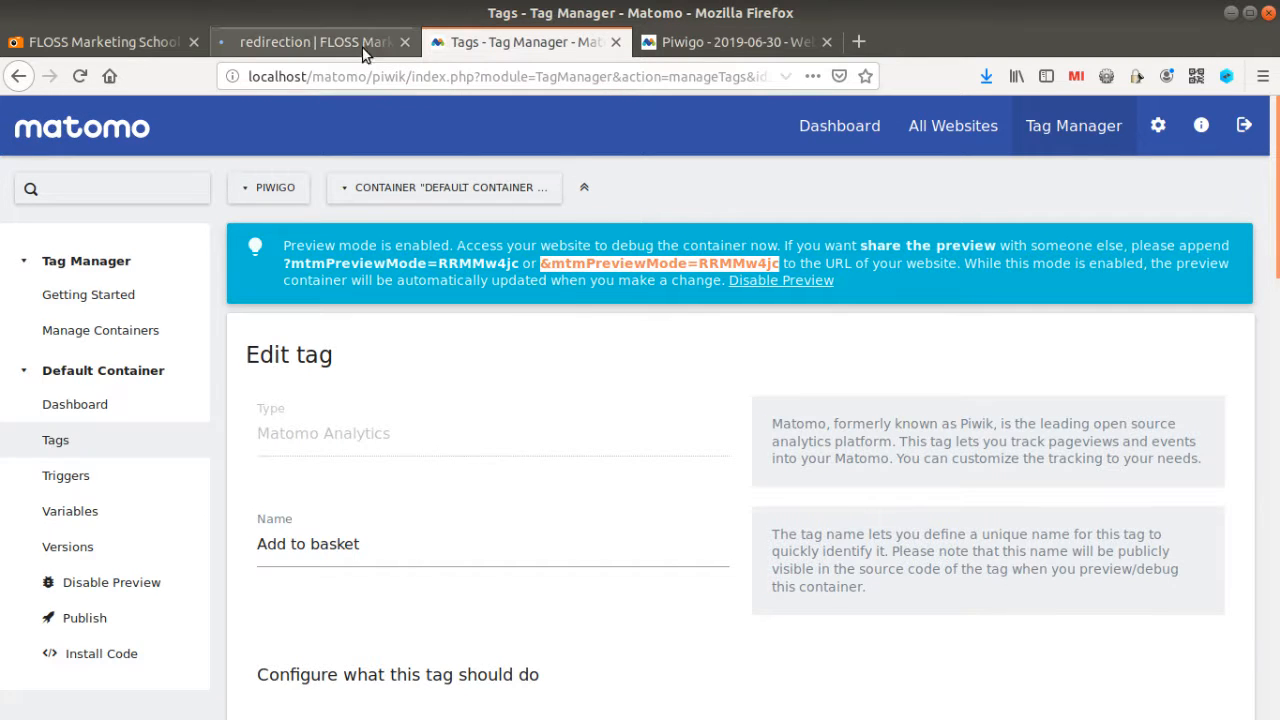
{"action": "left_click", "coordinate": [300, 42]}
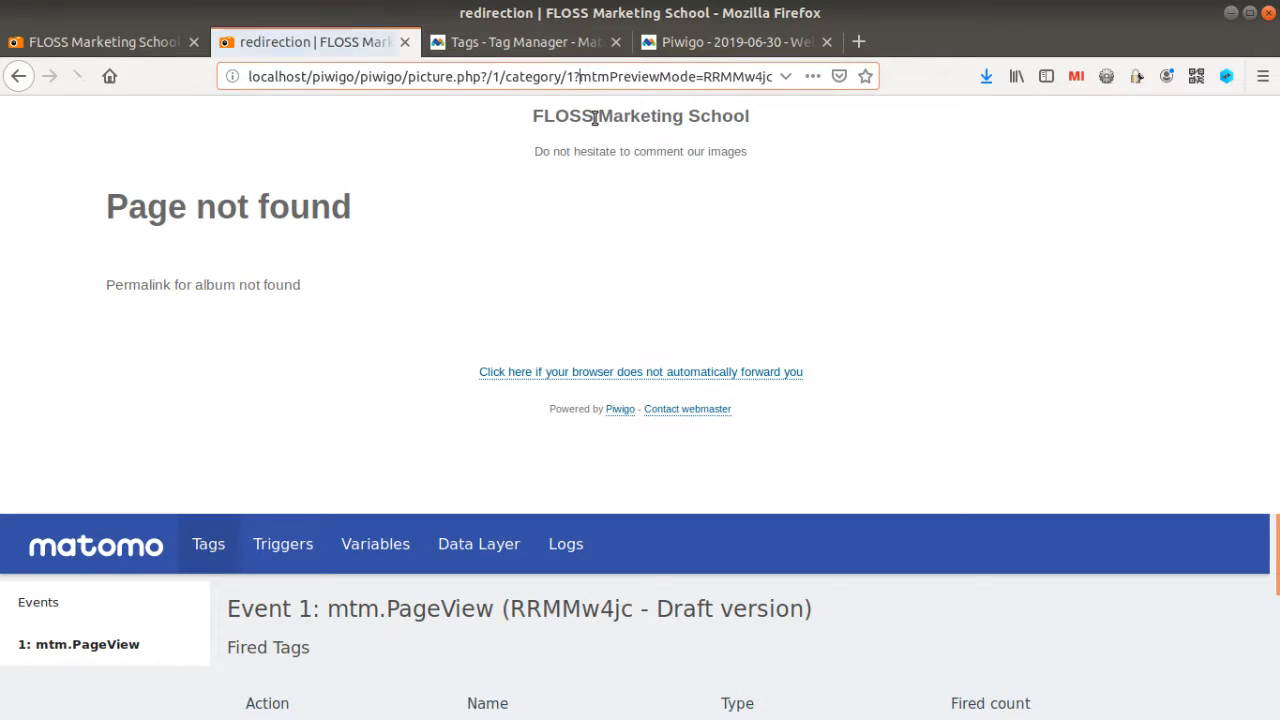
{"action": "left_click", "coordinate": [640, 370]}
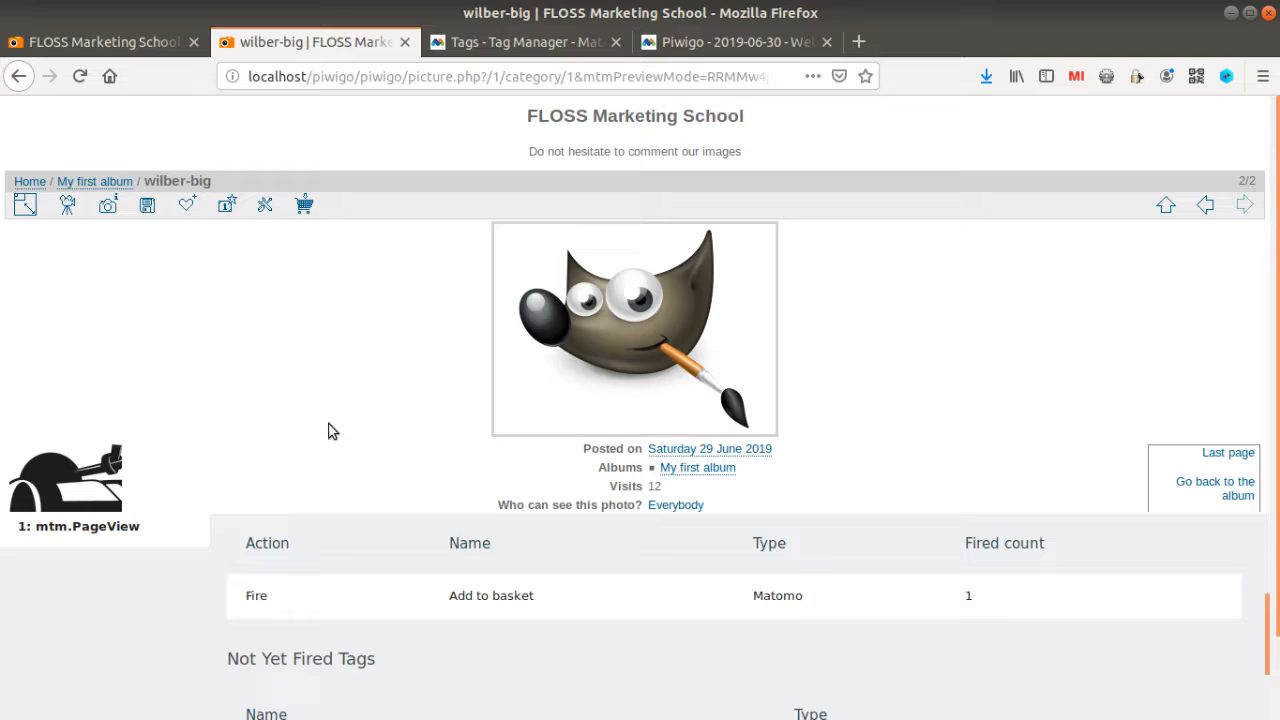
- Check the debug panel's link click event showing Add to basket fired, then return to the Visits Log
{"action": "left_click", "coordinate": [90, 644]}
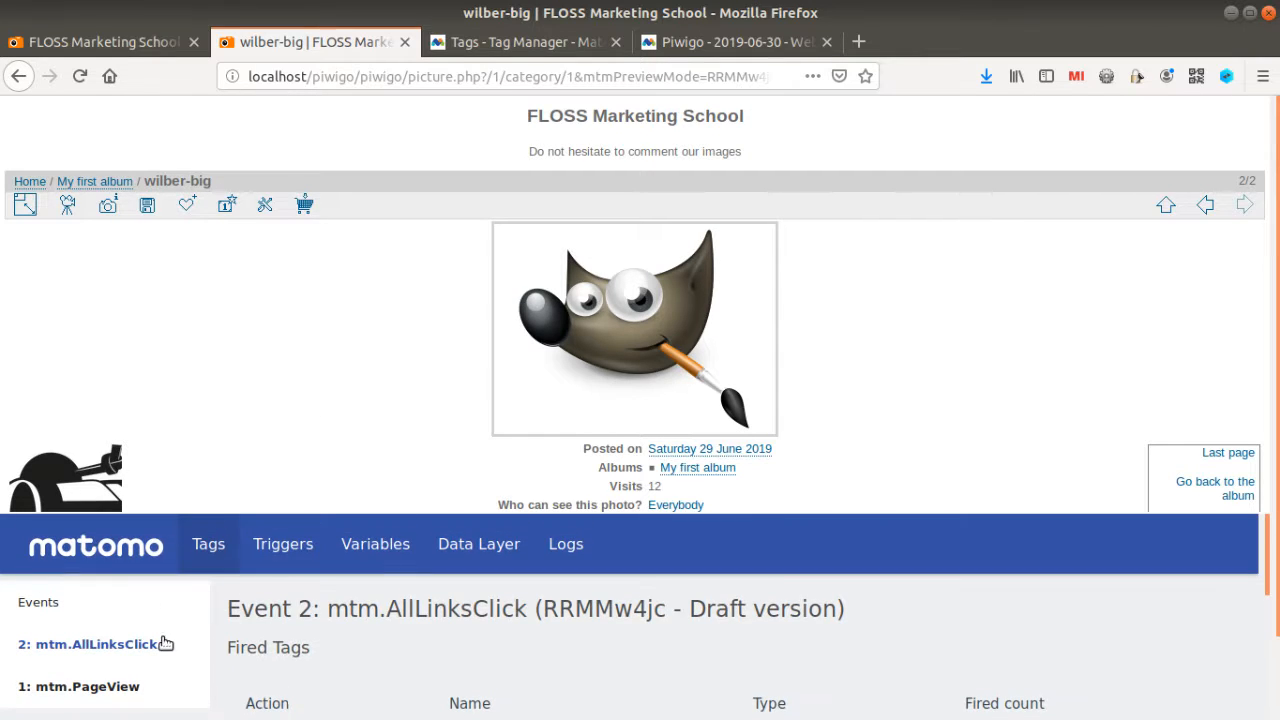
{"action": "left_click", "coordinate": [224, 204]}
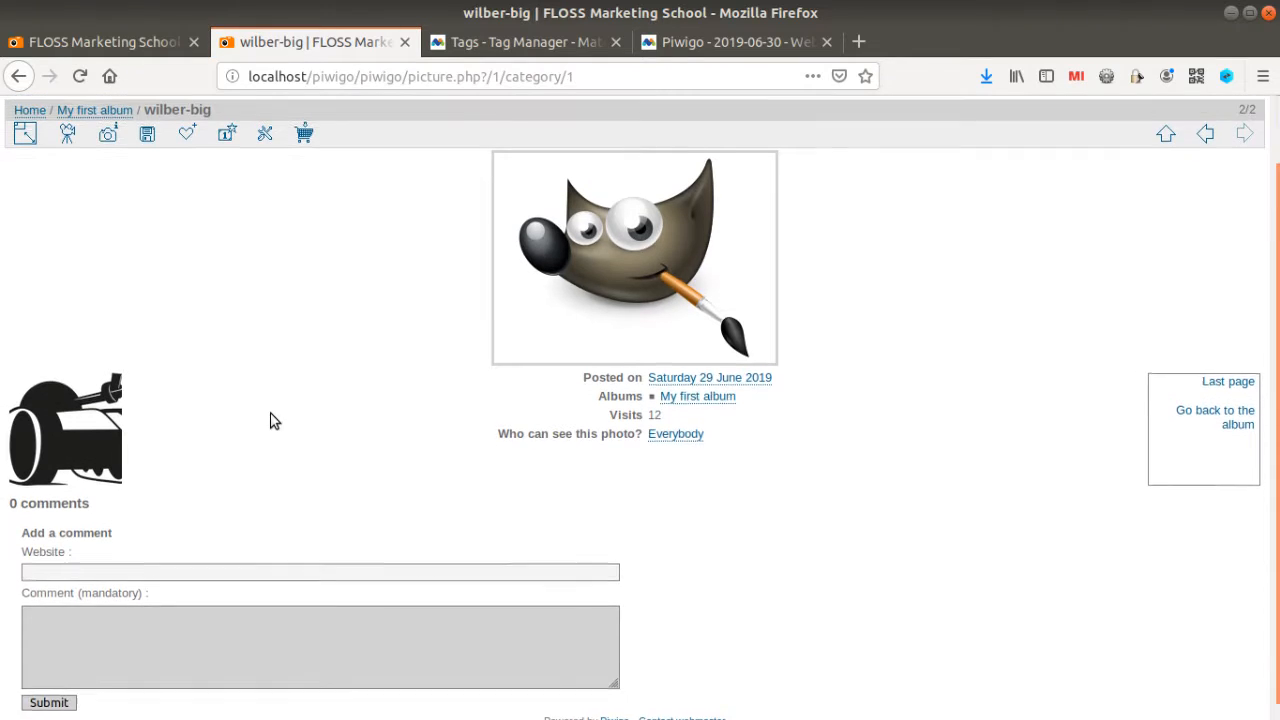
{"action": "left_click", "coordinate": [410, 76]}
{"action": "type", "text": "&mtmPreviewMode=RRMMw4"}
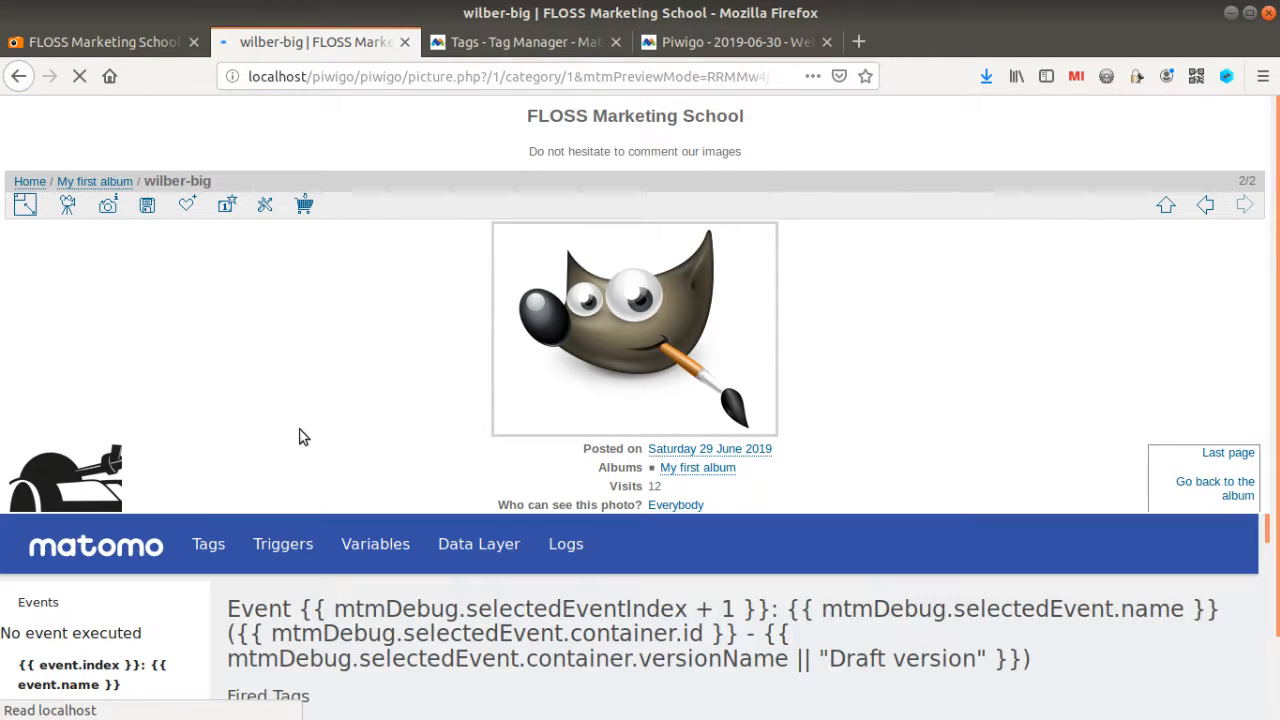
{"action": "left_click", "coordinate": [736, 42]}
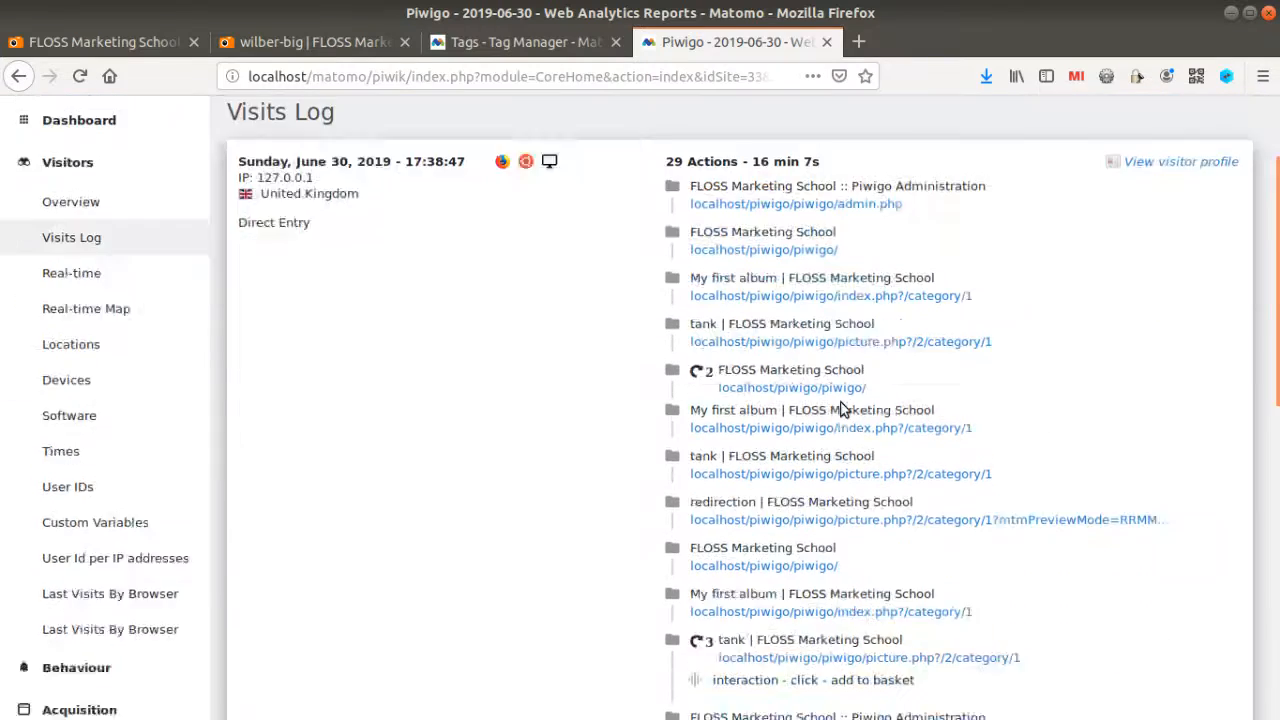
- Find the preview-mode wilber-big visit with its add-to-basket click interactions further down the log
{"action": "scroll", "scroll_direction": "down", "scroll_amount": 3}
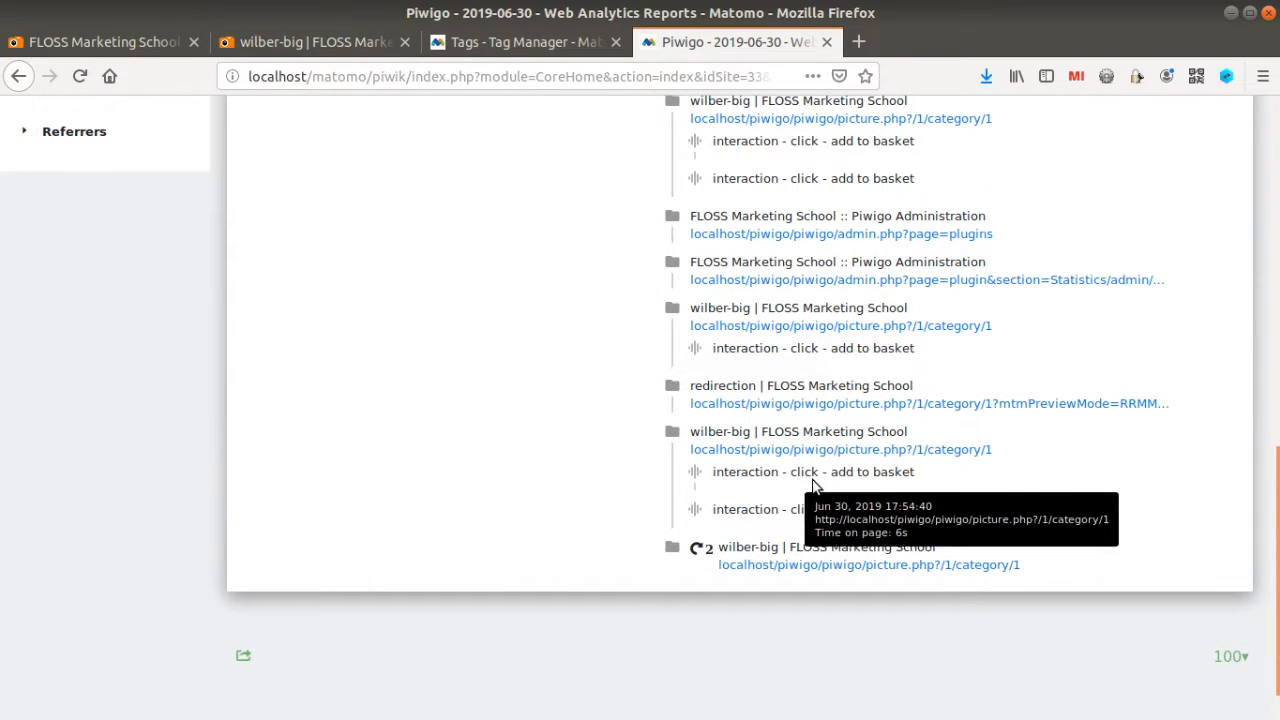
{"action": "mouse_move", "coordinate": [800, 472]}
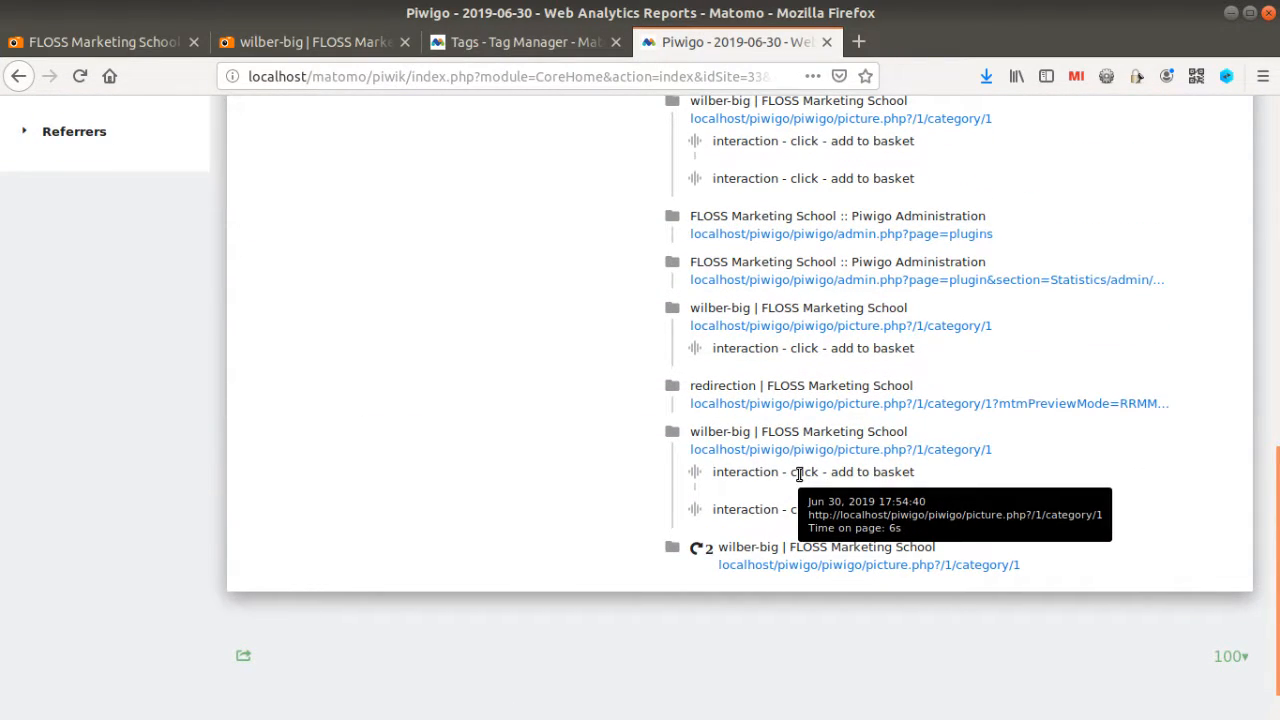